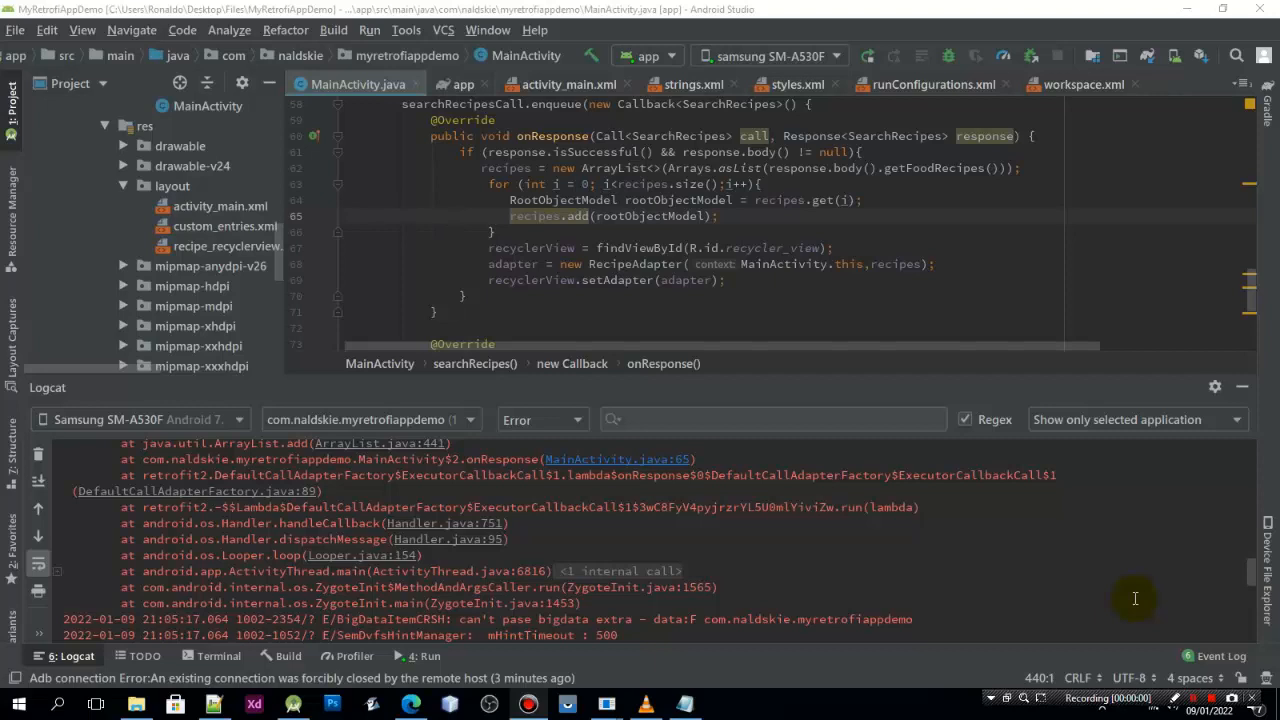
mouse_move(1060, 564)
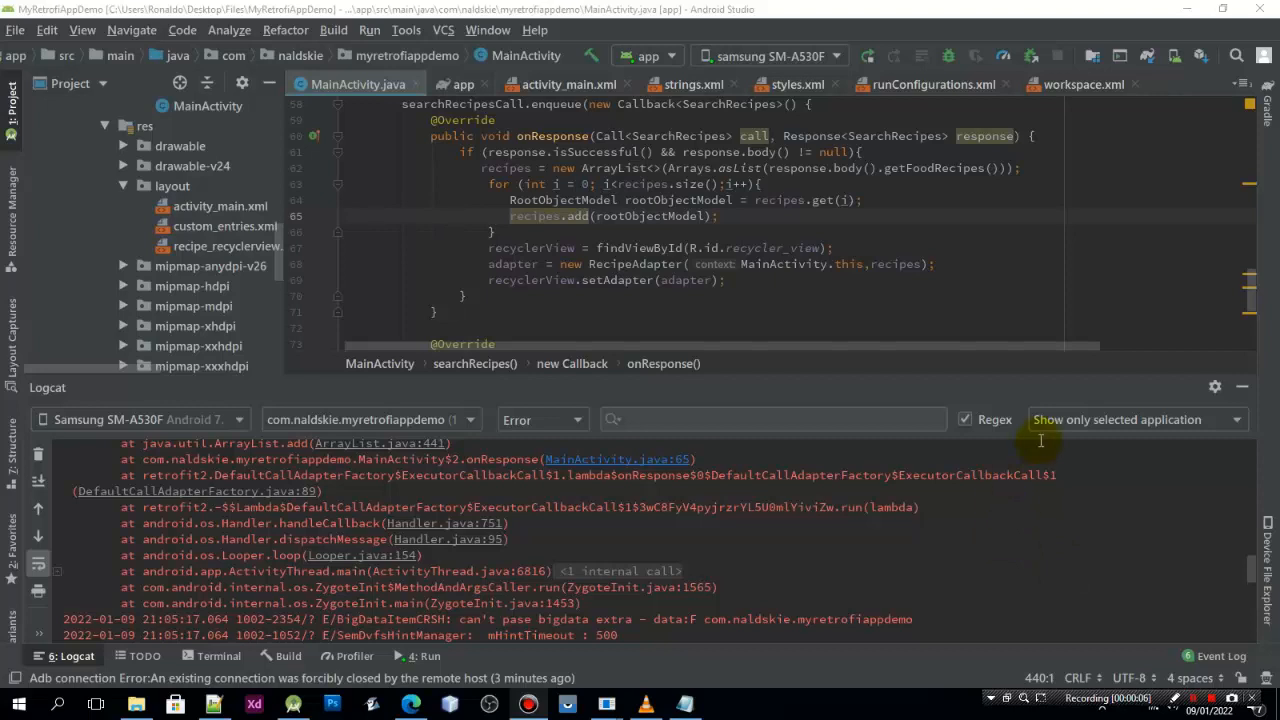
mouse_move(884, 388)
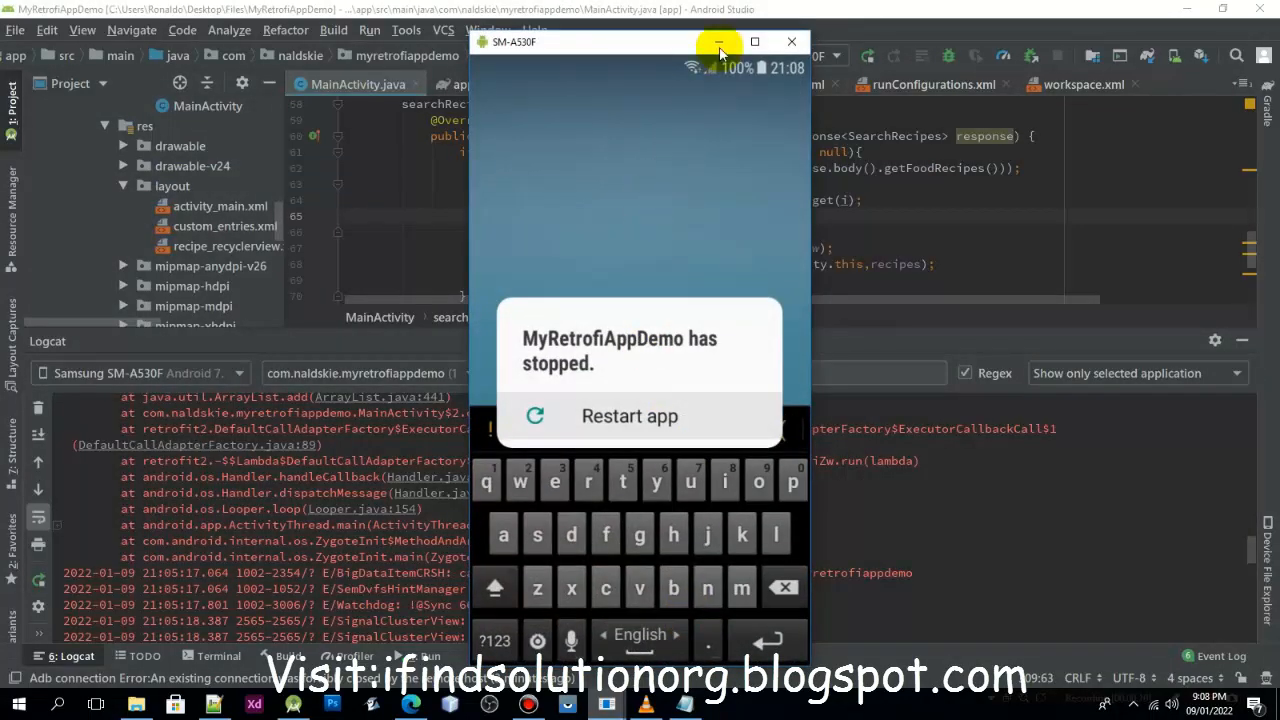
Remove the recipes.add(rootObjectModel) line from the response for loop.
left_click(720, 42)
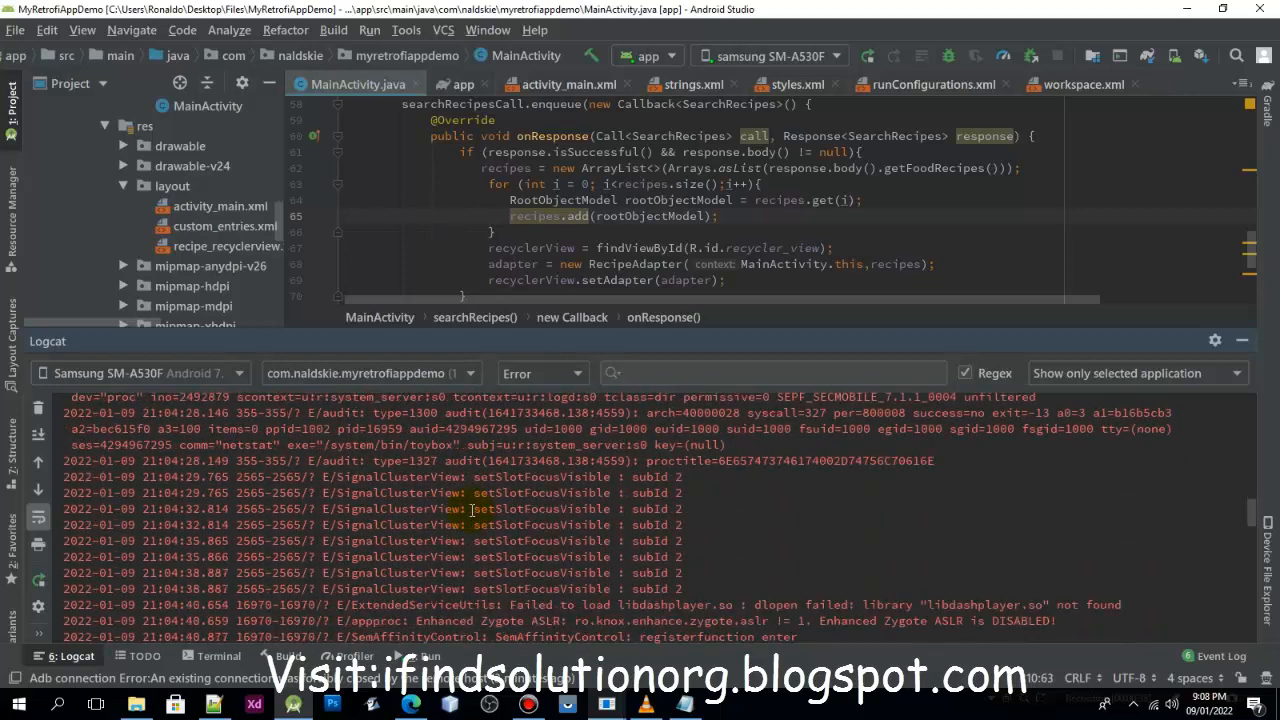
scroll("down", 3)
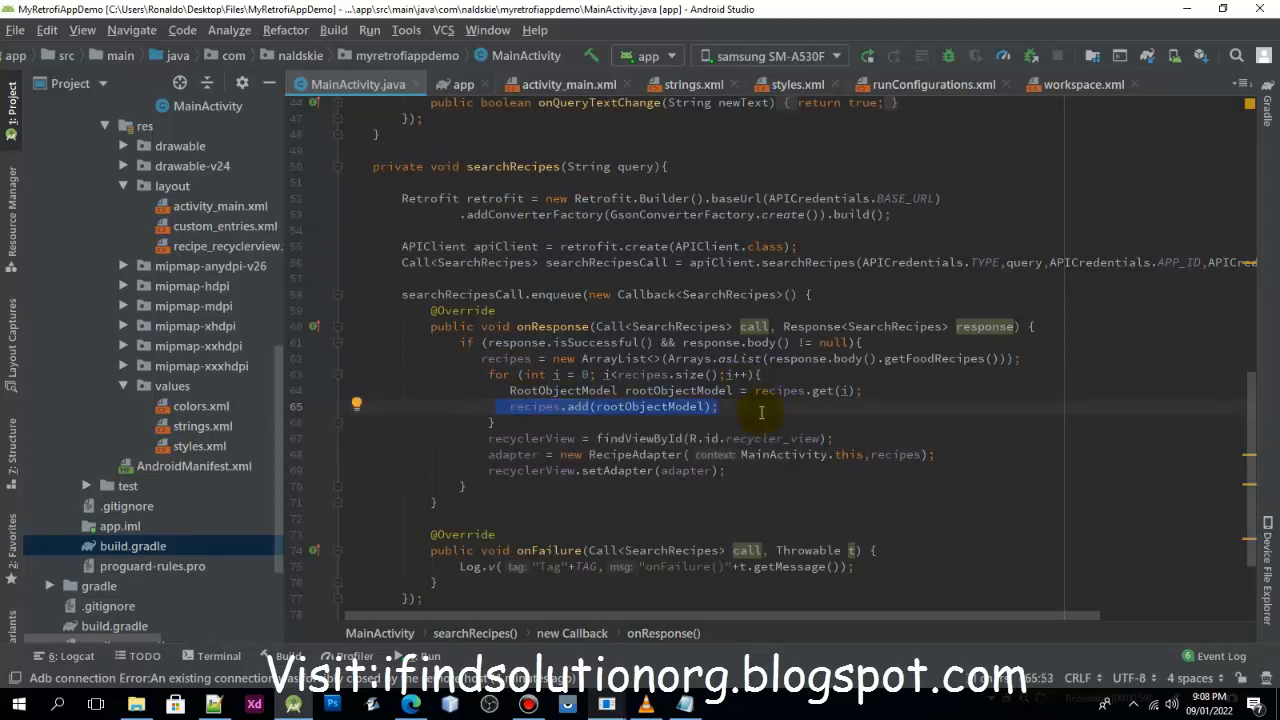
key("Delete")
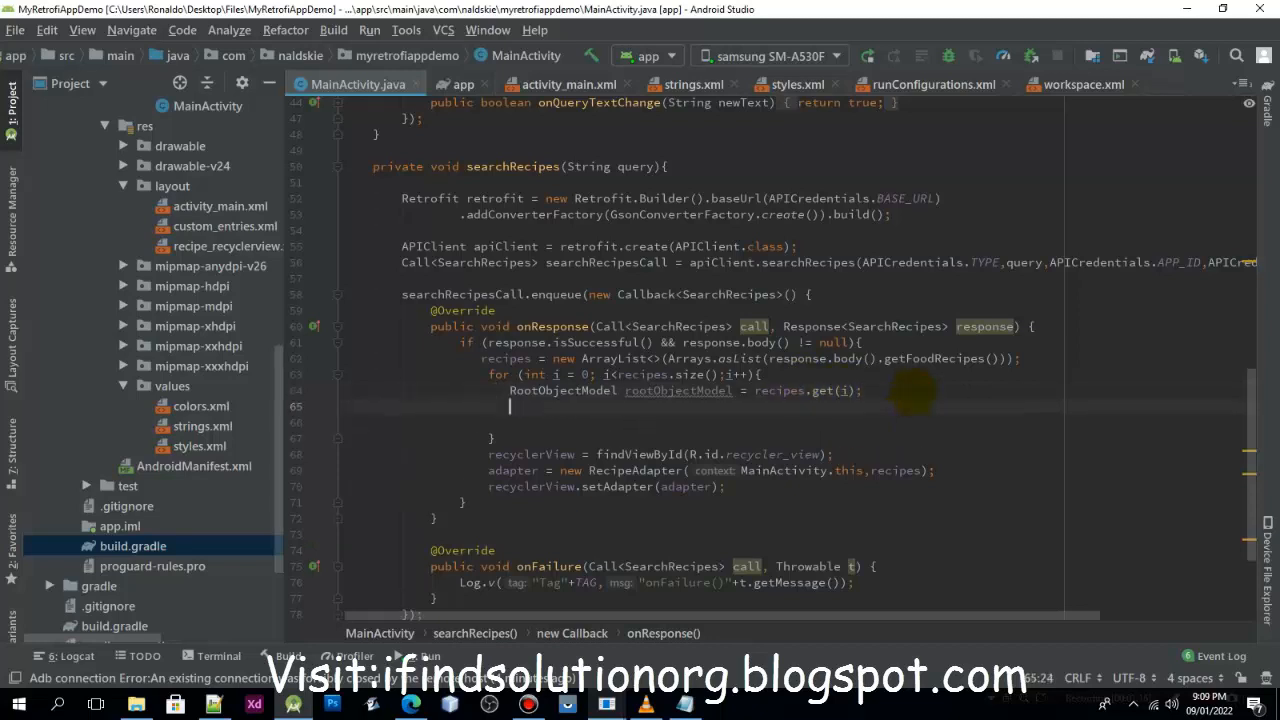
Start a verbose Log.v call tagged with TAG and an onResponse() message.
type("Log")
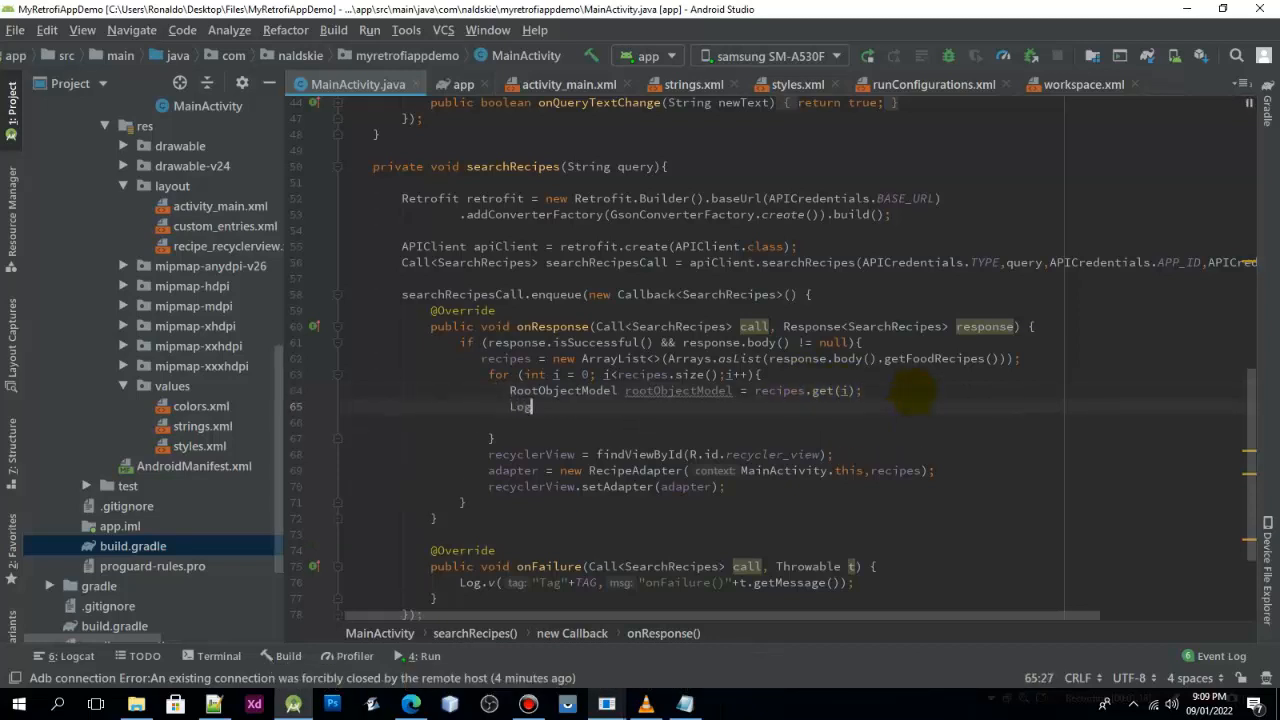
type(".v(\"Tag\"+")
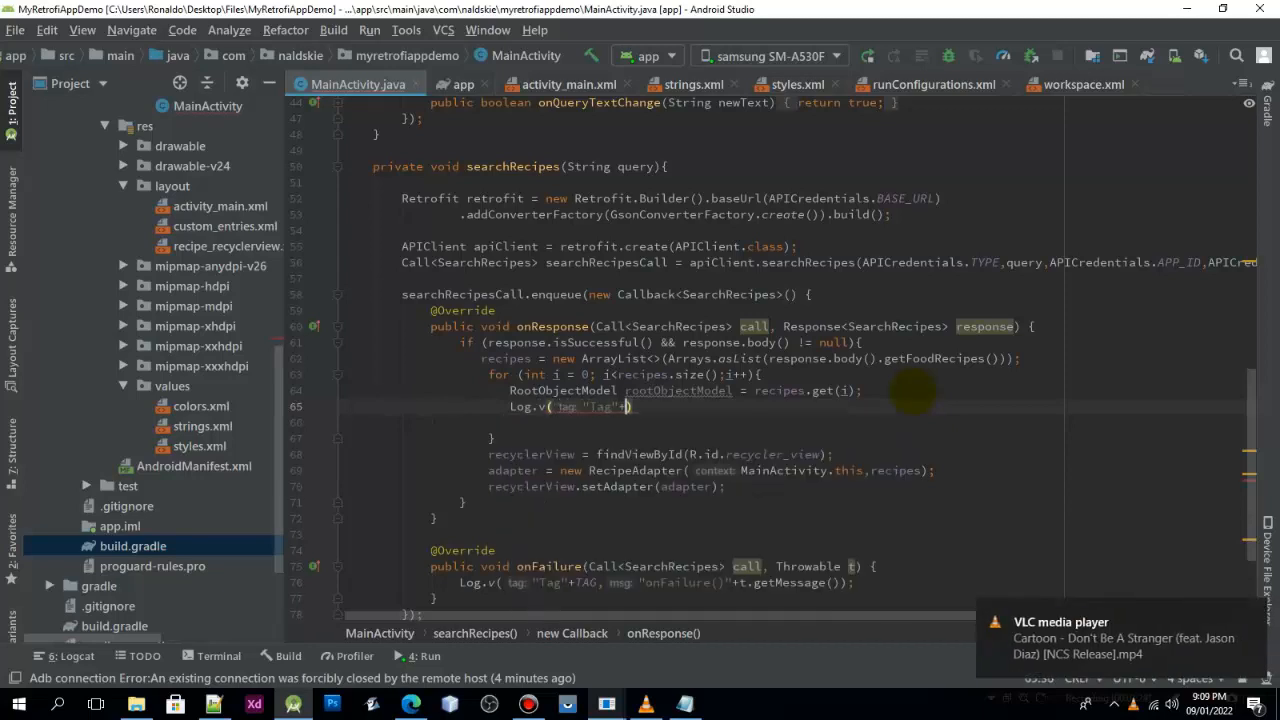
type("t")
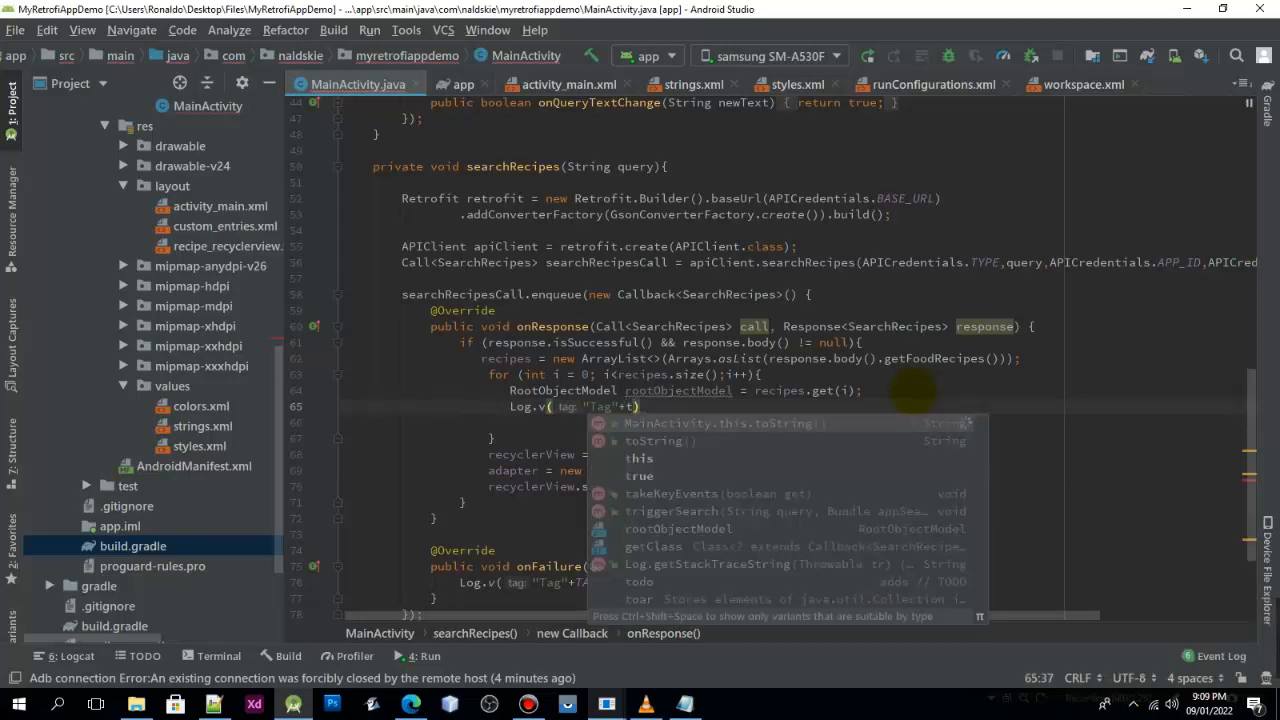
type("TAG")
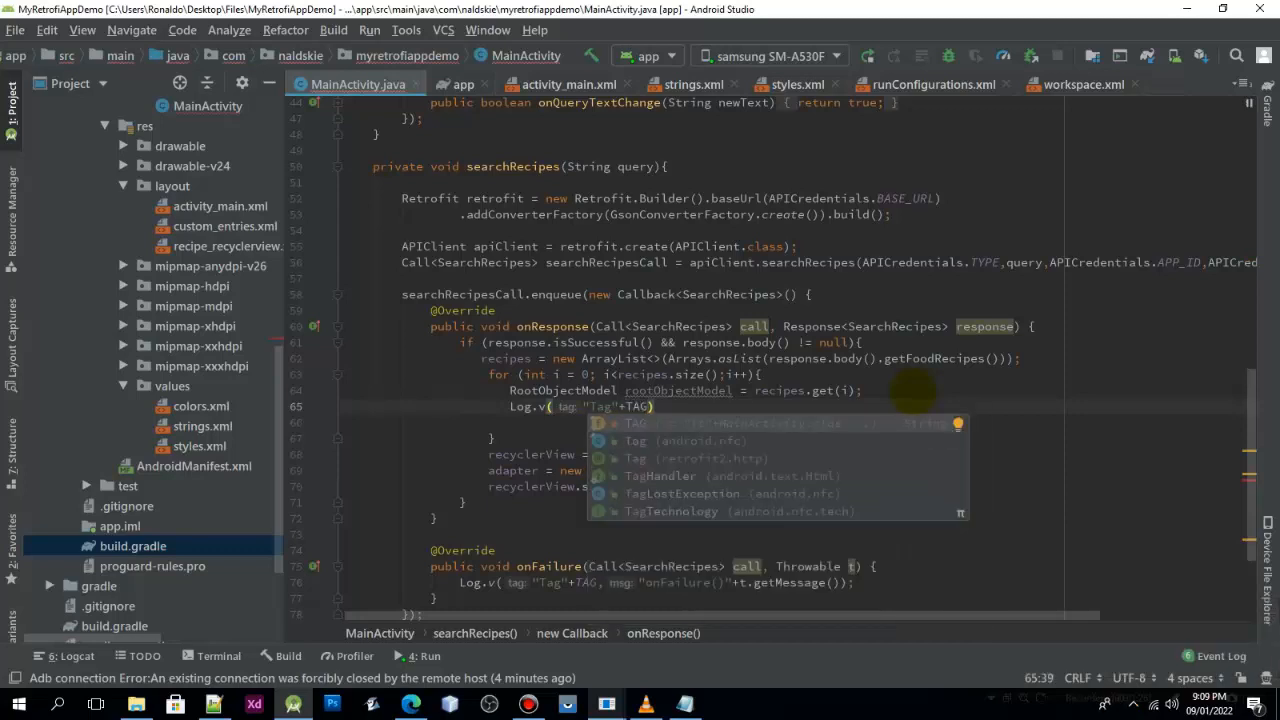
type(", \"onRes")
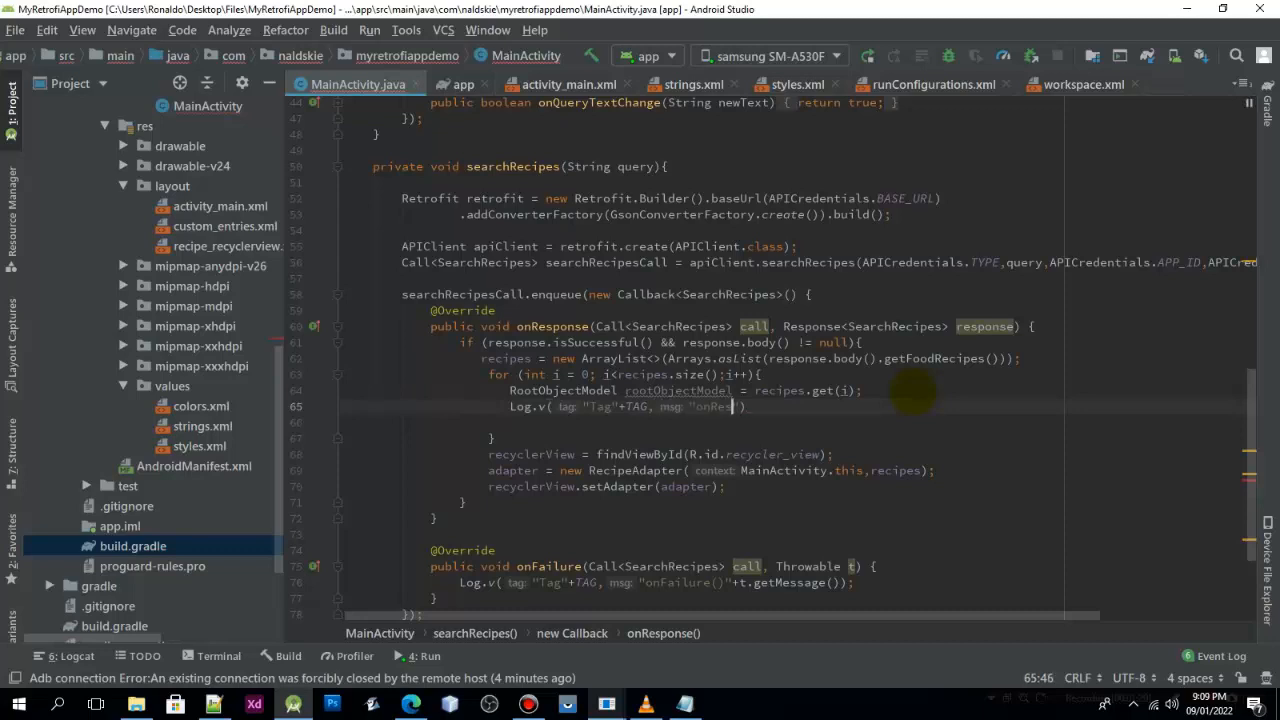
type("ponse(")
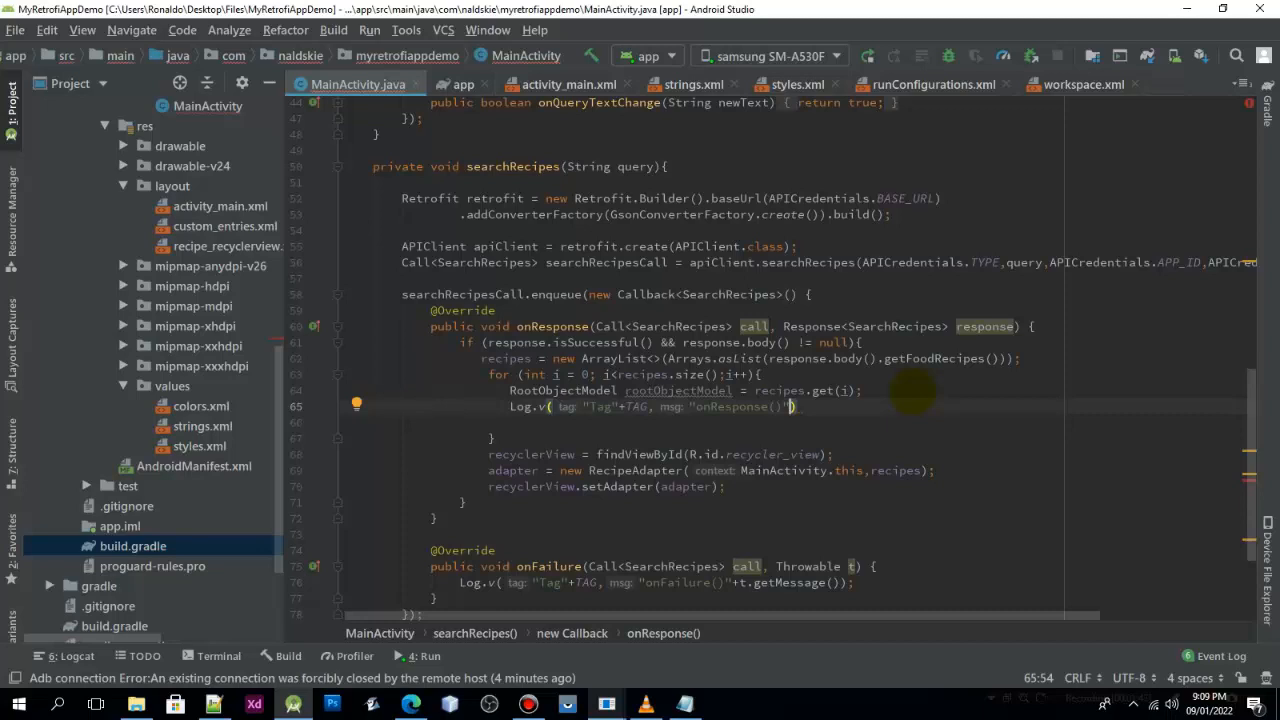
Append rootObjectModel.getRecipeModel().getLabel() to the log message via autocomplete.
type("rop")
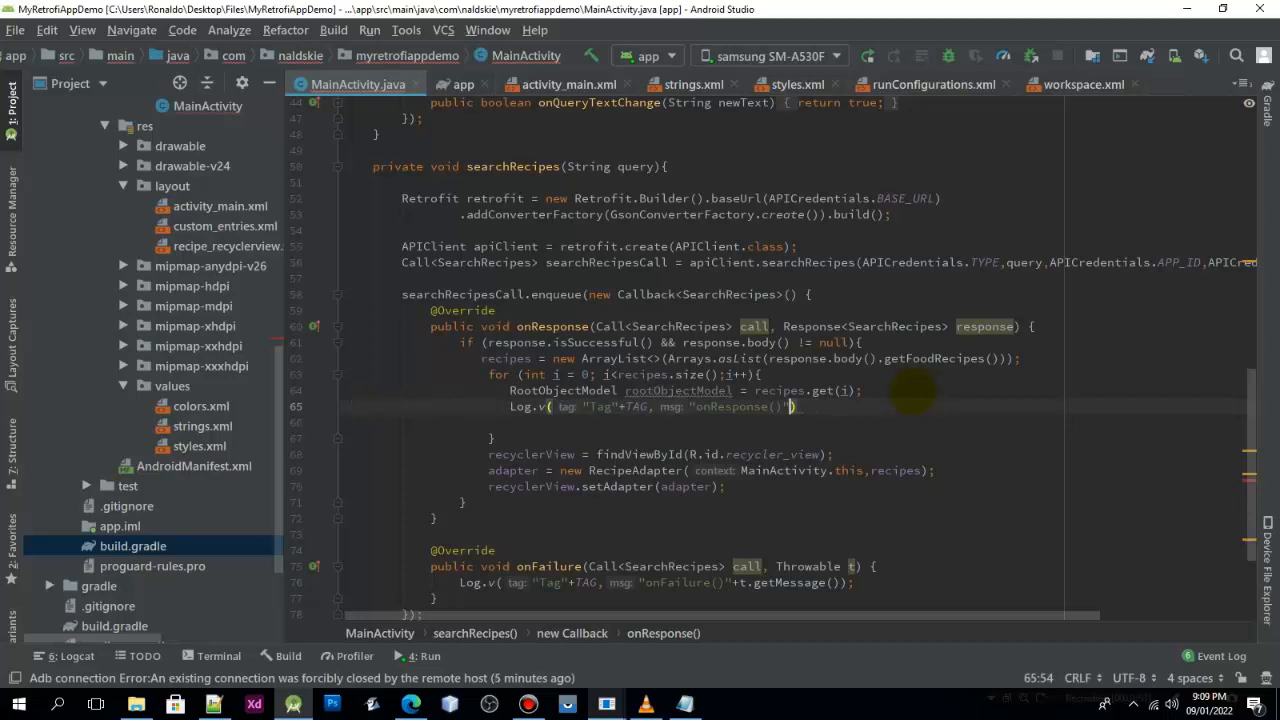
type("root")
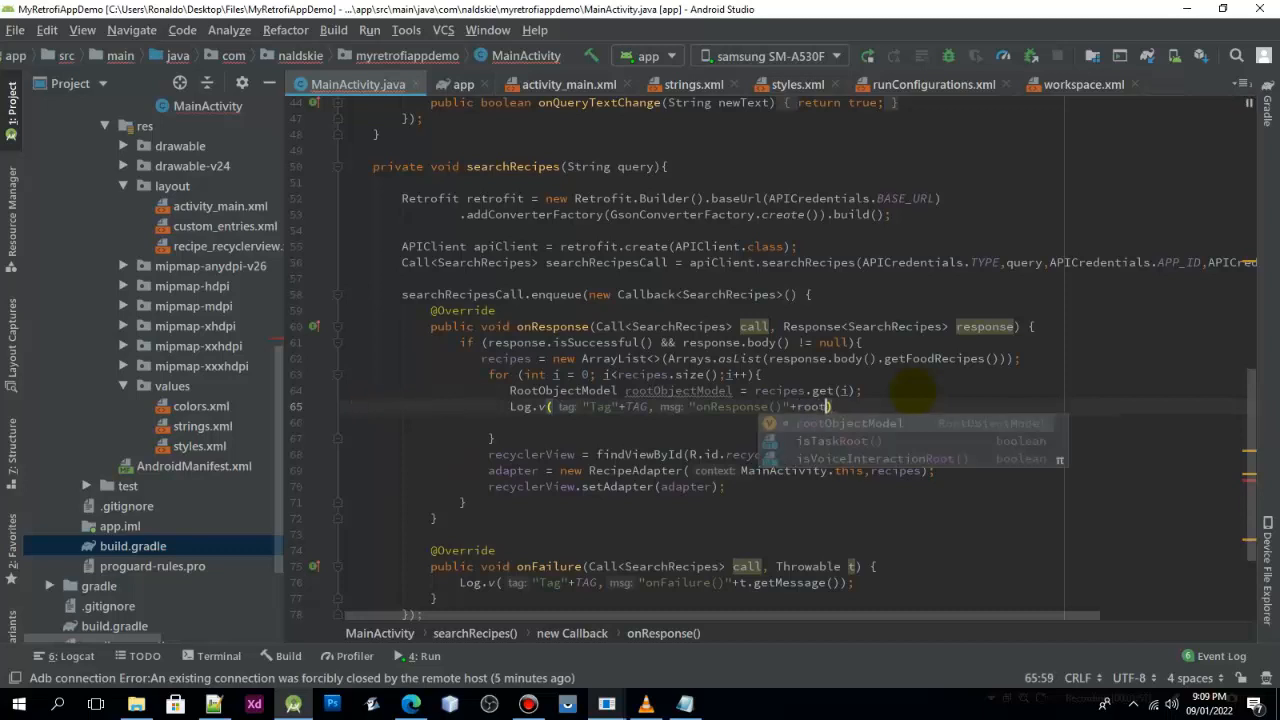
key("Tab")
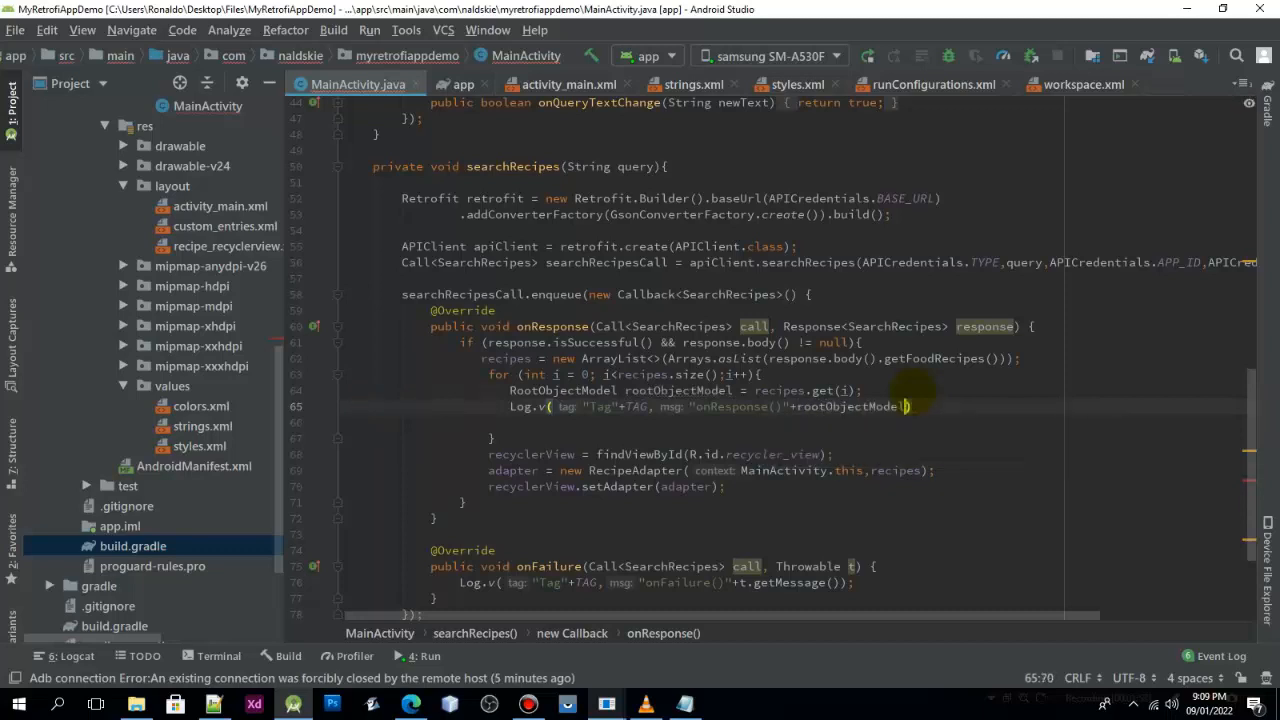
type(".")
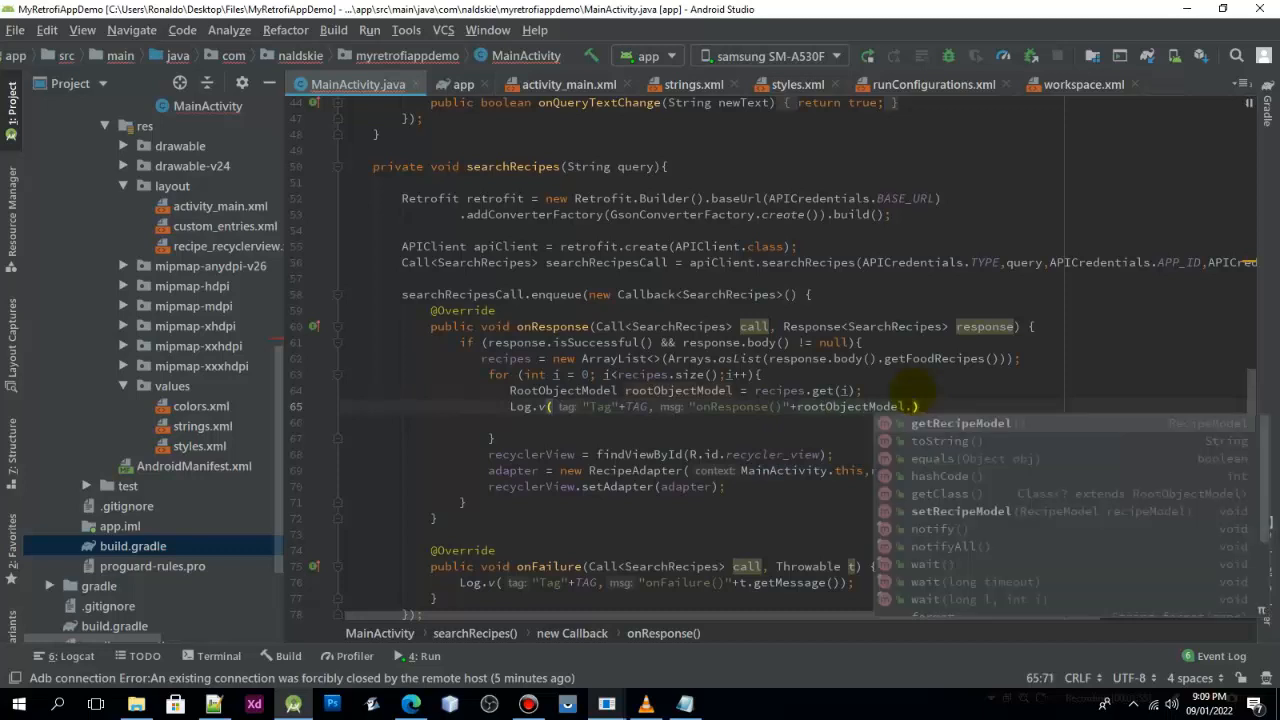
left_click(960, 422)
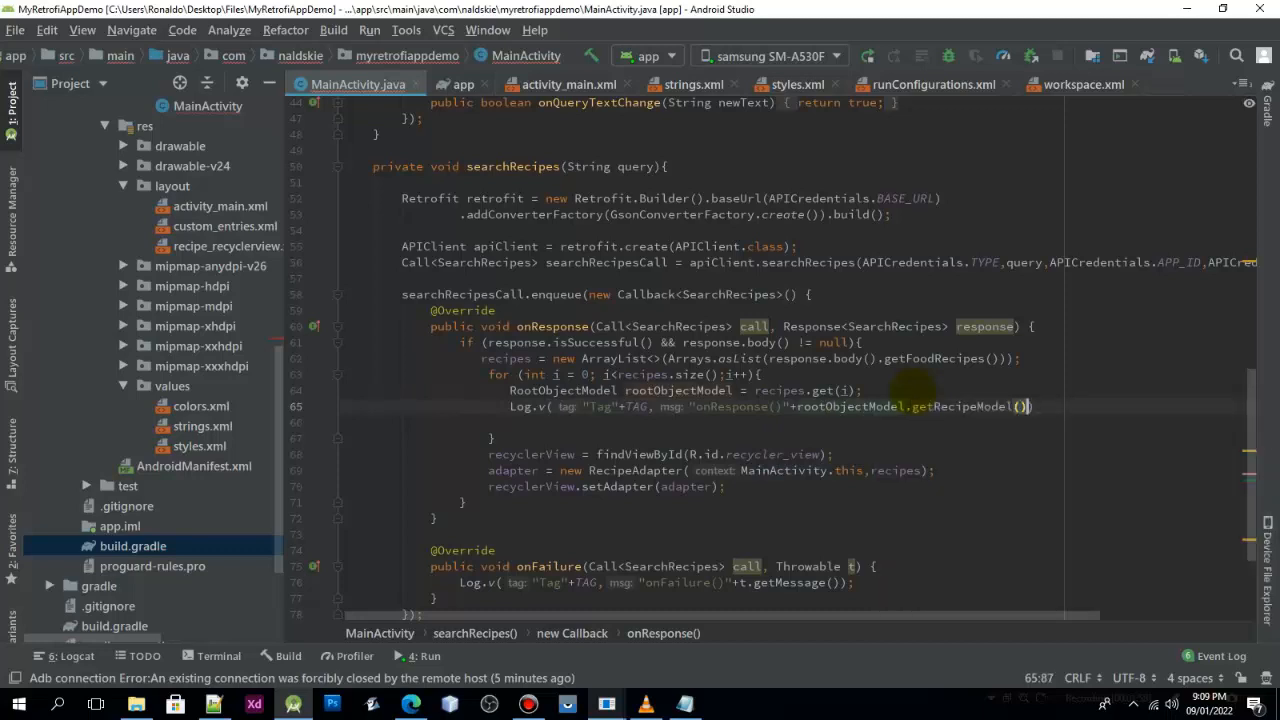
type(".getLabel());")
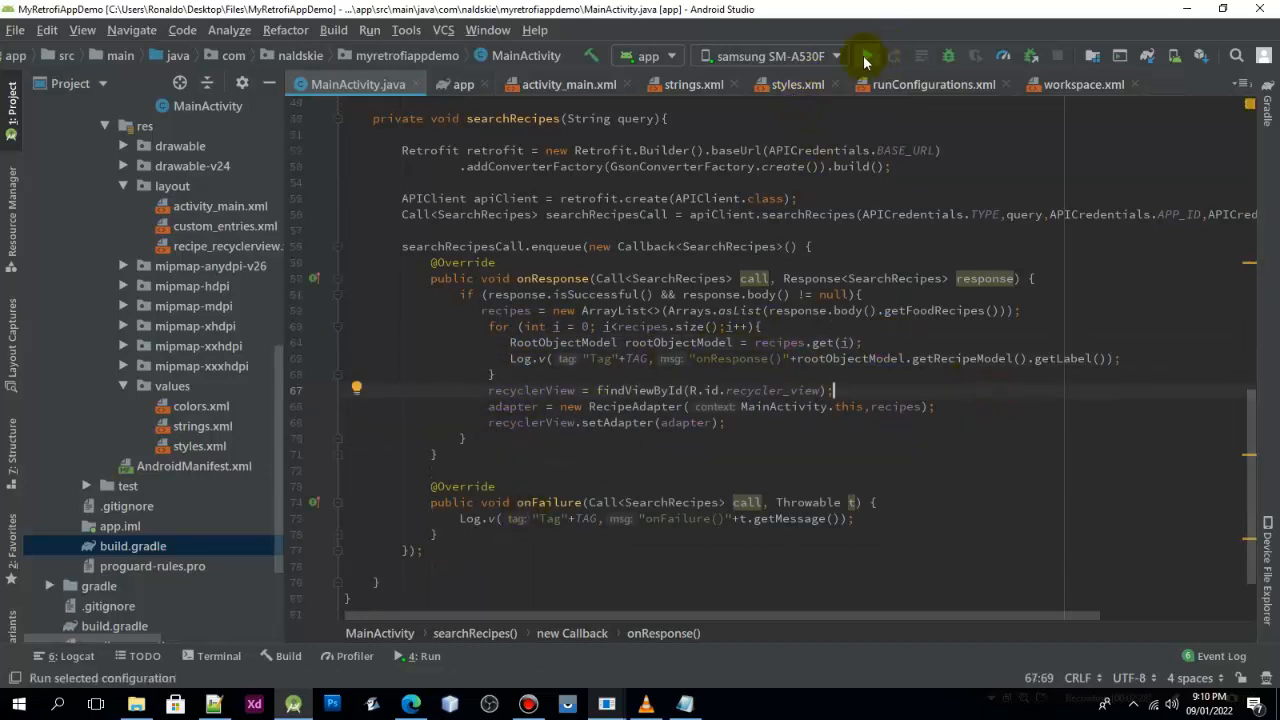
Rebuild and launch the app on the phone, checking the build output.
left_click(864, 56)
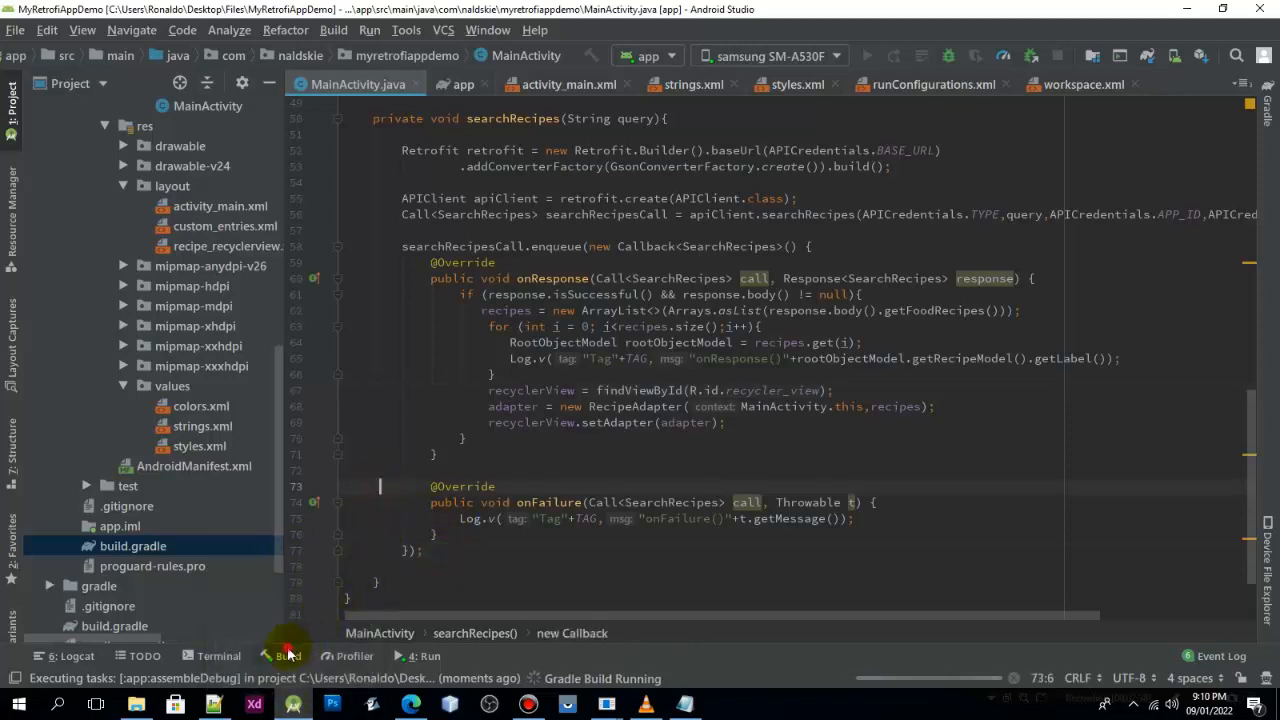
left_click(286, 656)
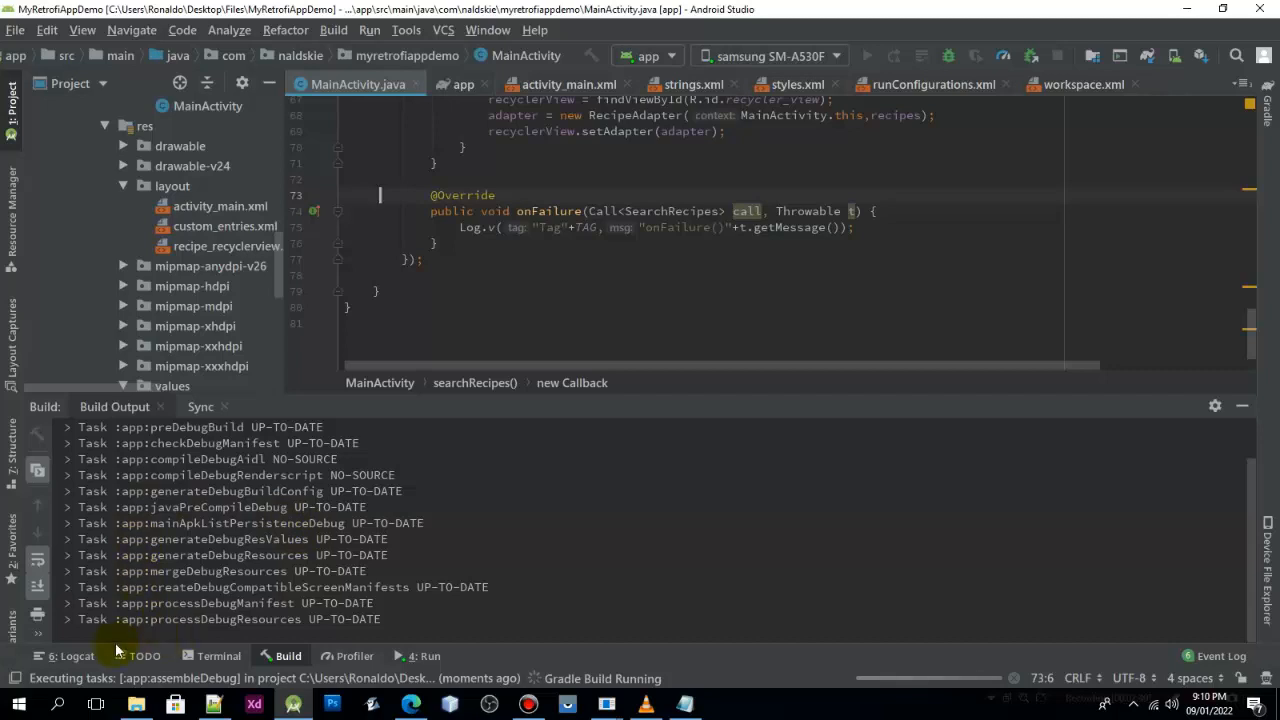
left_click(70, 656)
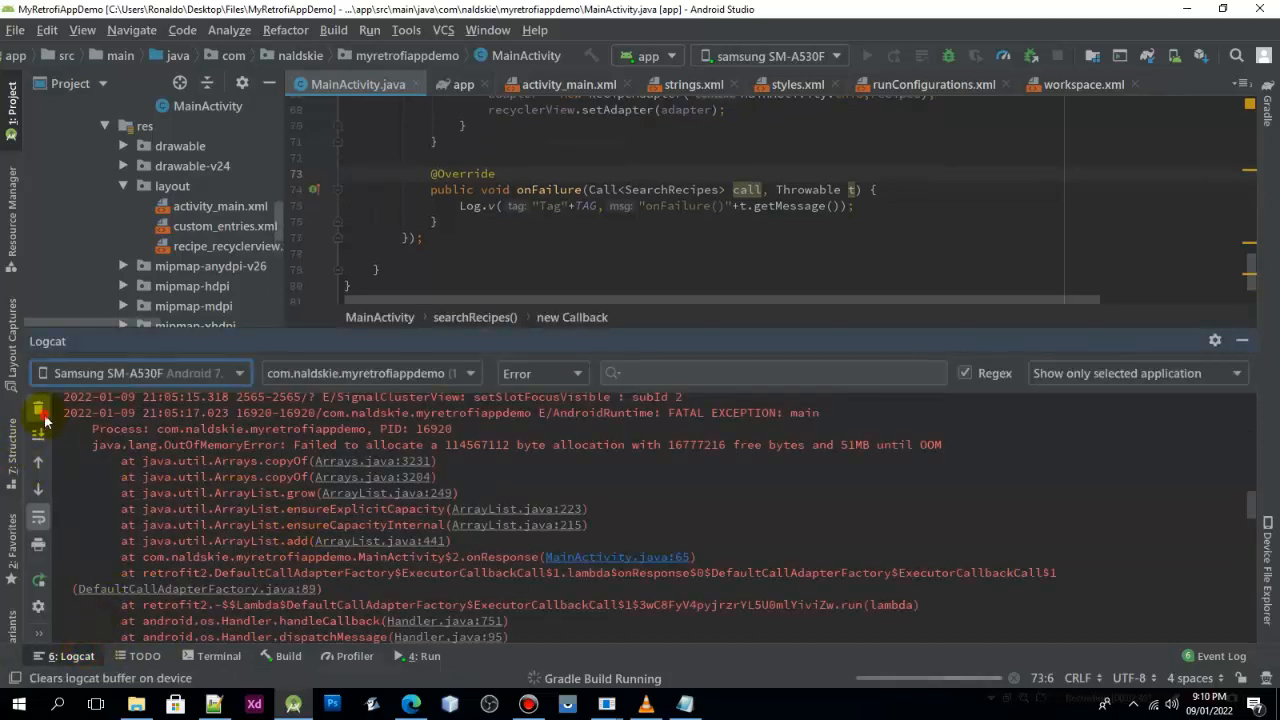
Clear Logcat and set its log level to Verbose.
left_click(40, 410)
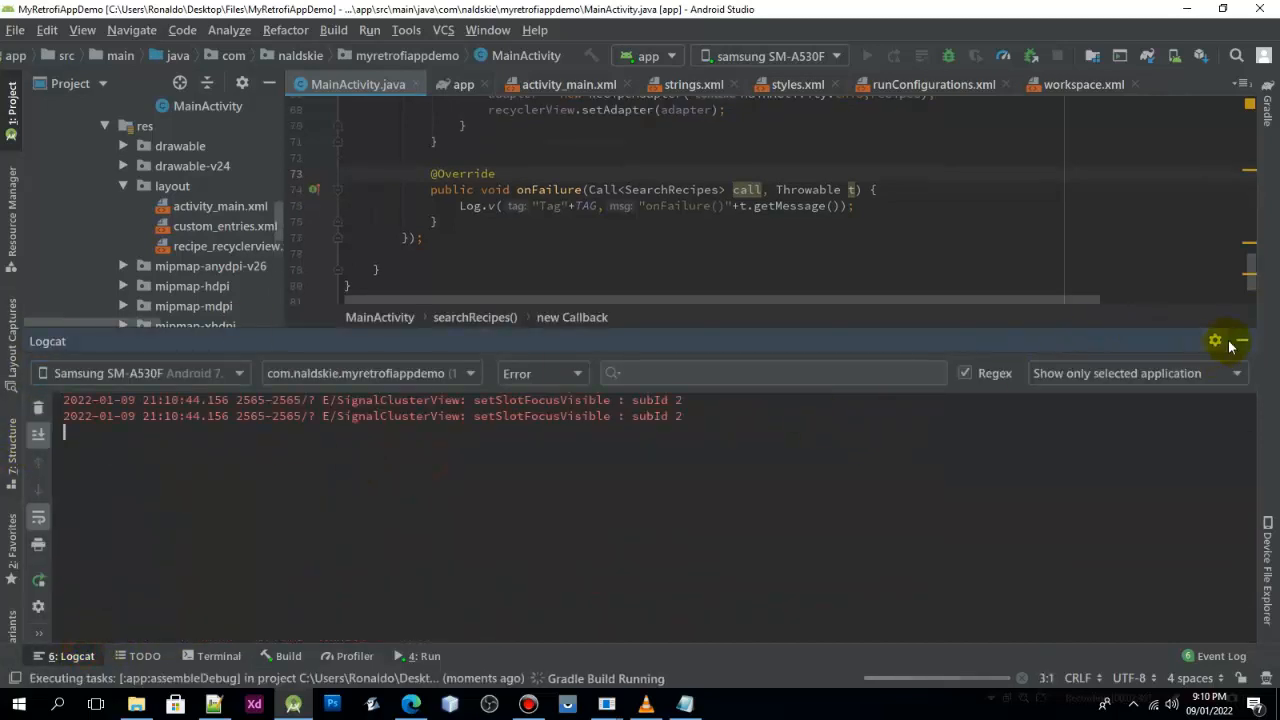
left_click(542, 374)
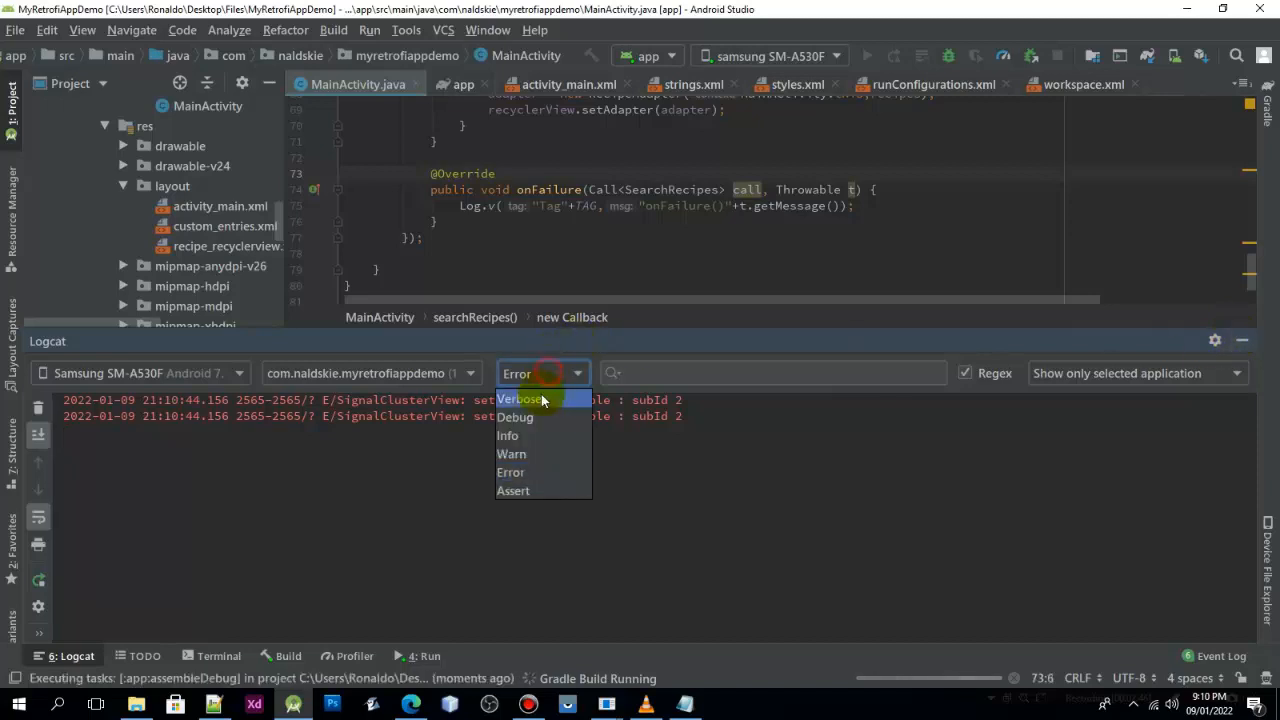
left_click(520, 400)
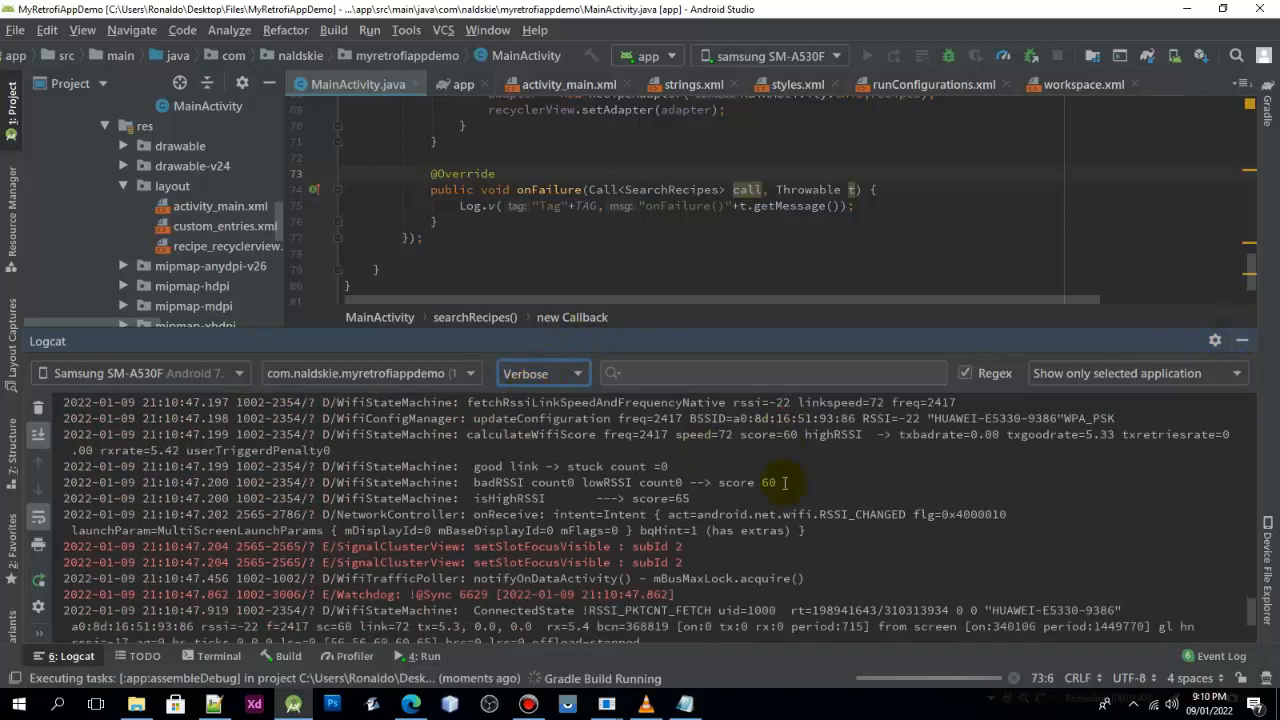
left_click(68, 656)
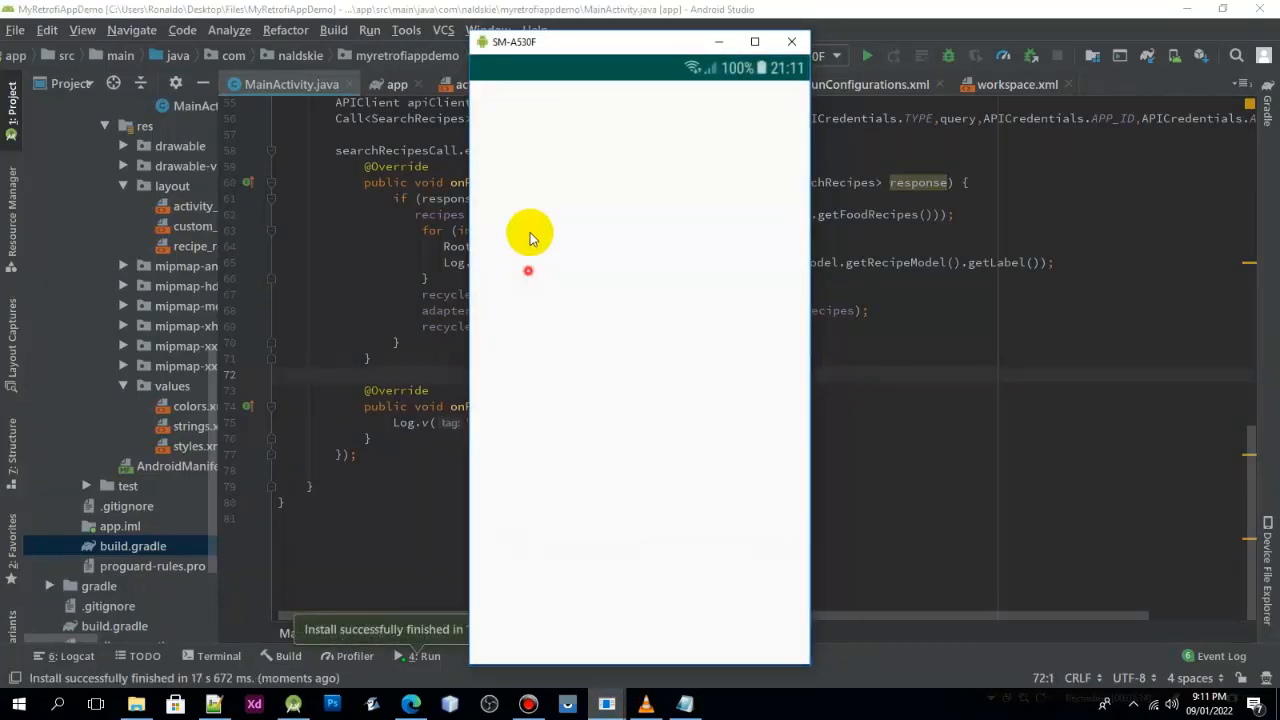
Search 'chicken' in the mirrored app, then return to the MainActivity code editor.
left_click(640, 188)
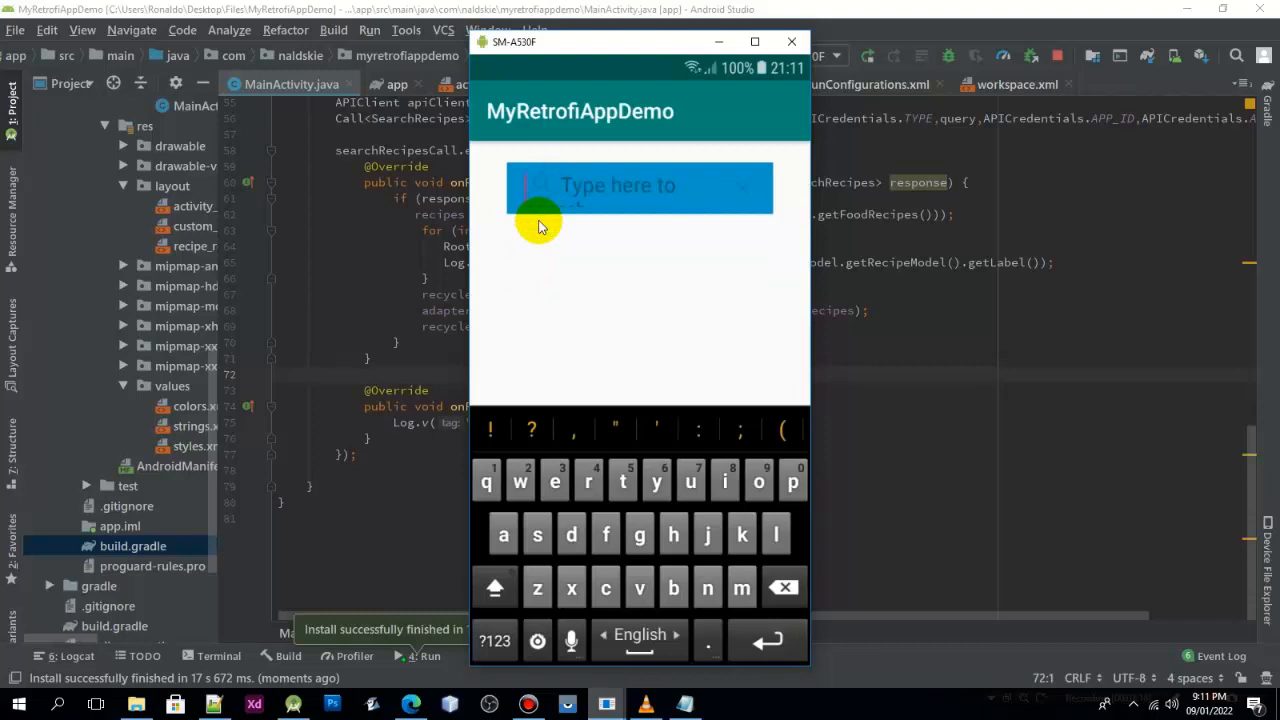
type("chicken")
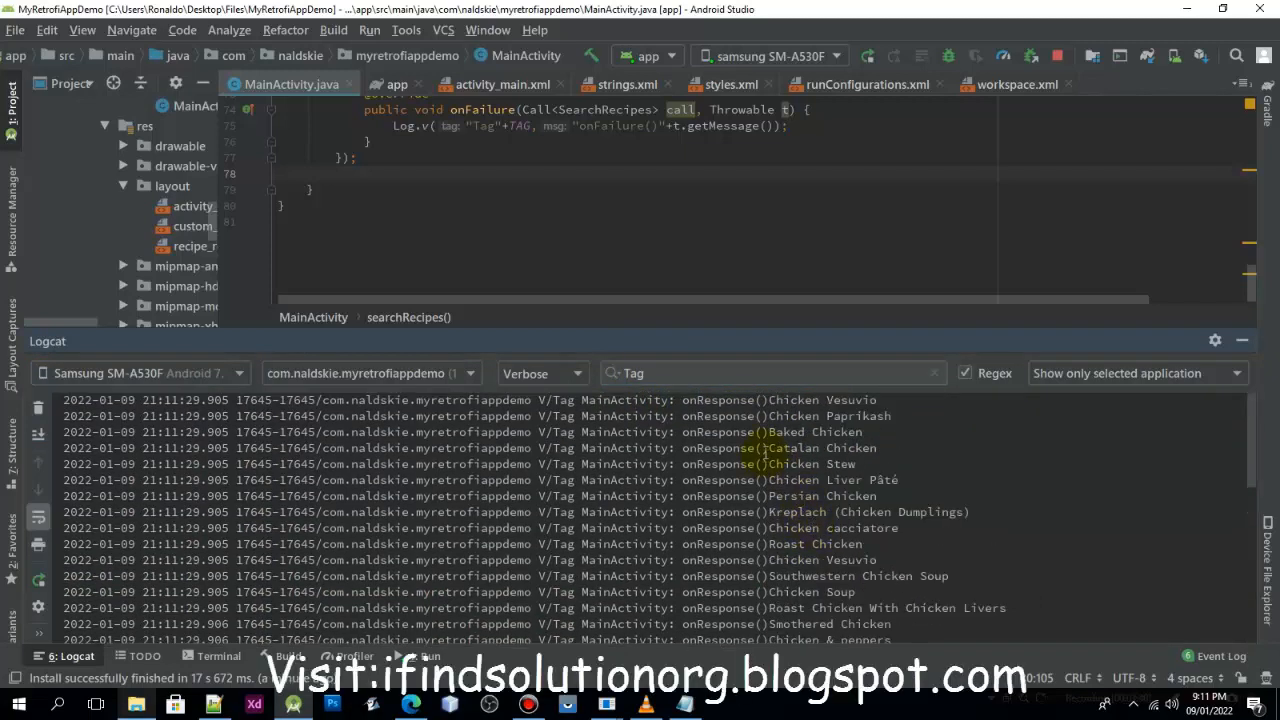
mouse_move(850, 418)
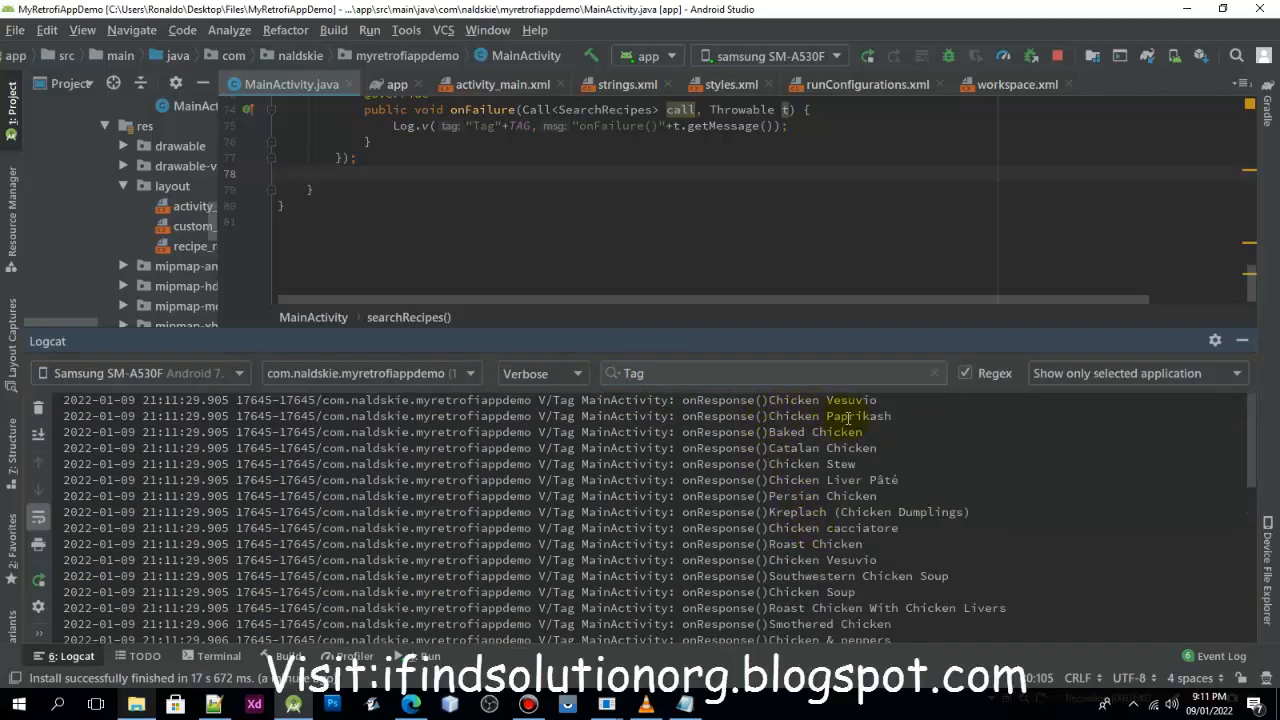
mouse_move(730, 486)
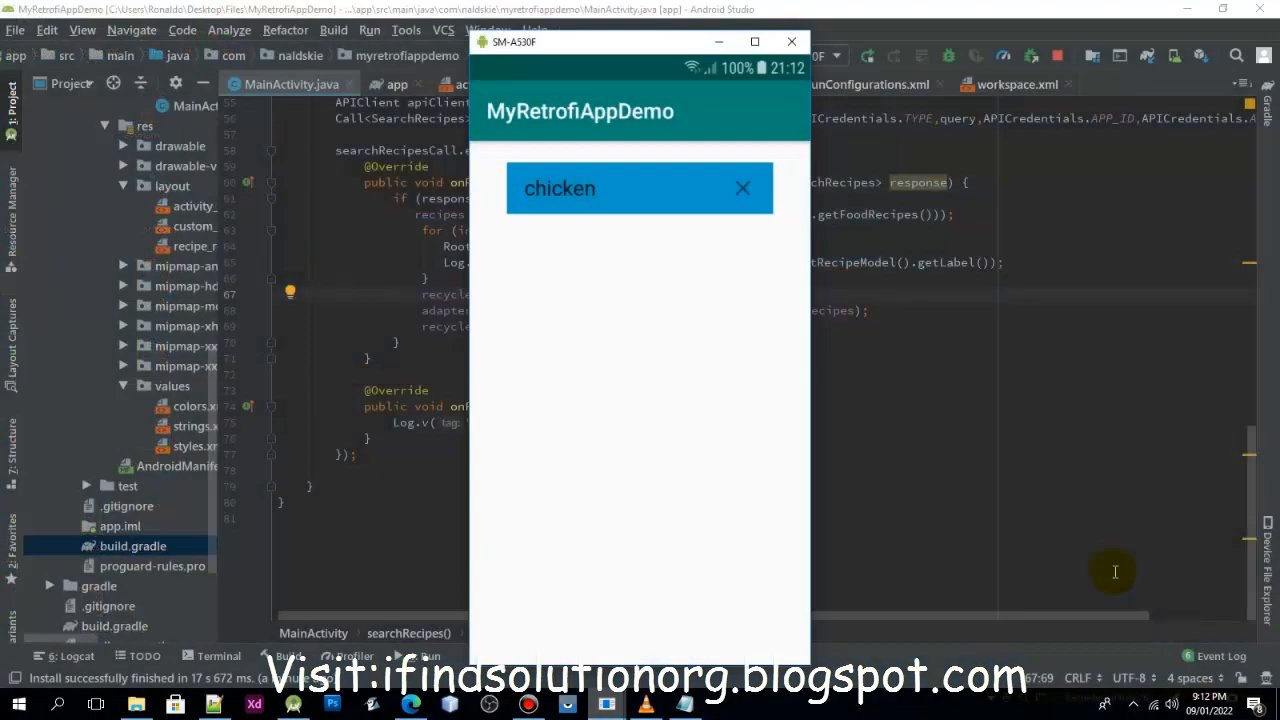
left_click(660, 450)
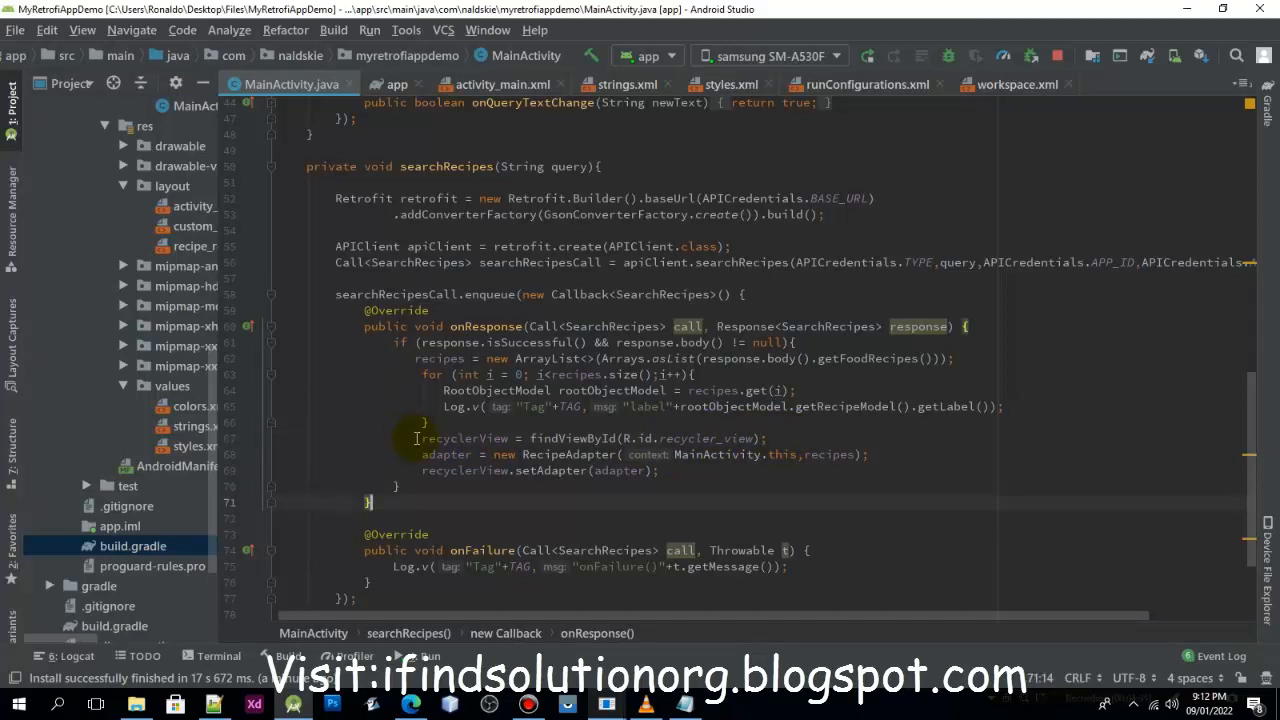
Select and delete the duplicate recyclerView findViewById line in onResponse.
double_click(464, 438)
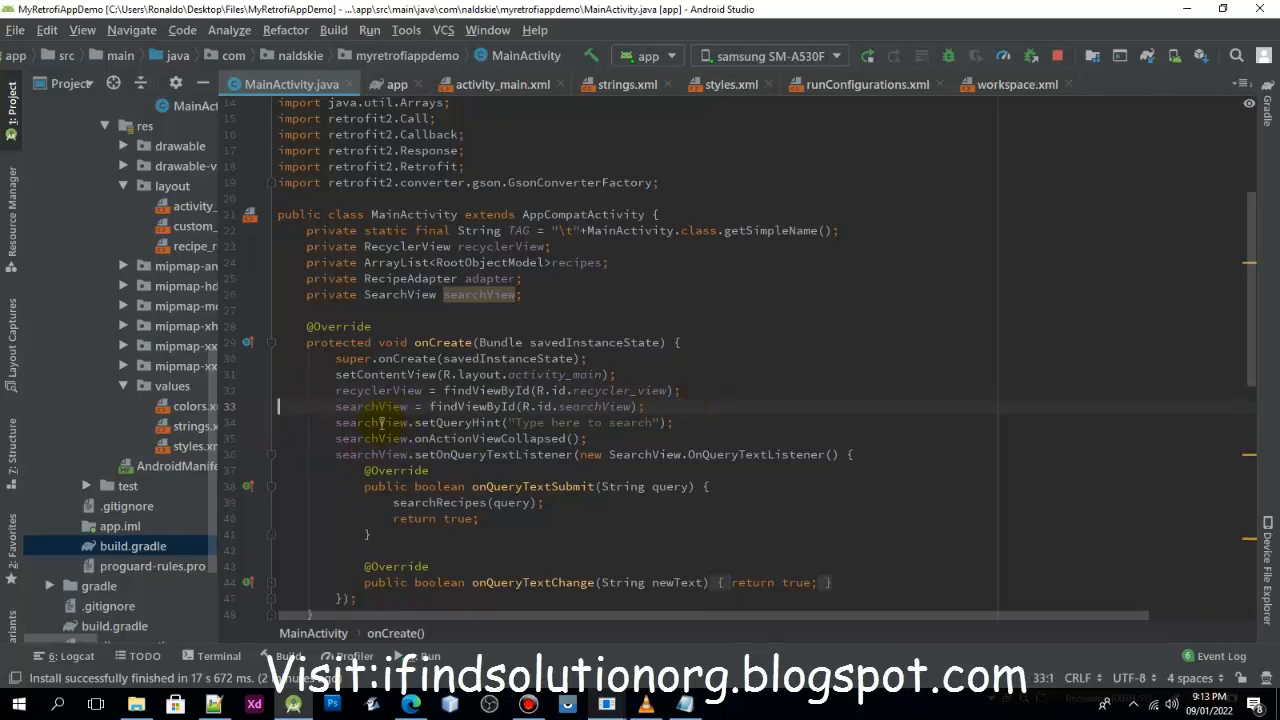
scroll("down", 3)
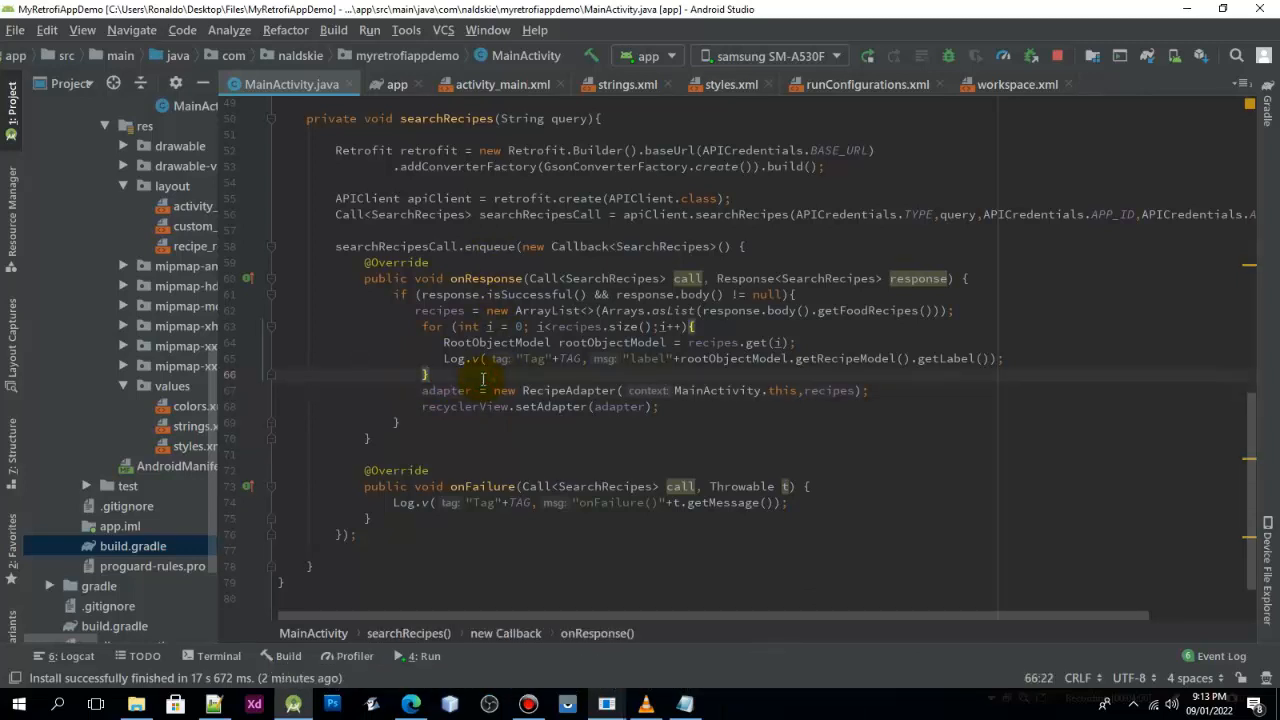
Set a LinearLayoutManager with MainActivity.this on the recycler view.
type("rec")
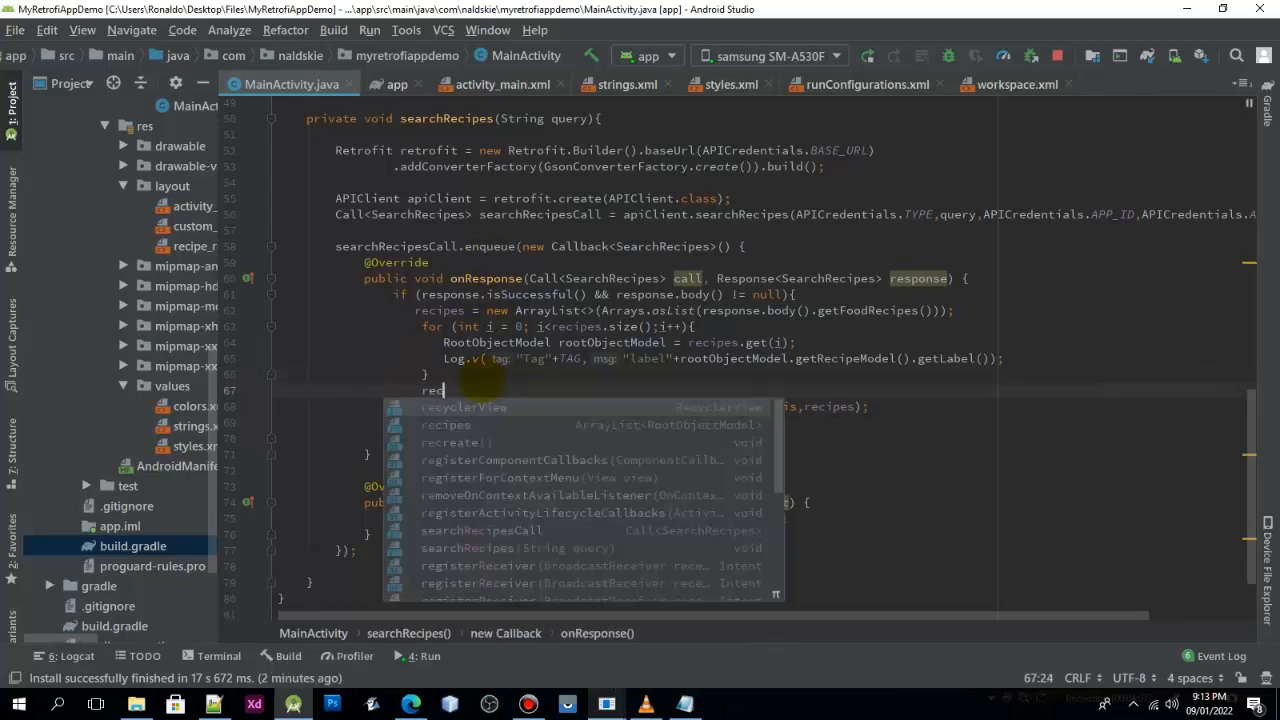
type("recyclerView.setLayoutManager(new);")
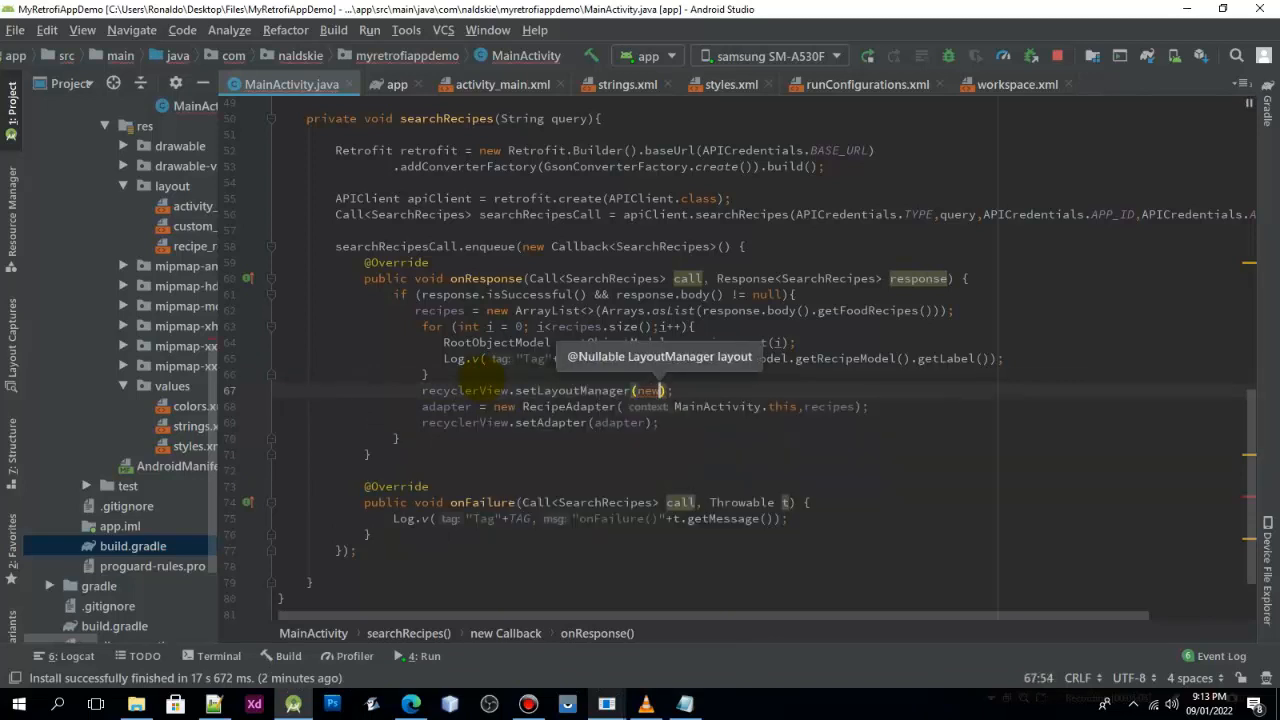
type("LinearLayoutManager(")
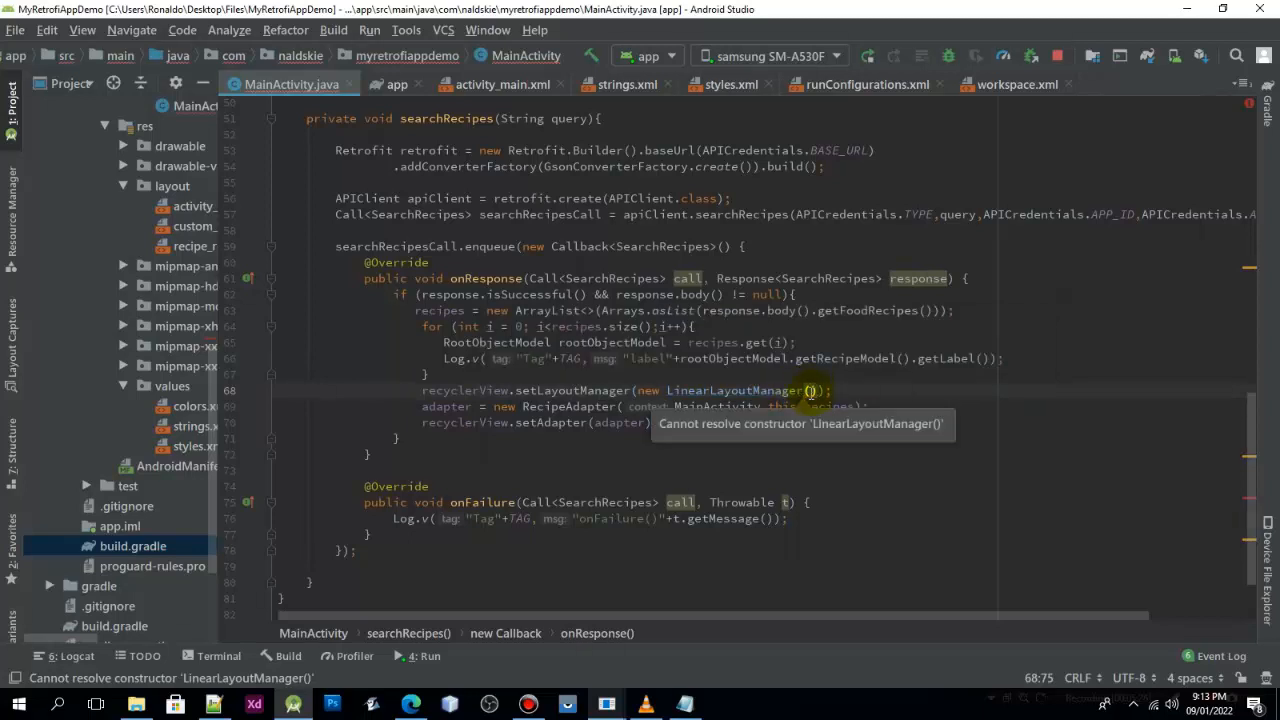
mouse_move(822, 452)
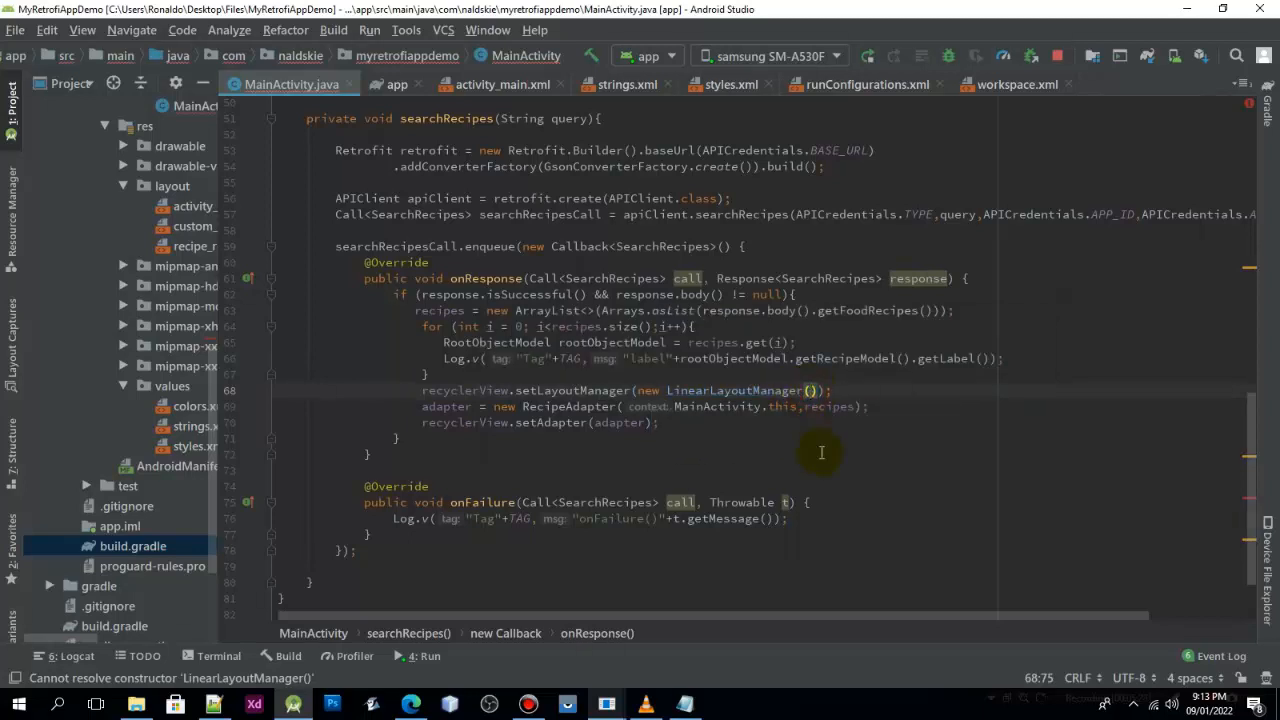
type("MainActivity.this")
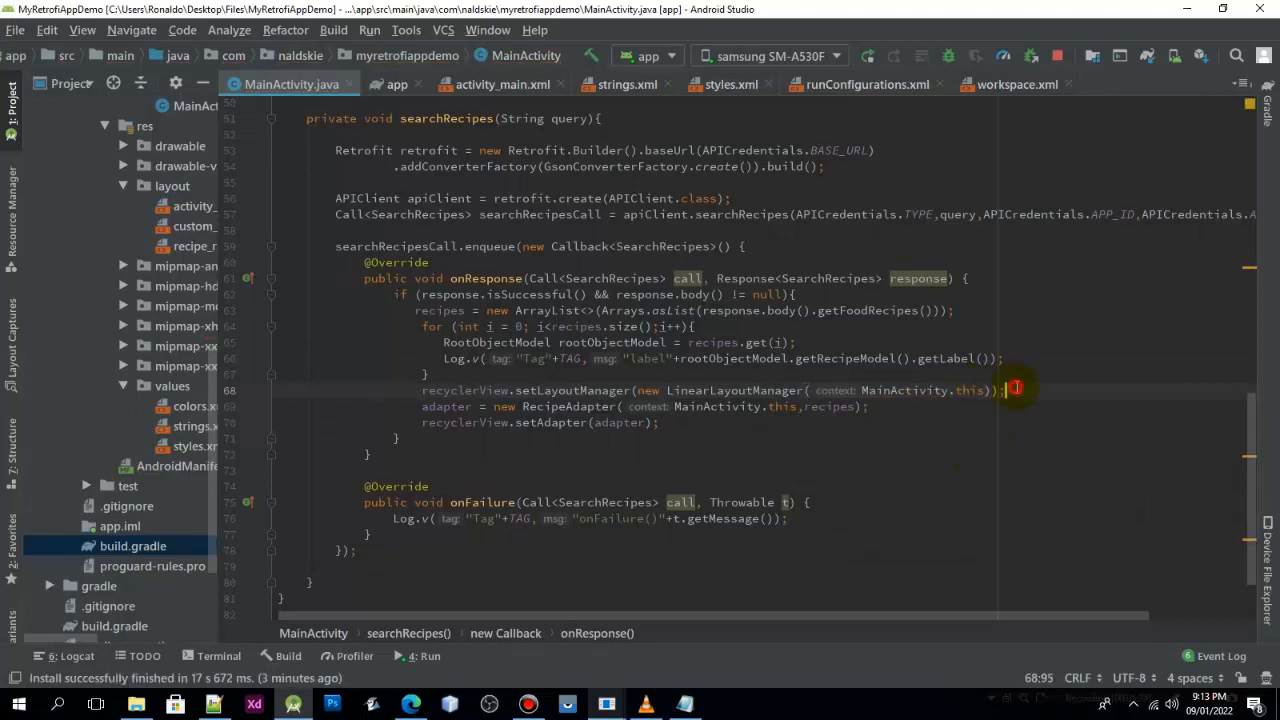
Add recyclerView.setHasFixedSize(true) before the adapter is attached.
type("rec")
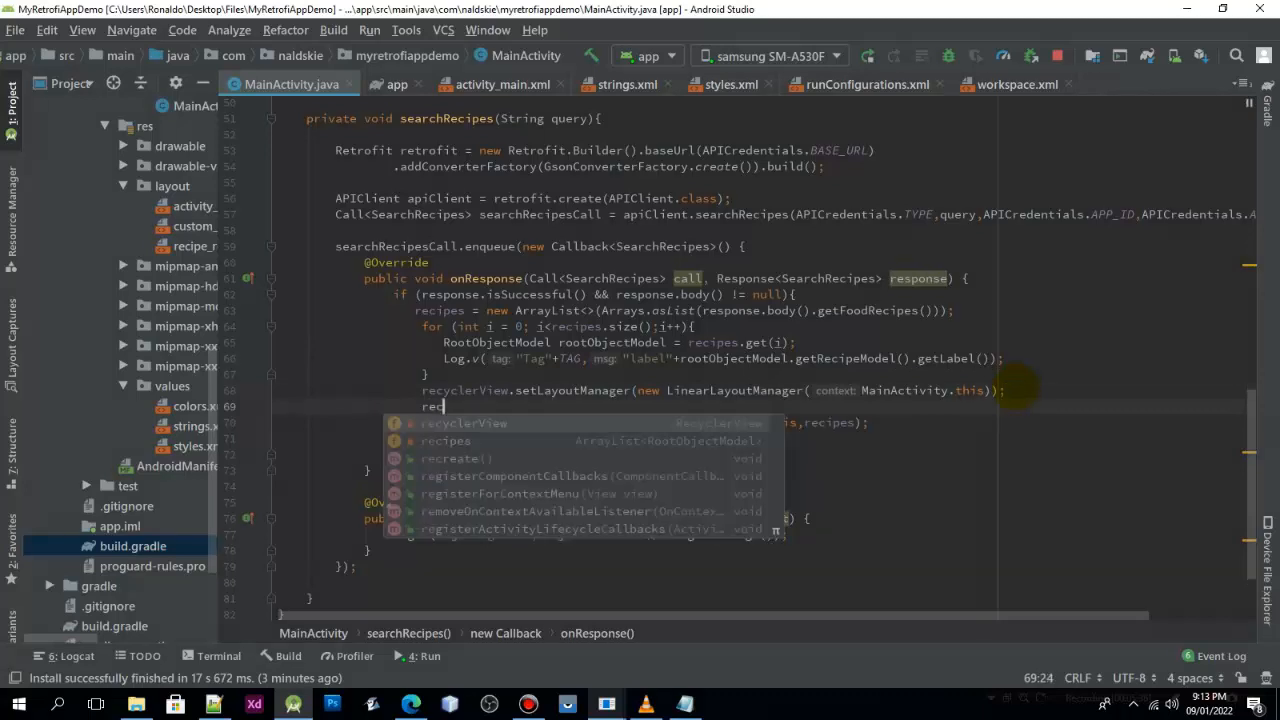
type("recyclerView.setHasFixedSize(true);")
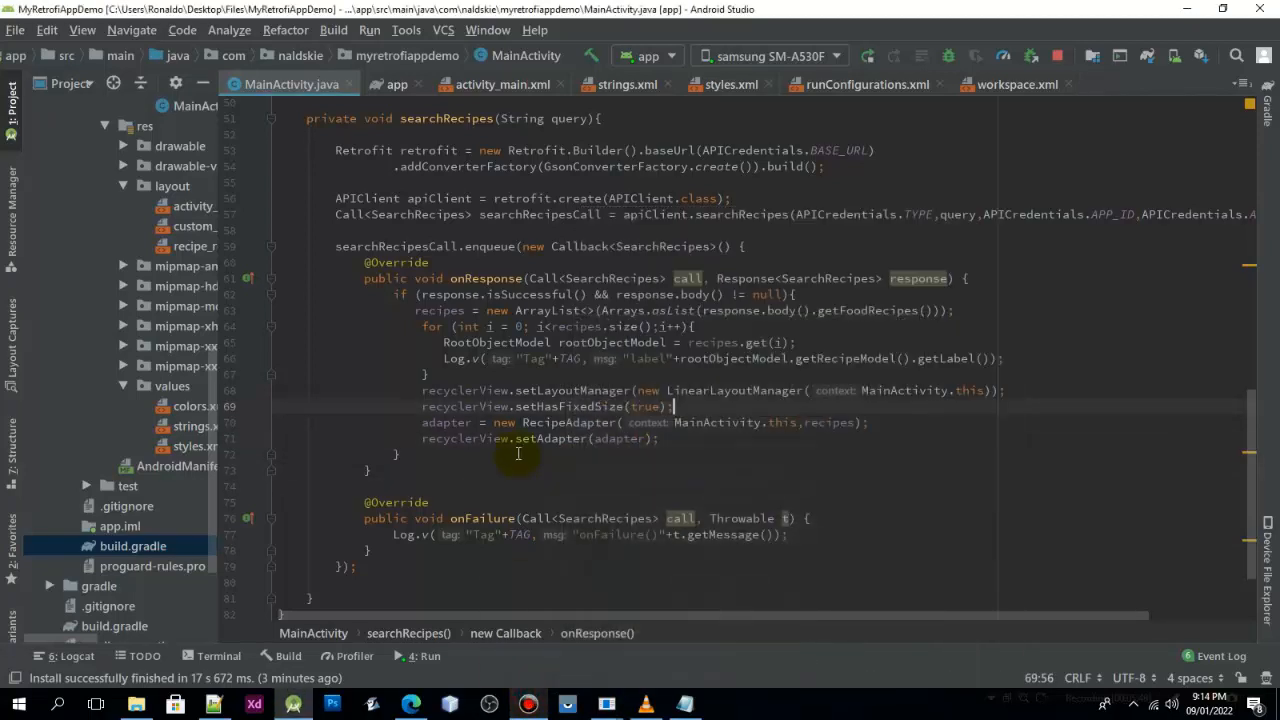
Rebuild and run the app, showing the recipe labels in Logcat.
left_click(868, 56)
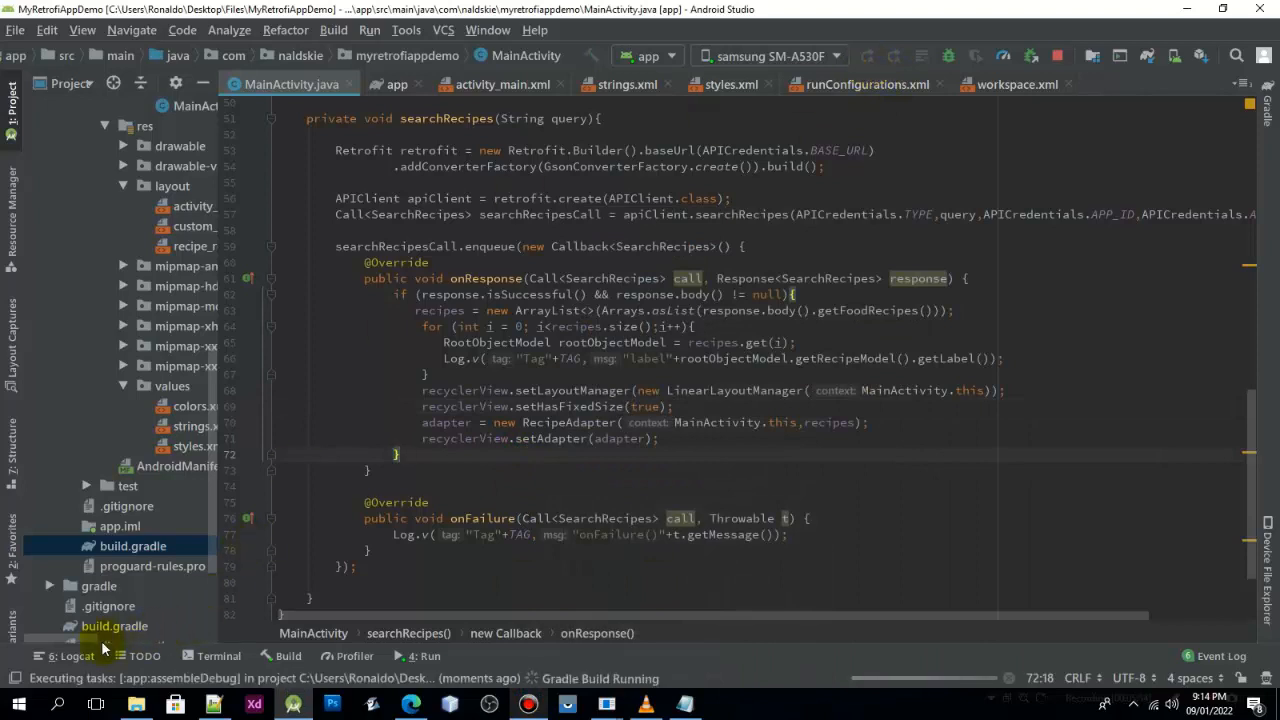
left_click(70, 656)
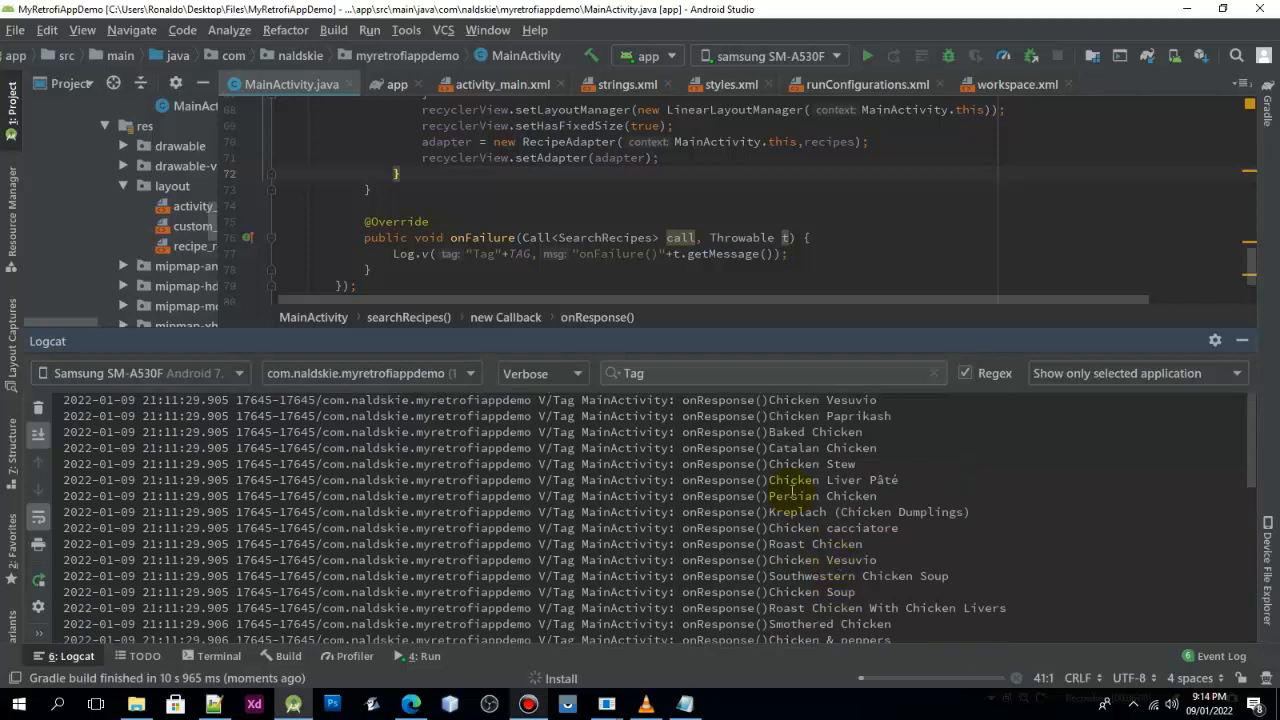
mouse_move(960, 462)
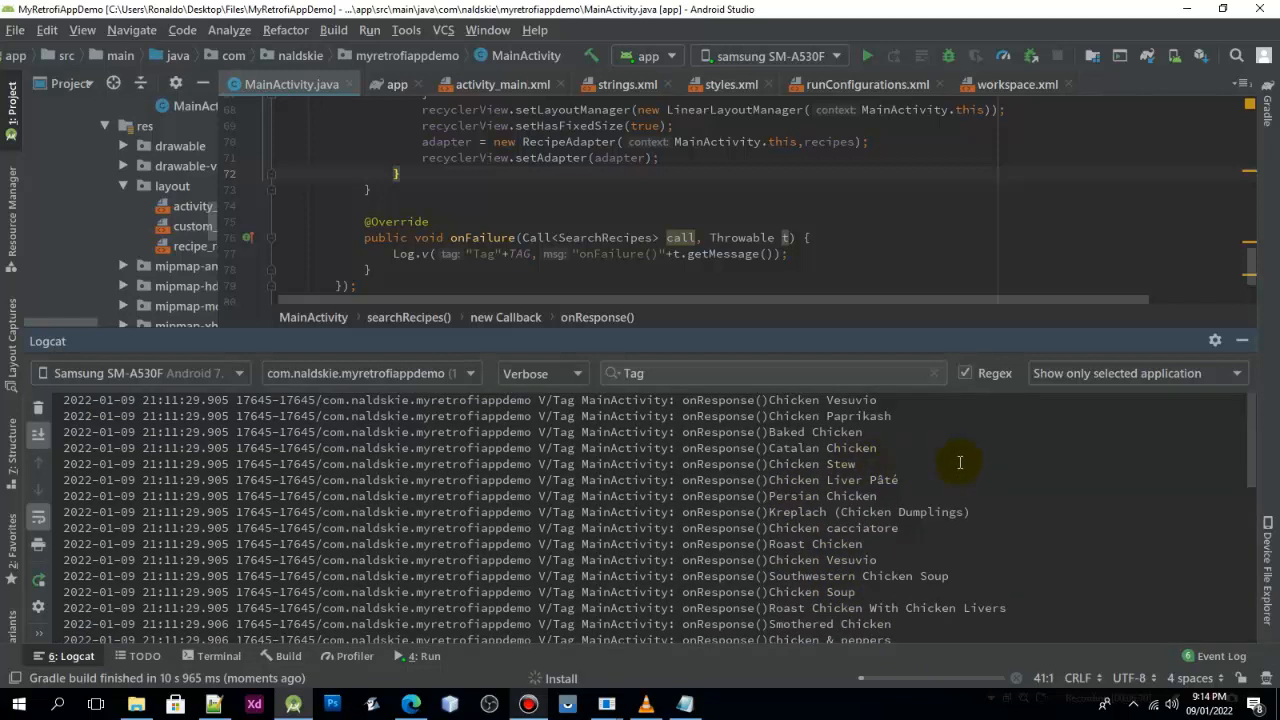
Wait for the install to finish and clear the earlier Logcat entries.
scroll("down", 3)
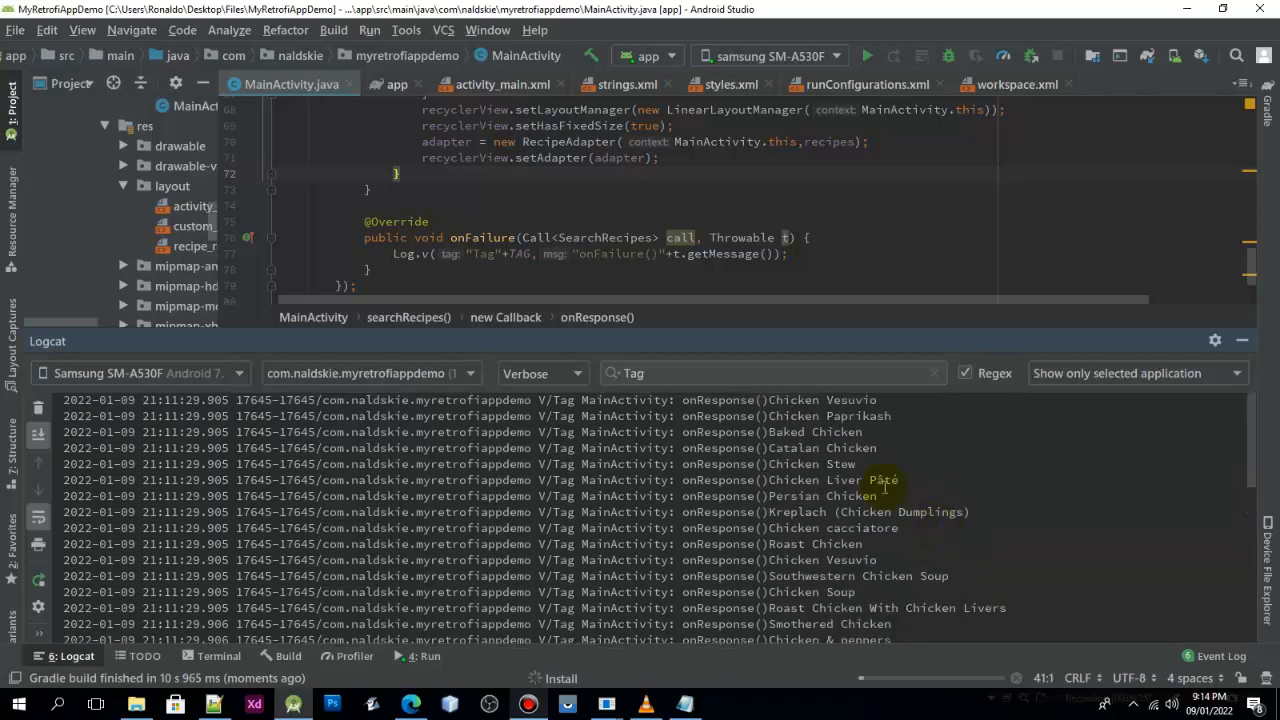
left_click(40, 408)
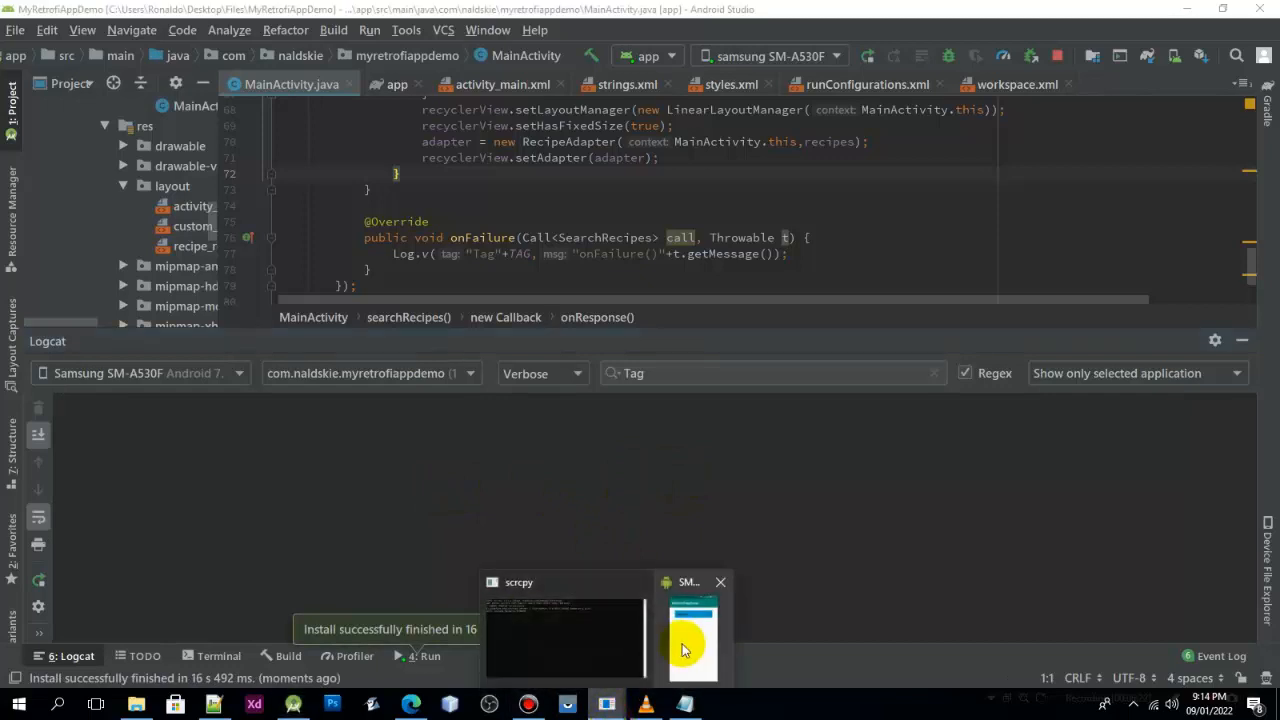
Search 'chicken' on the mirrored phone and scroll through the result cards.
left_click(692, 640)
type("chicken")
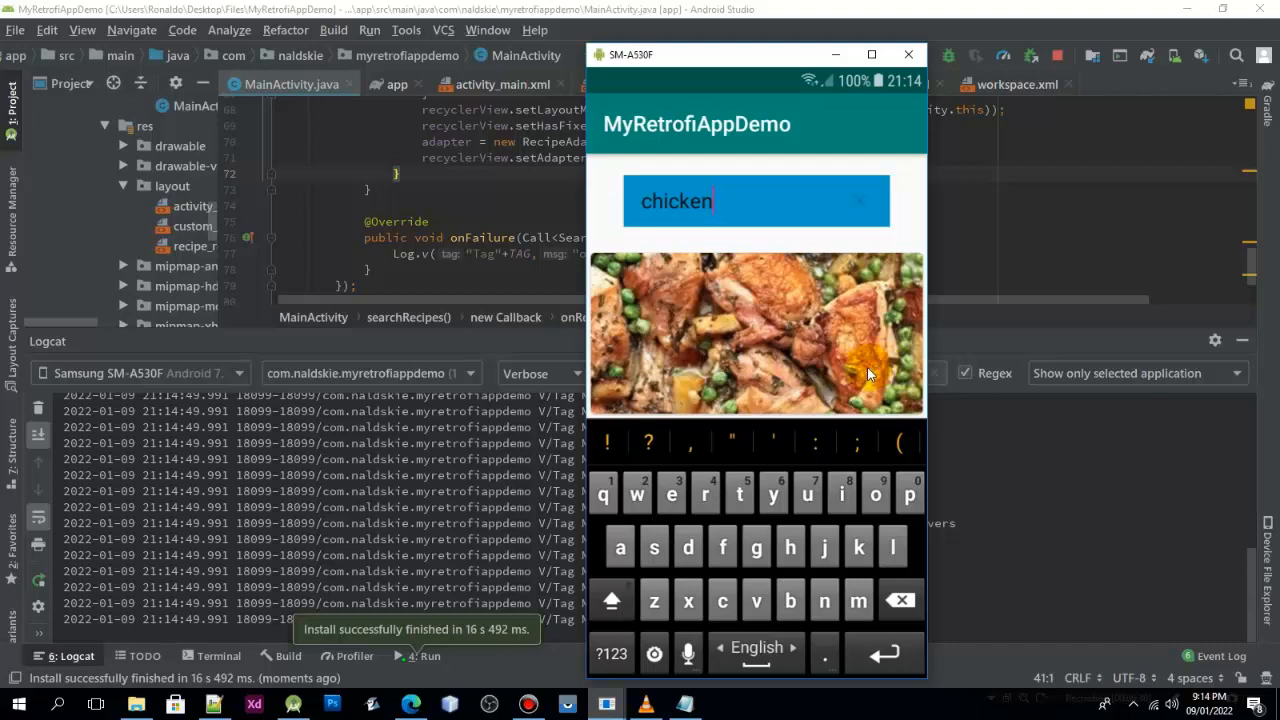
mouse_move(956, 322)
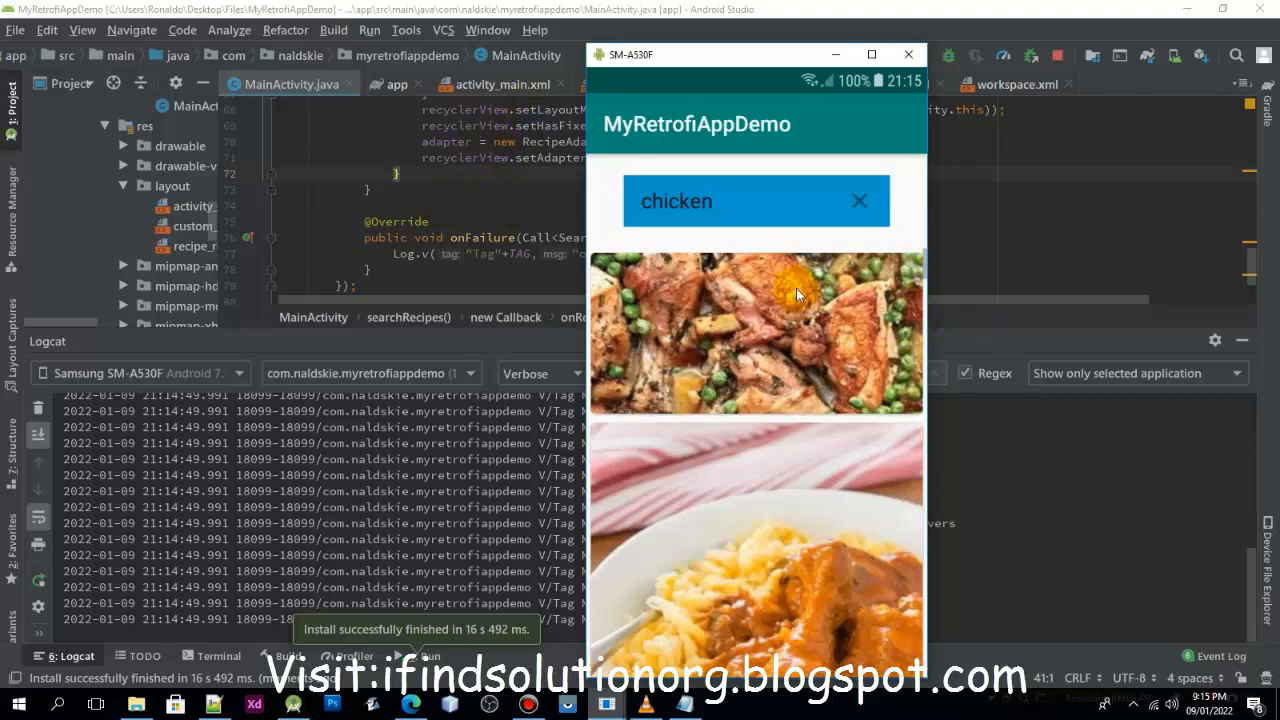
mouse_move(756, 312)
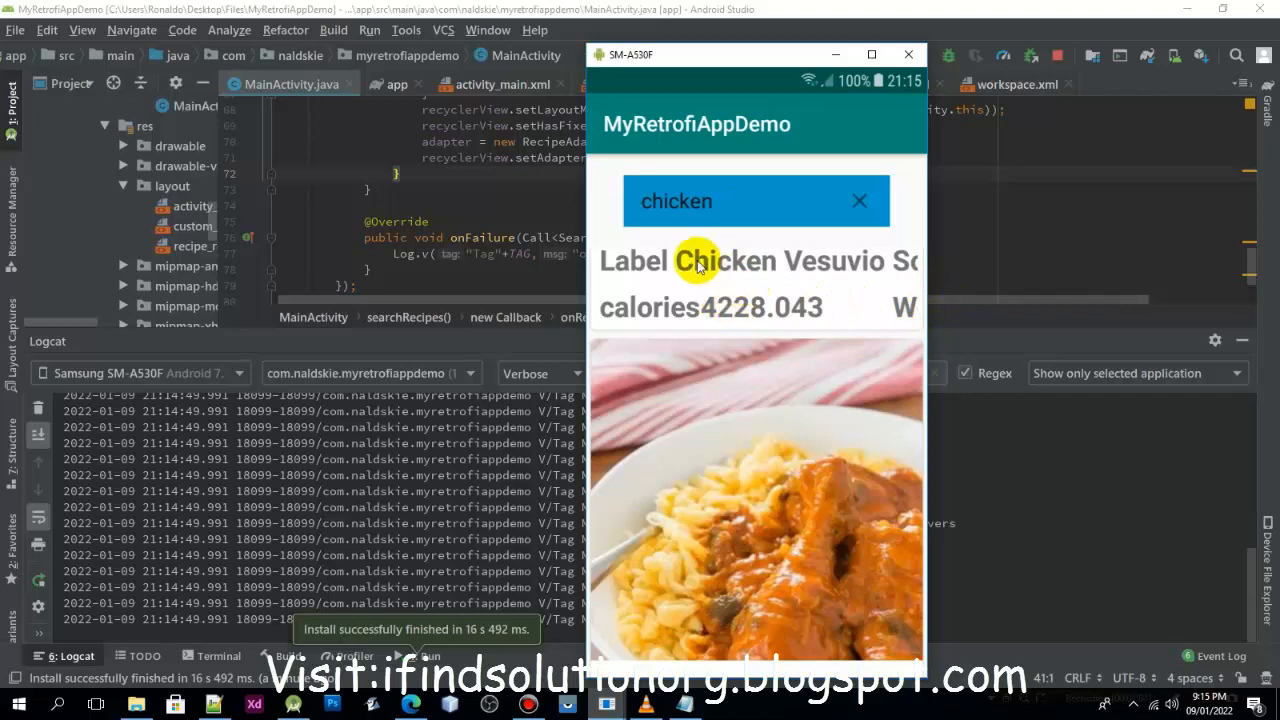
scroll("down", 3)
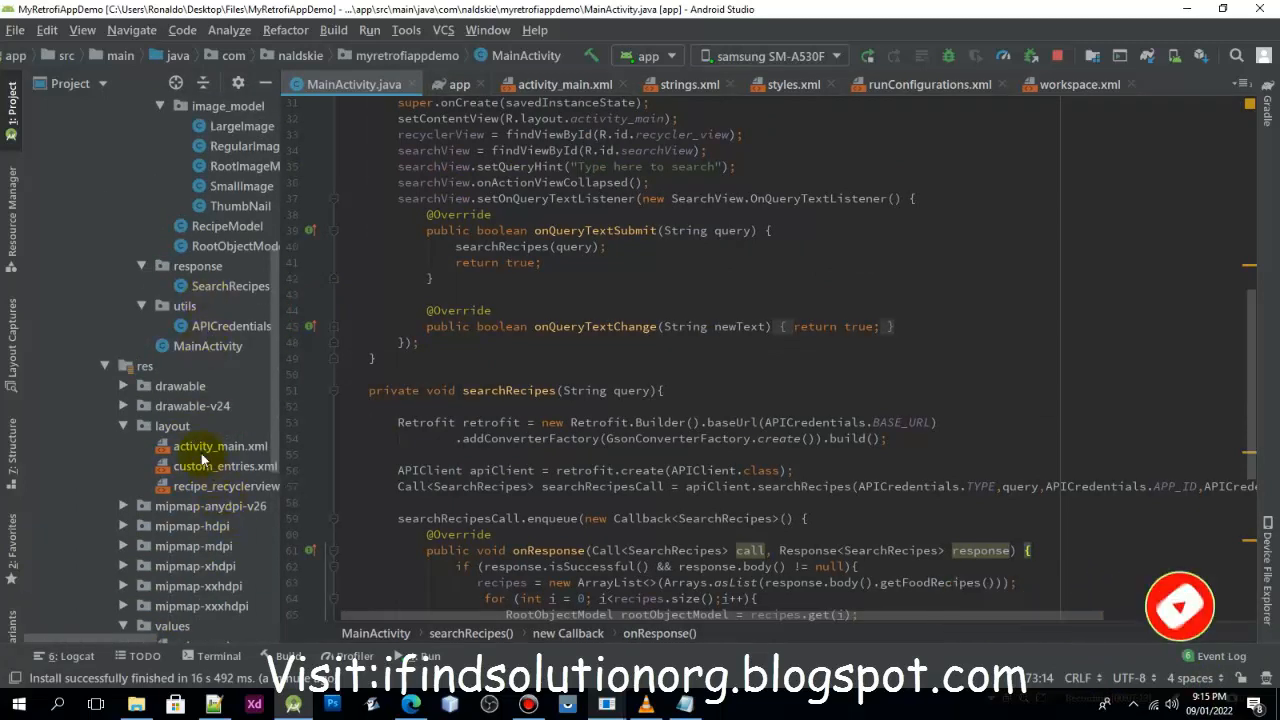
Open custom_entries.xml from res/layout in the design editor.
left_click(222, 466)
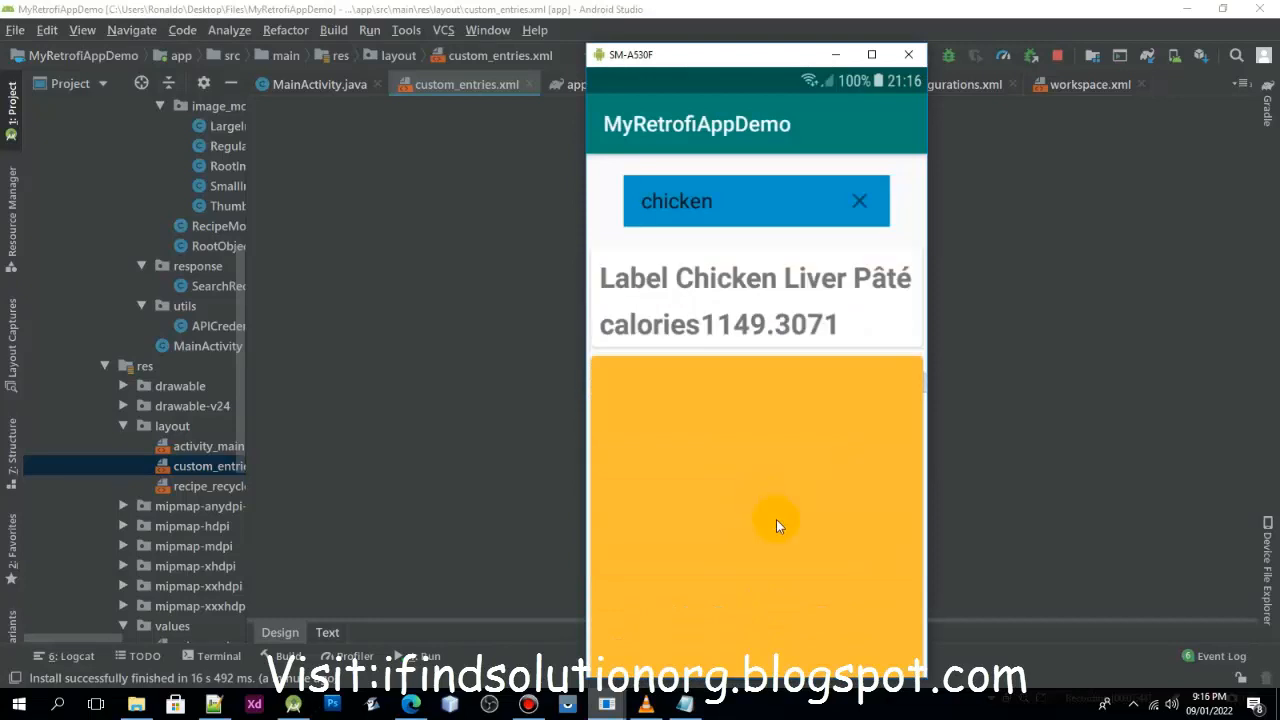
scroll("down", 3)
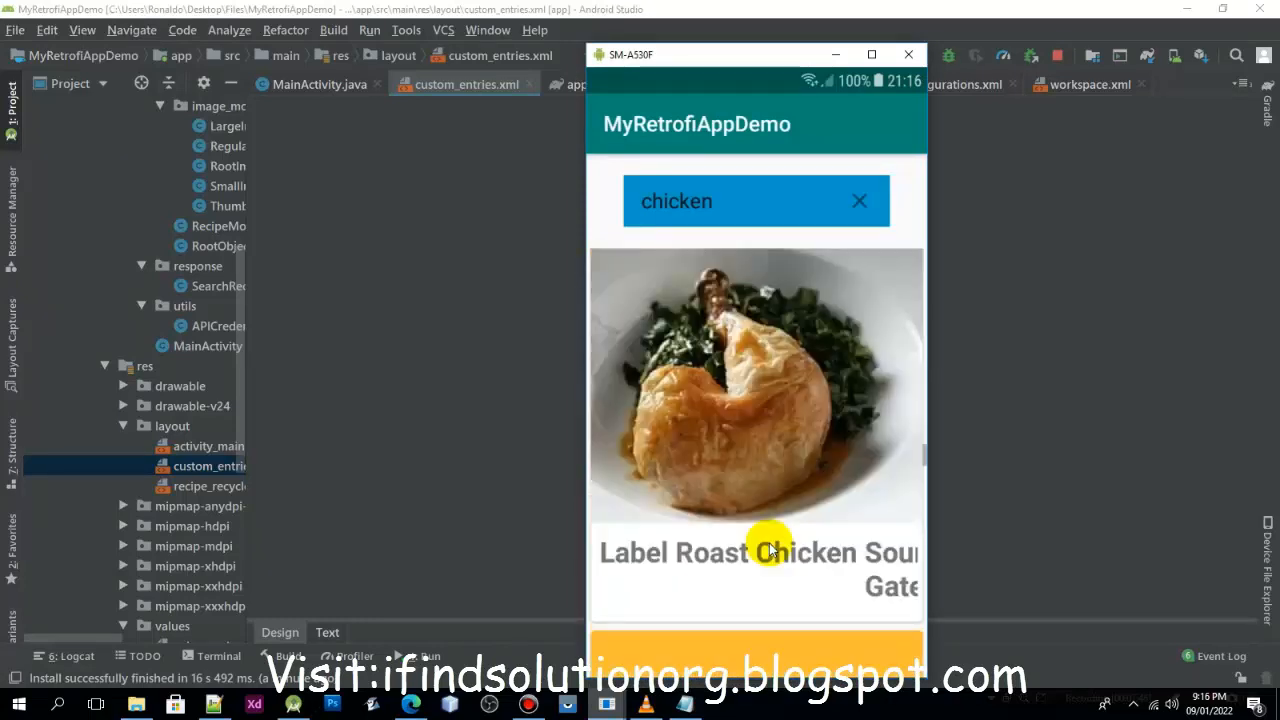
mouse_move(360, 544)
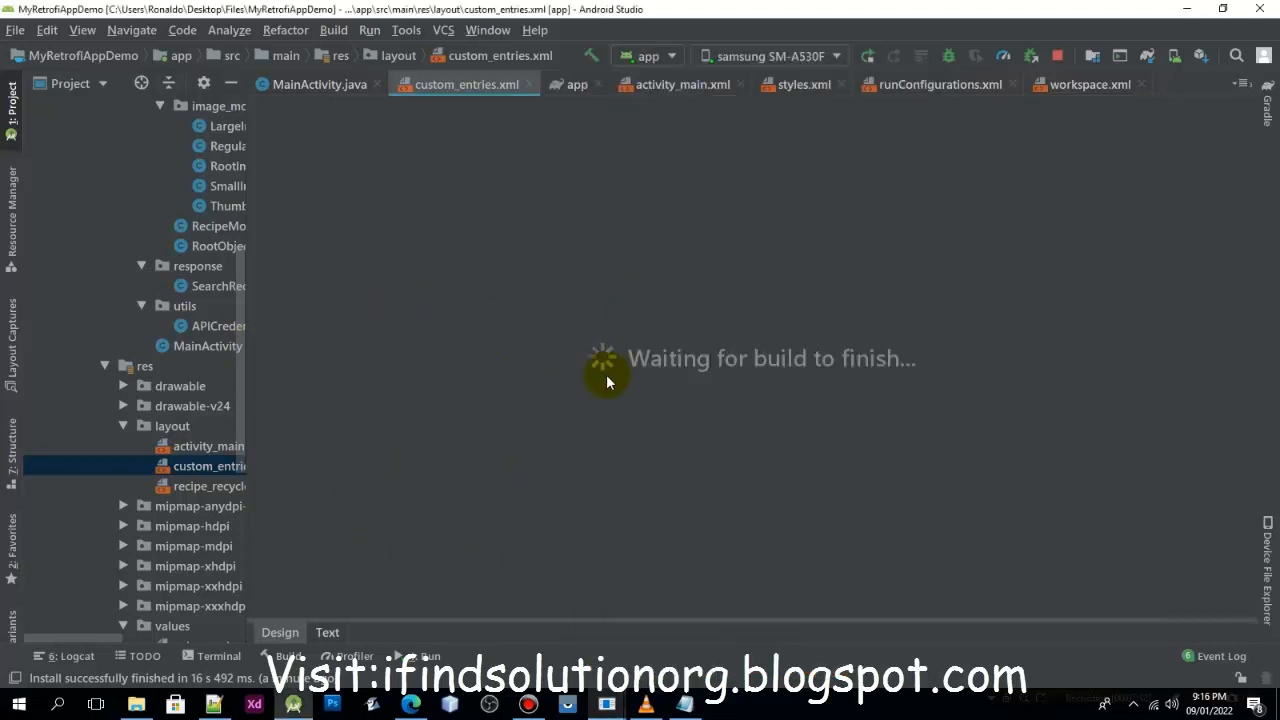
mouse_move(552, 348)
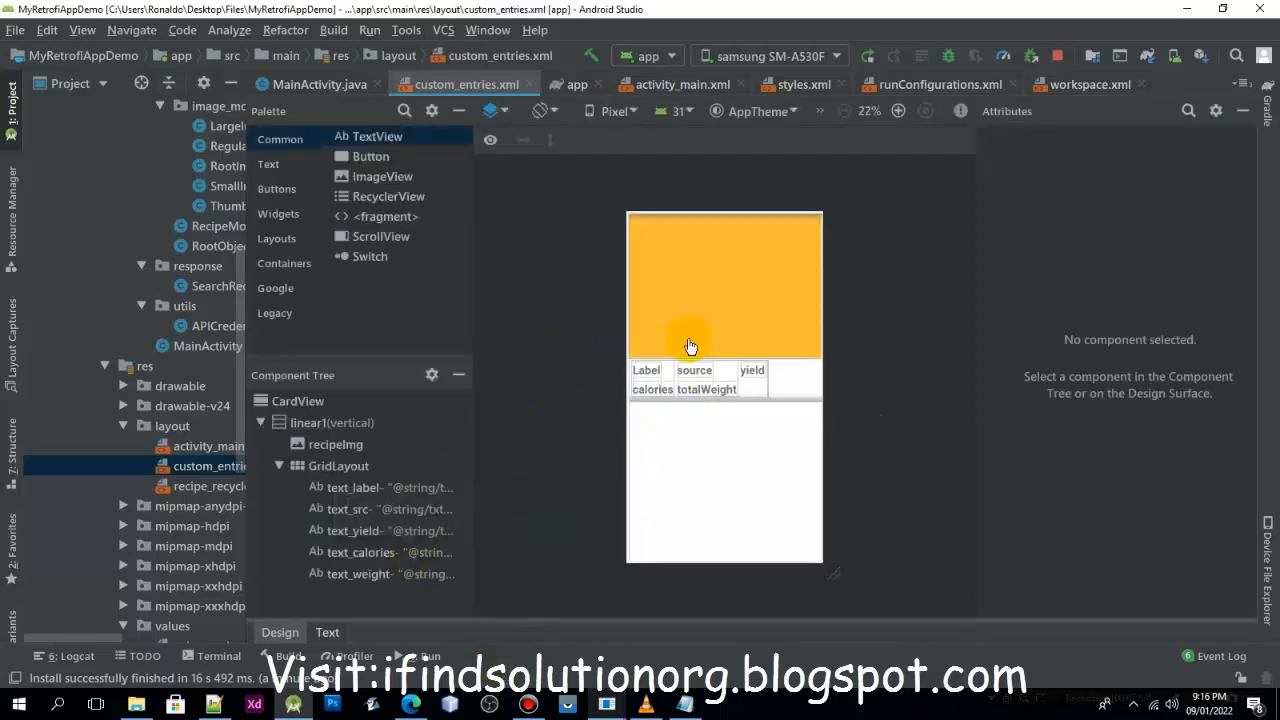
Select text_label through text_weight in the Component Tree to edit all five TextViews together.
left_click(352, 488)
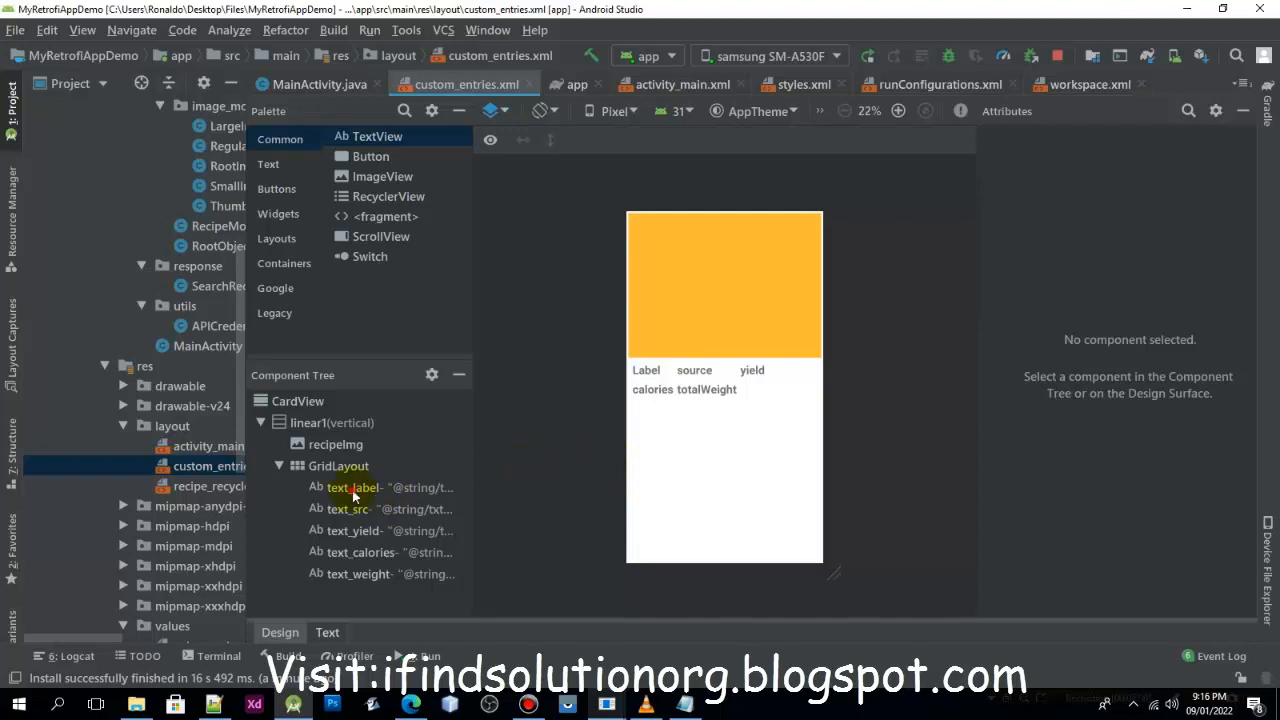
left_click(352, 488)
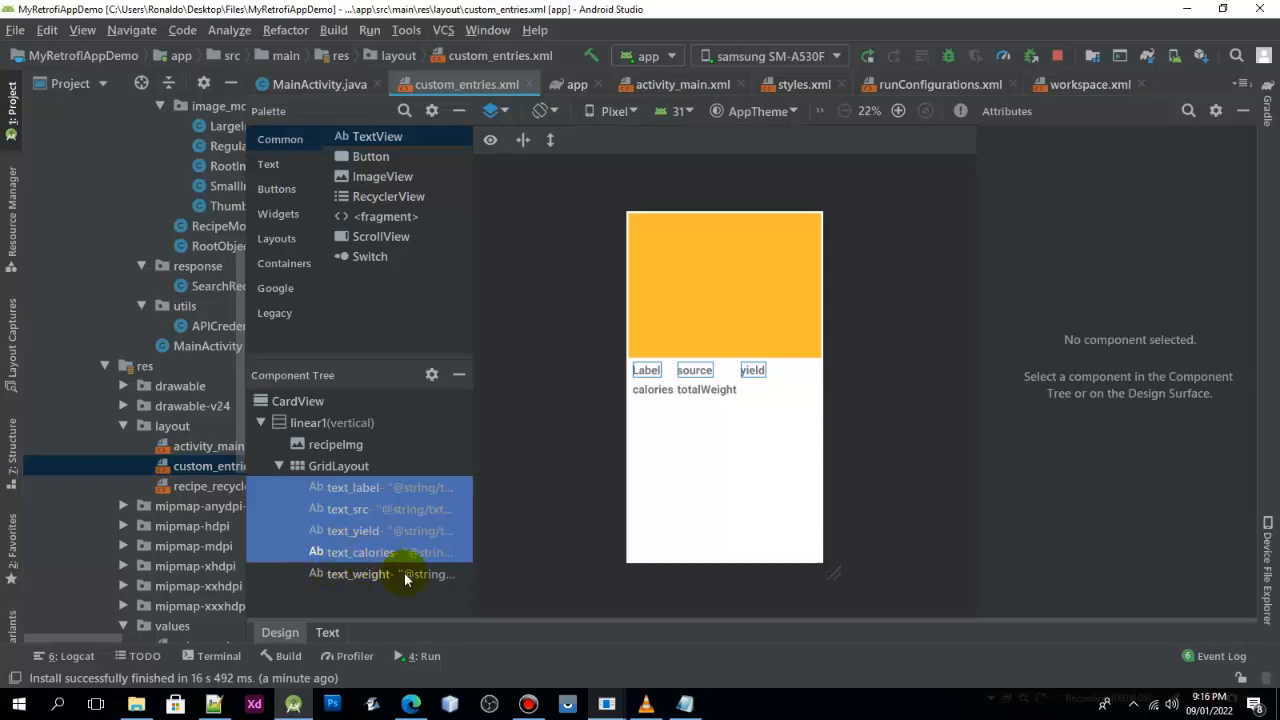
left_click(358, 572)
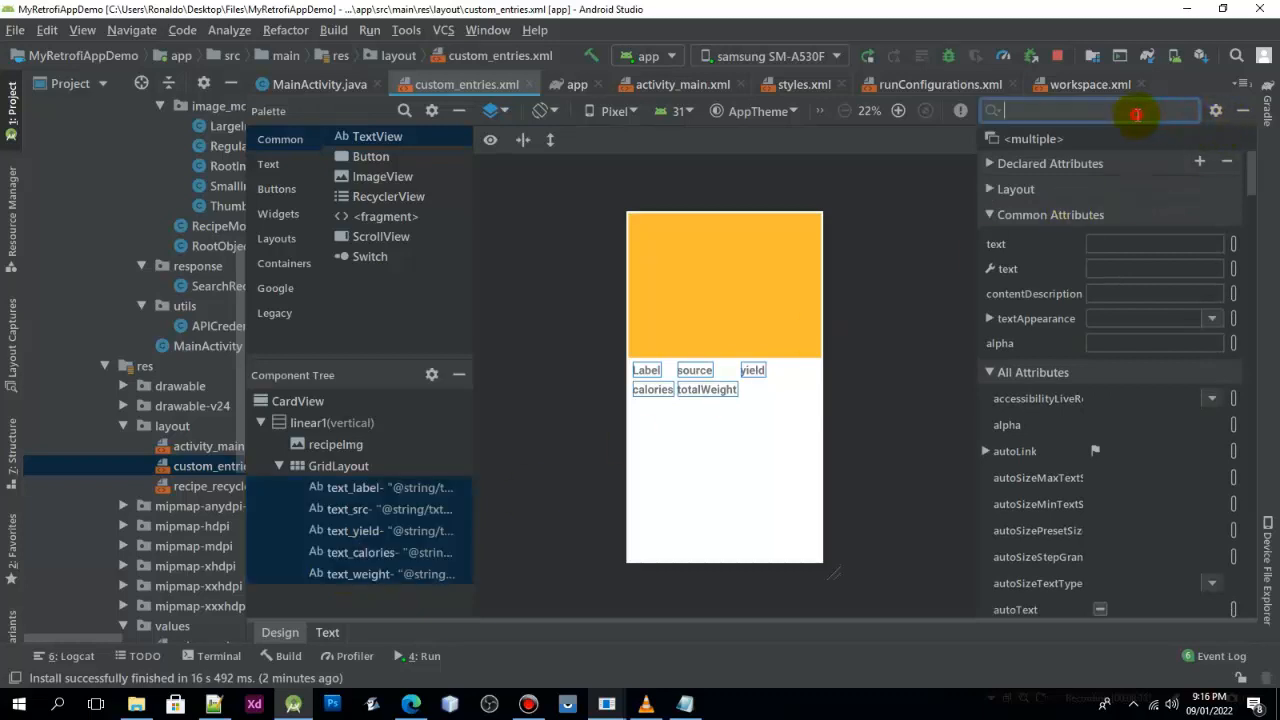
Set the five texts' textSize to 12sp, then 14sp, and run the app on the phone.
type("textSize")
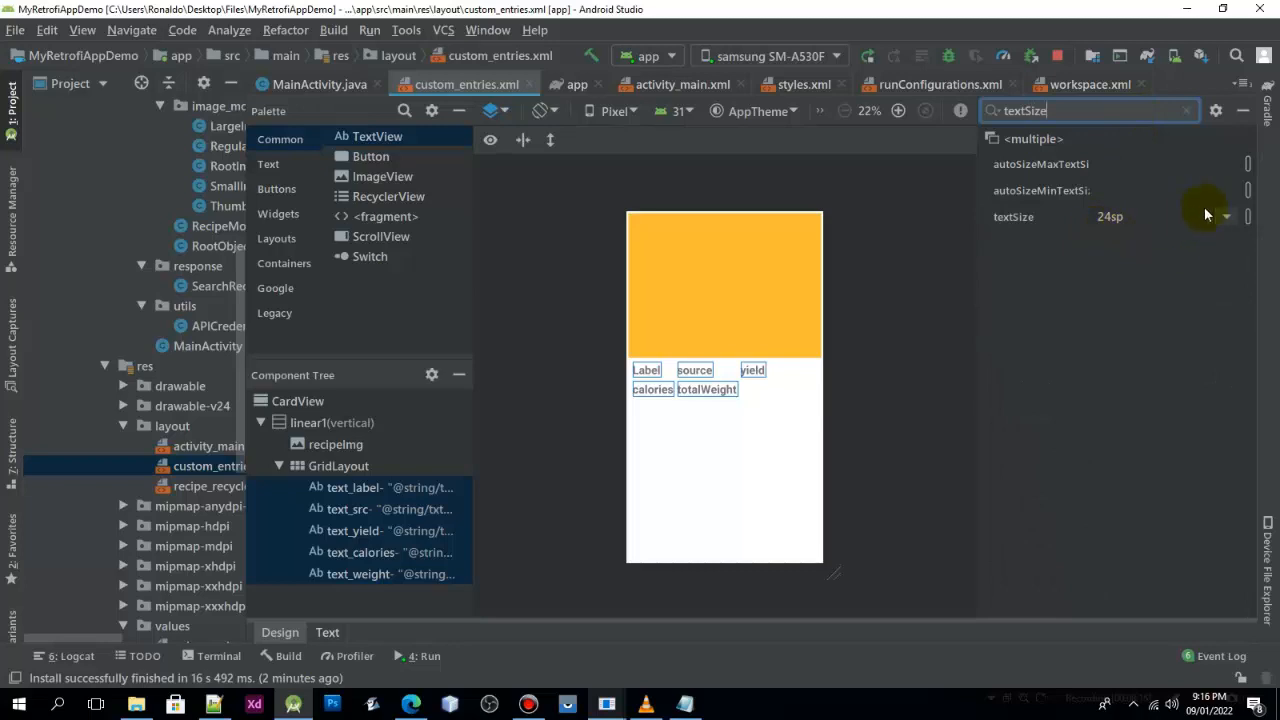
left_click(1226, 216)
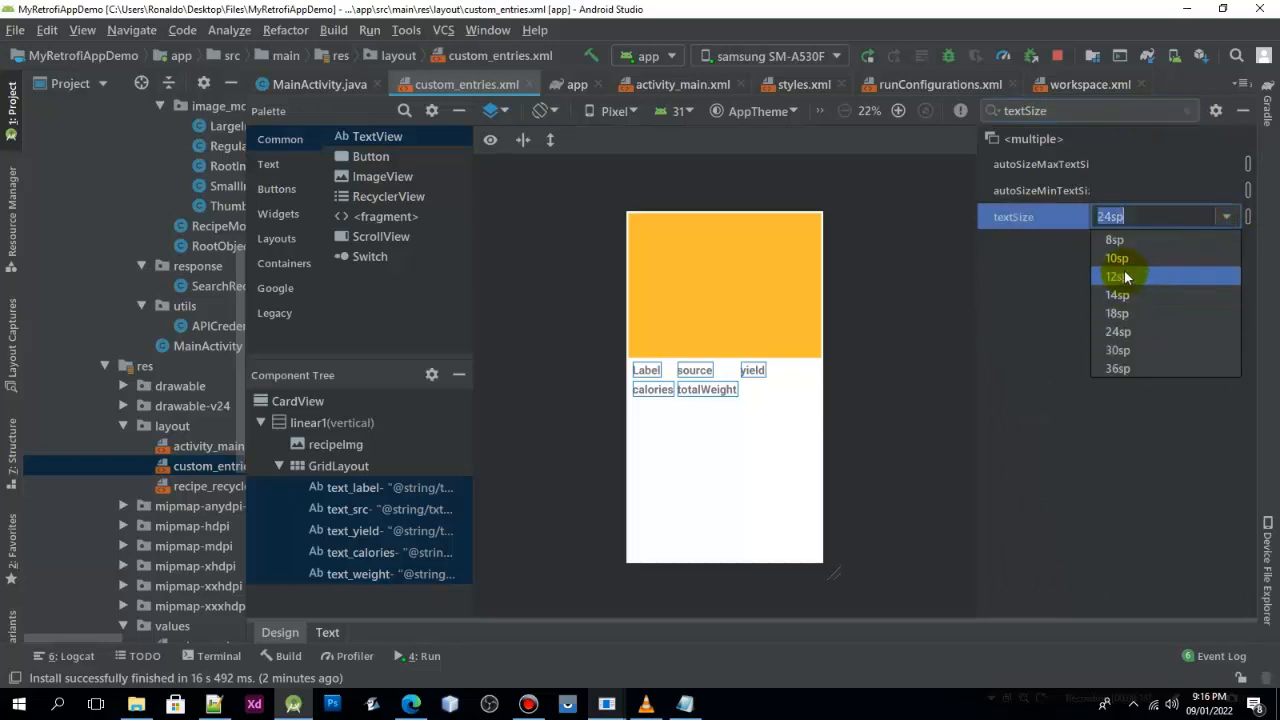
left_click(1116, 276)
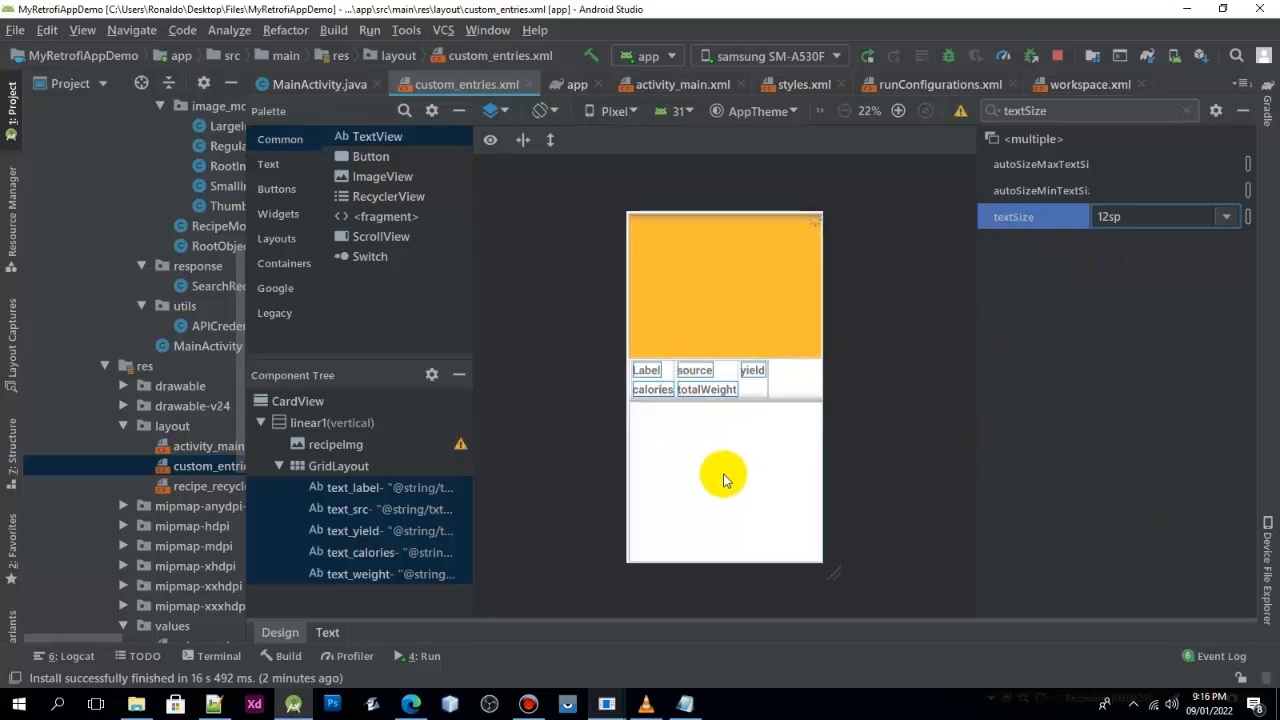
mouse_move(1088, 310)
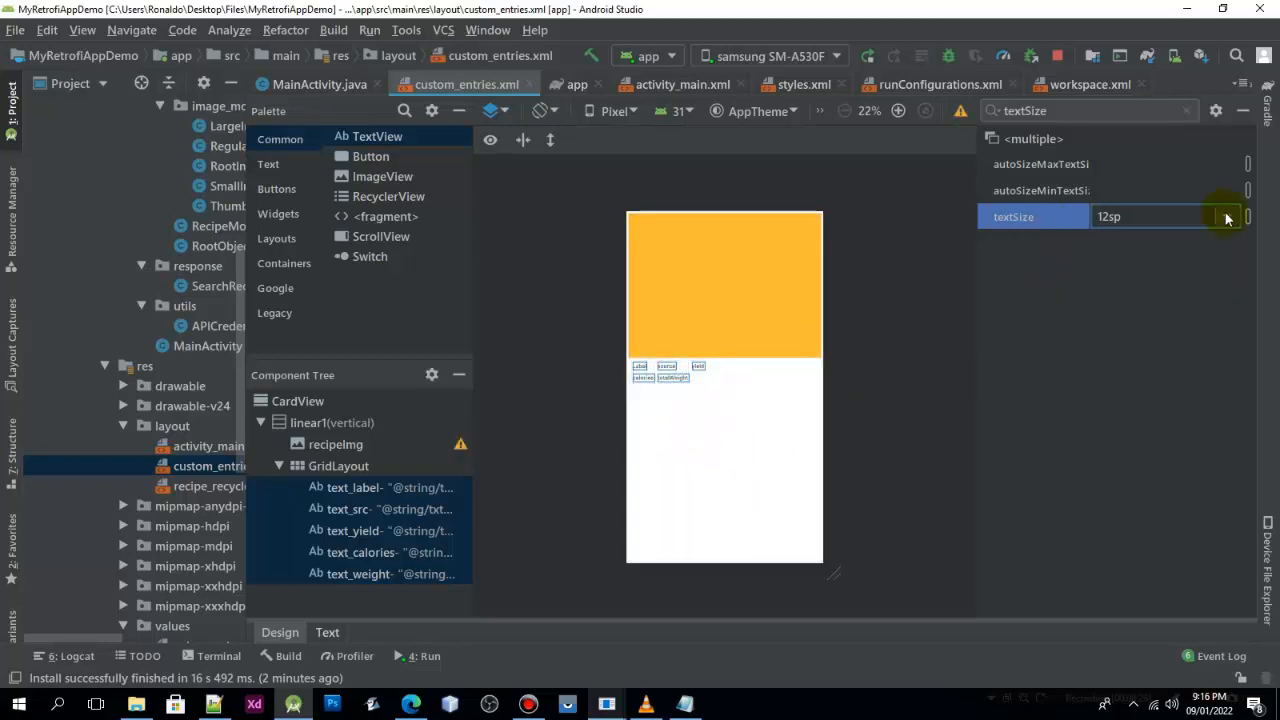
left_click(1226, 216)
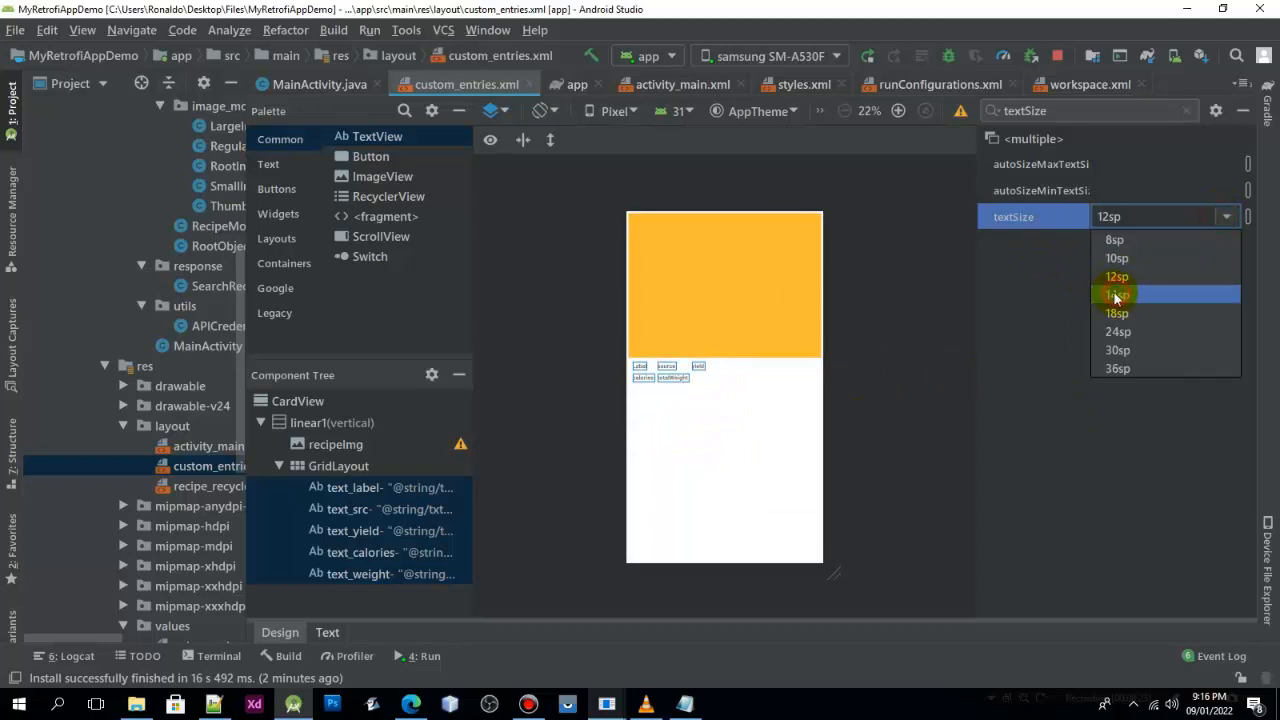
left_click(1116, 294)
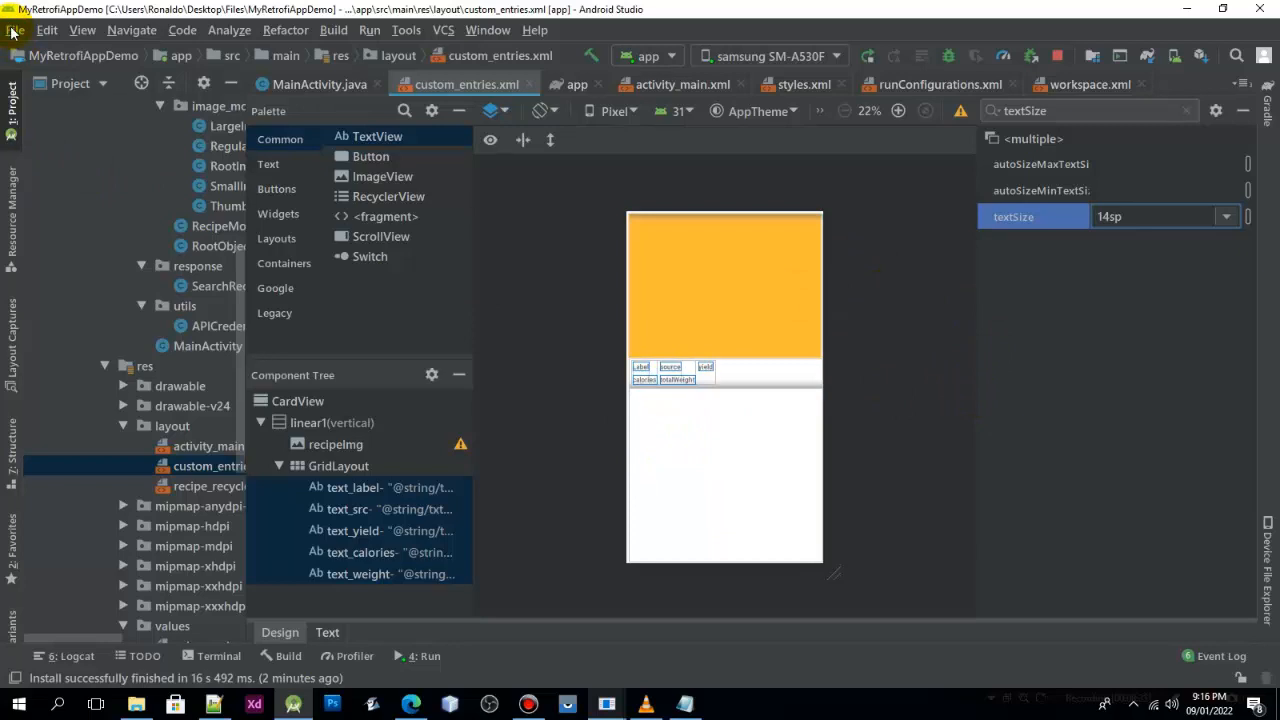
left_click(16, 30)
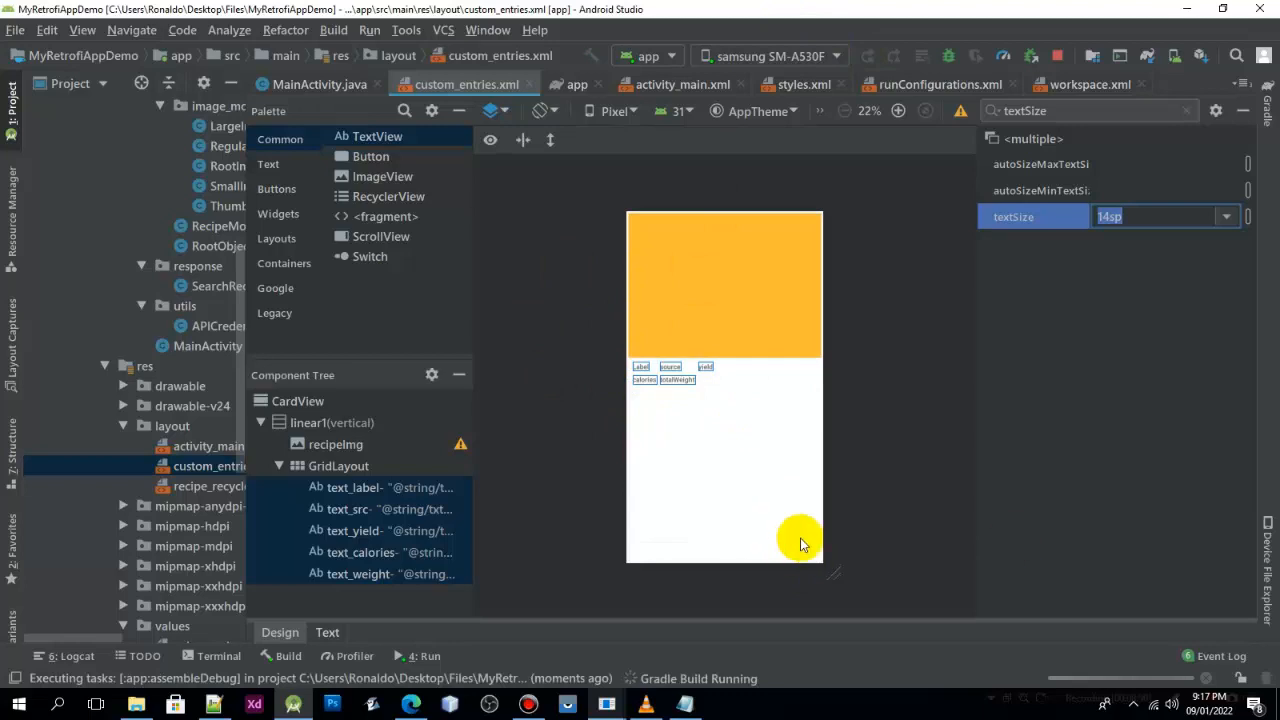
Return to MainActivity.java and scroll to the searchRecipes/onResponse code during the Gradle build.
left_click(320, 84)
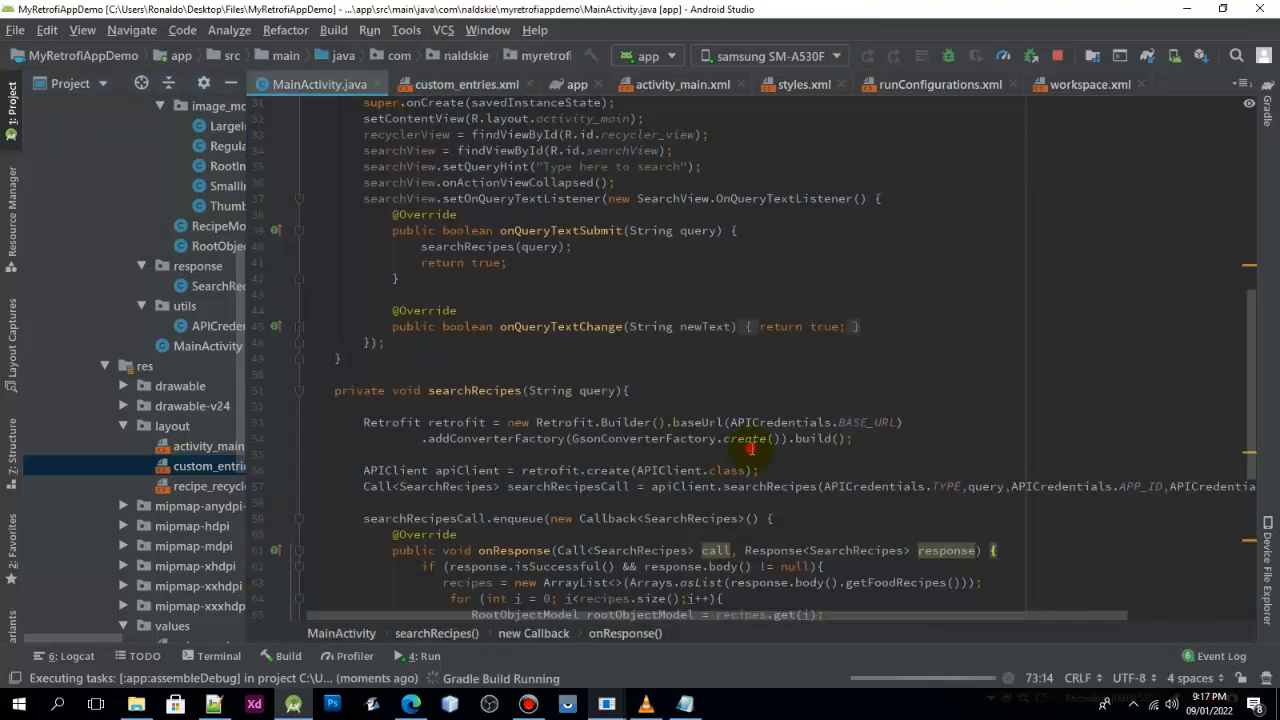
scroll("down", 3)
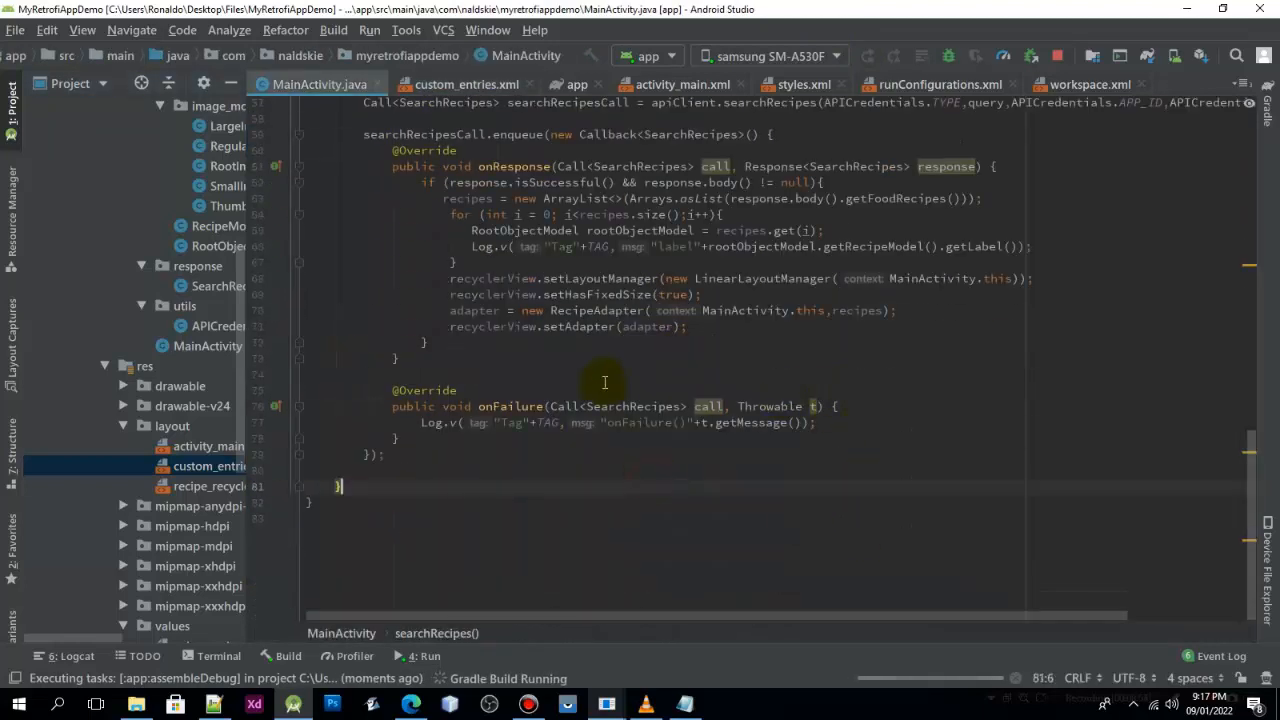
left_click(428, 376)
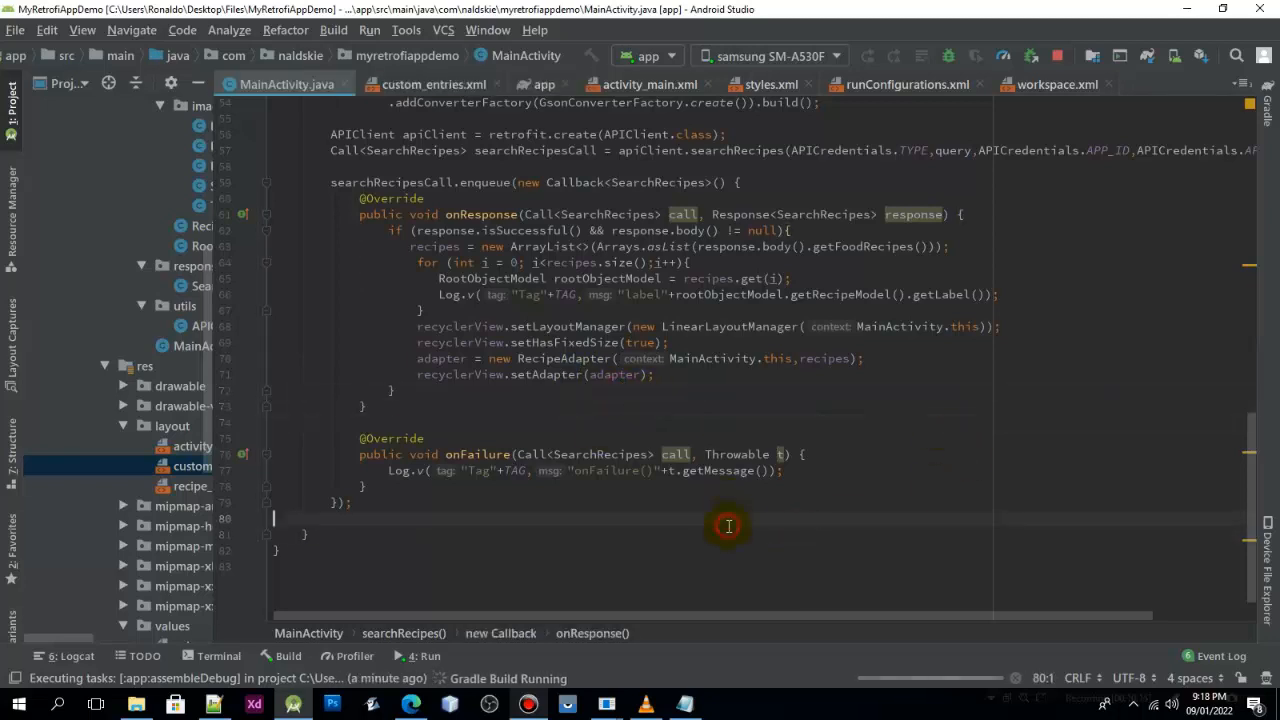
mouse_move(556, 532)
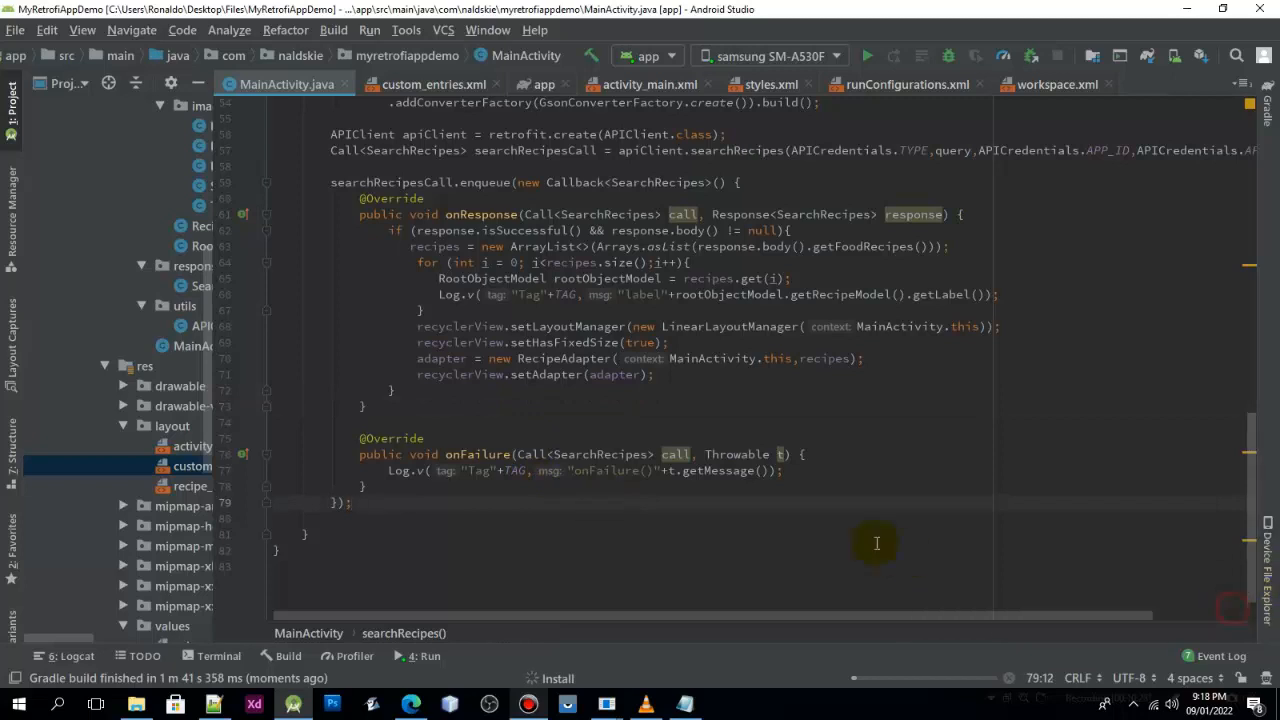
mouse_move(684, 540)
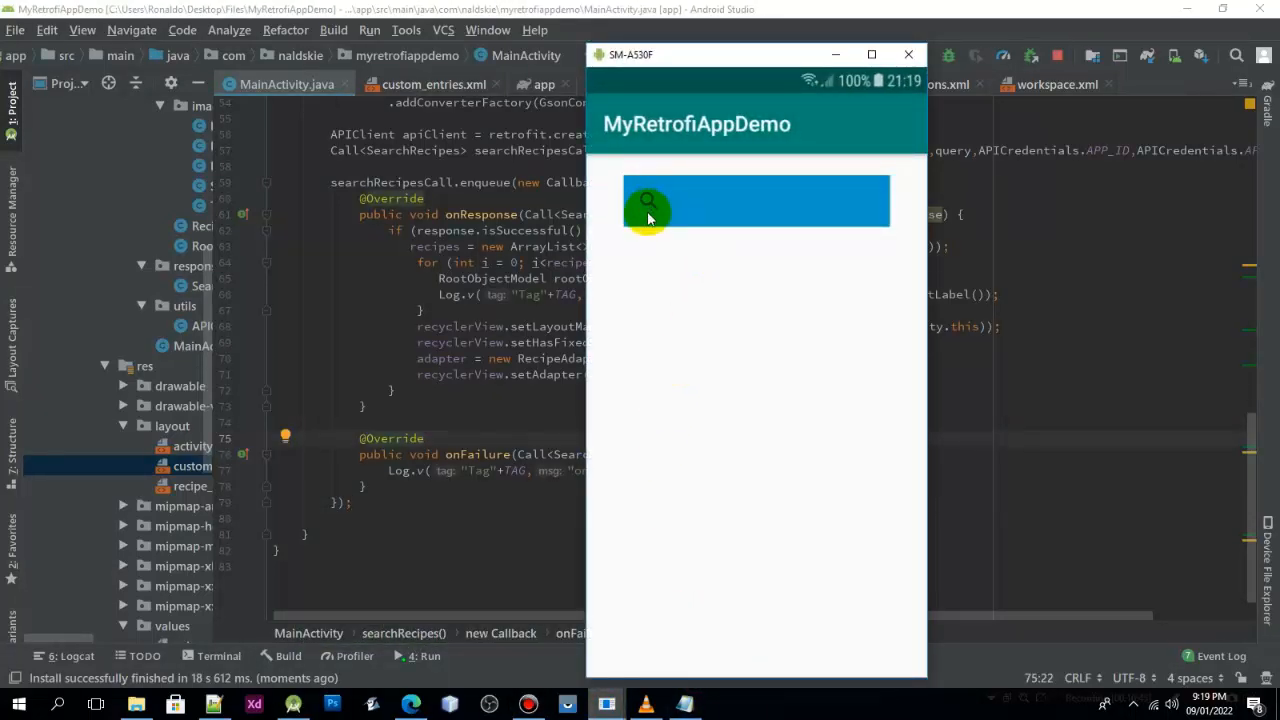
Search the mirrored recipe app for 'cow' to list matching recipe cards.
left_click(756, 200)
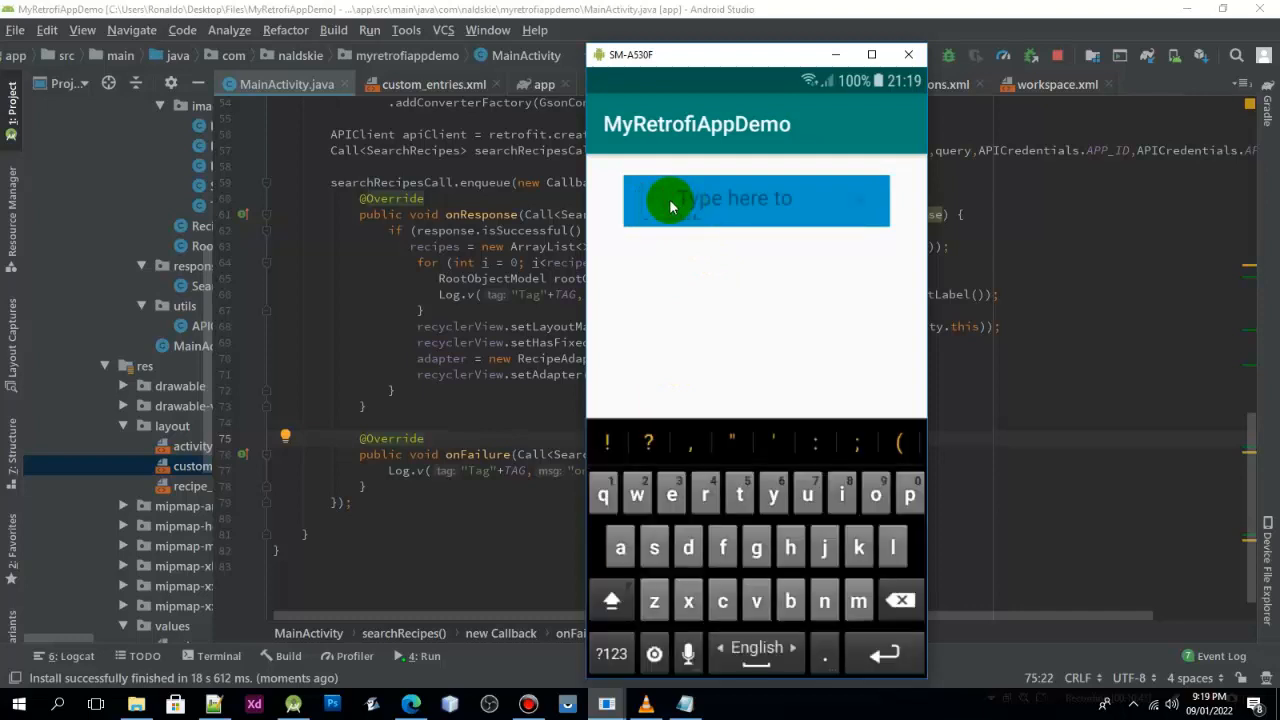
type("cow")
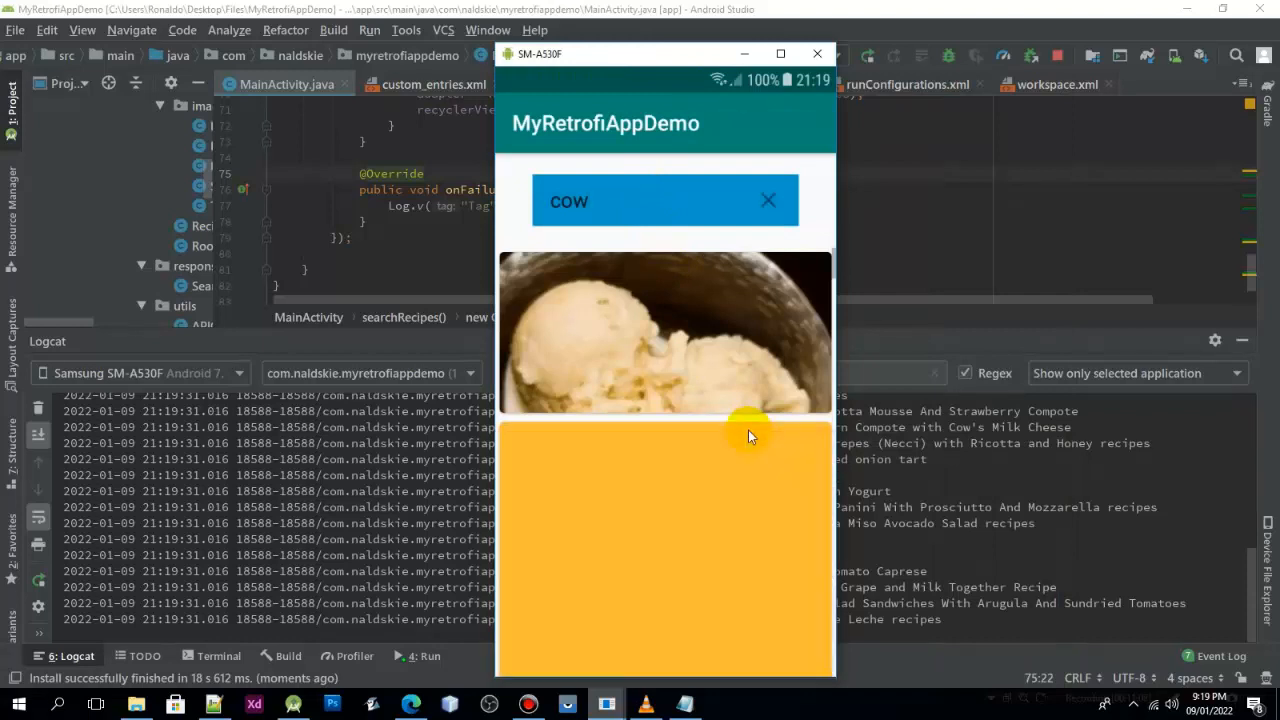
scroll("down", 3)
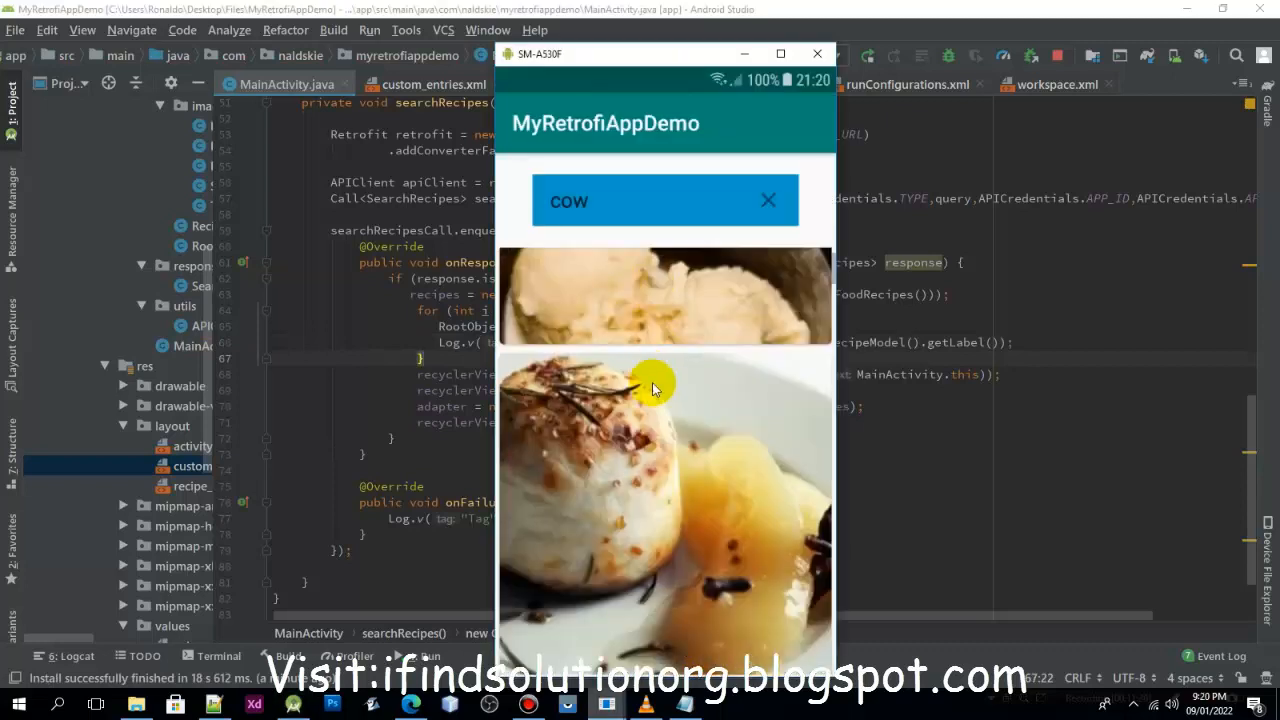
scroll("down", 3)
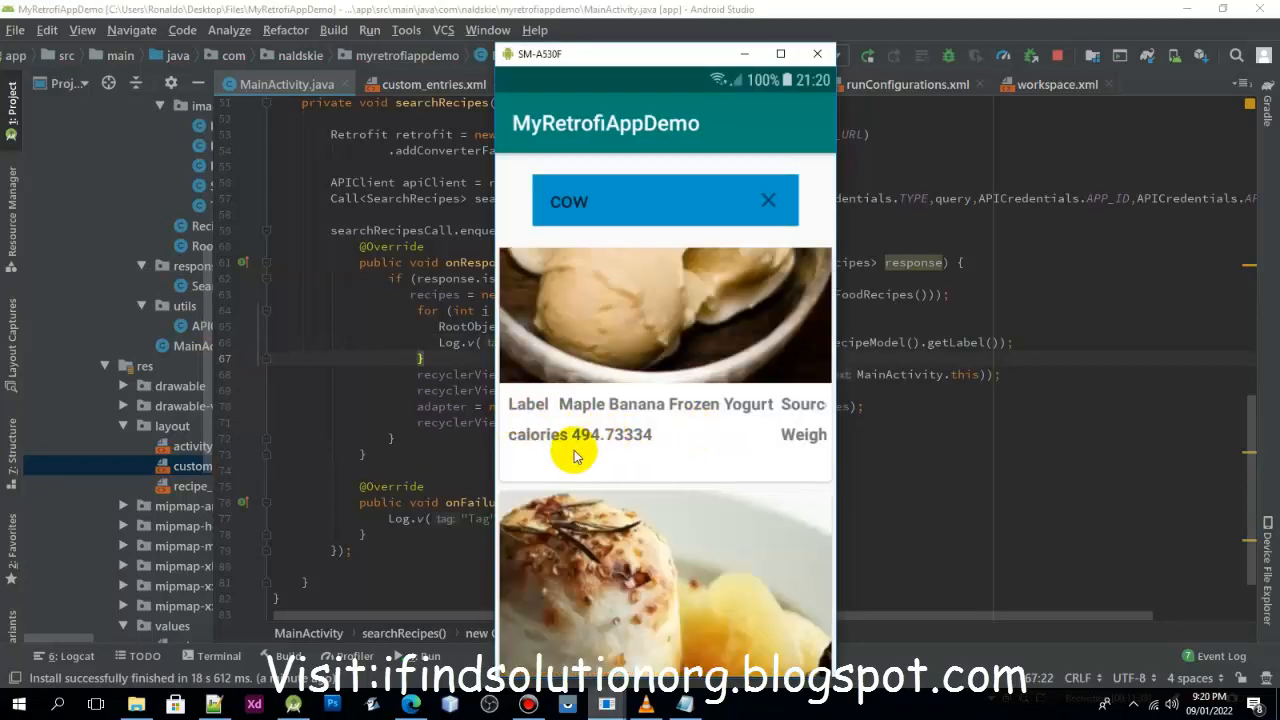
mouse_move(592, 450)
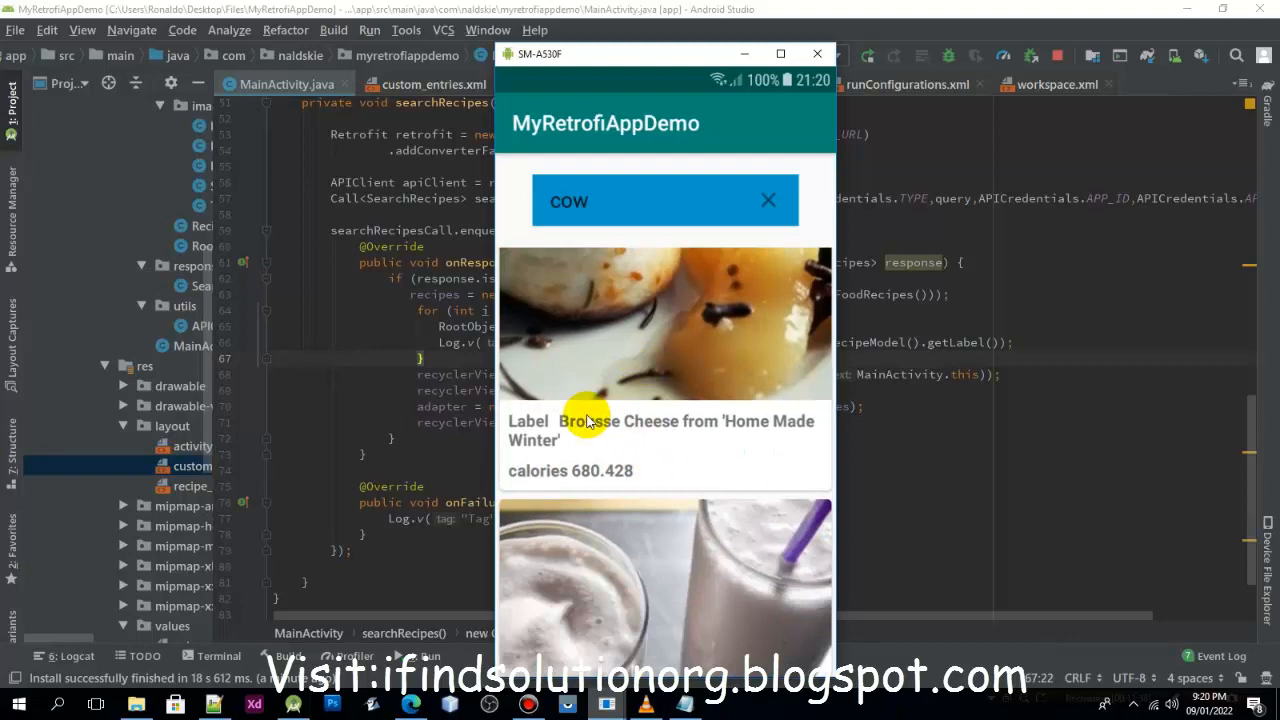
scroll("down", 3)
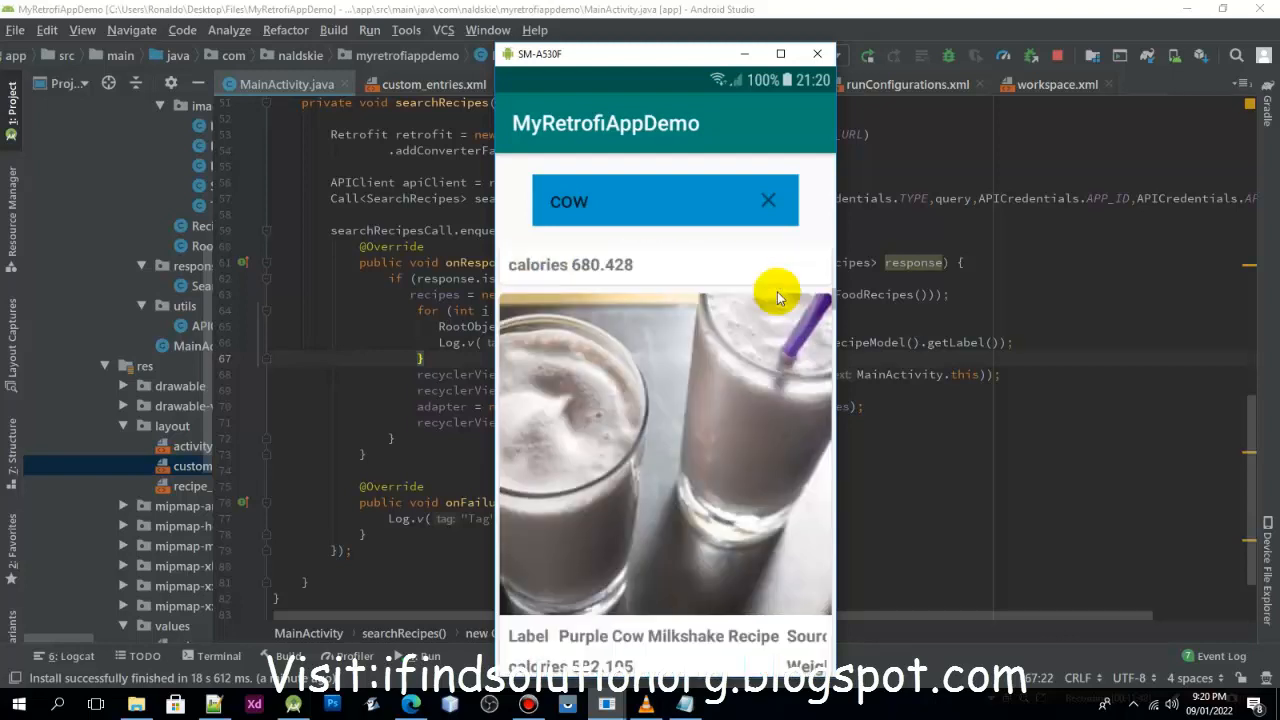
scroll("down", 3)
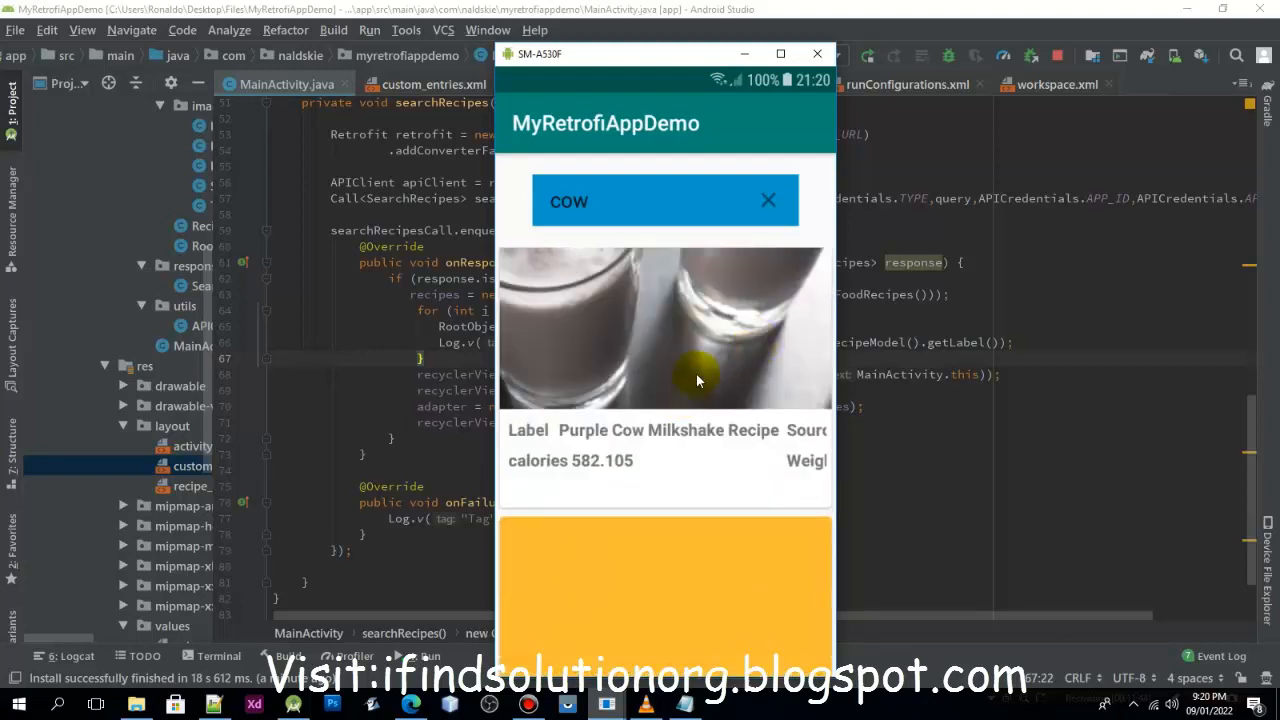
scroll("down", 3)
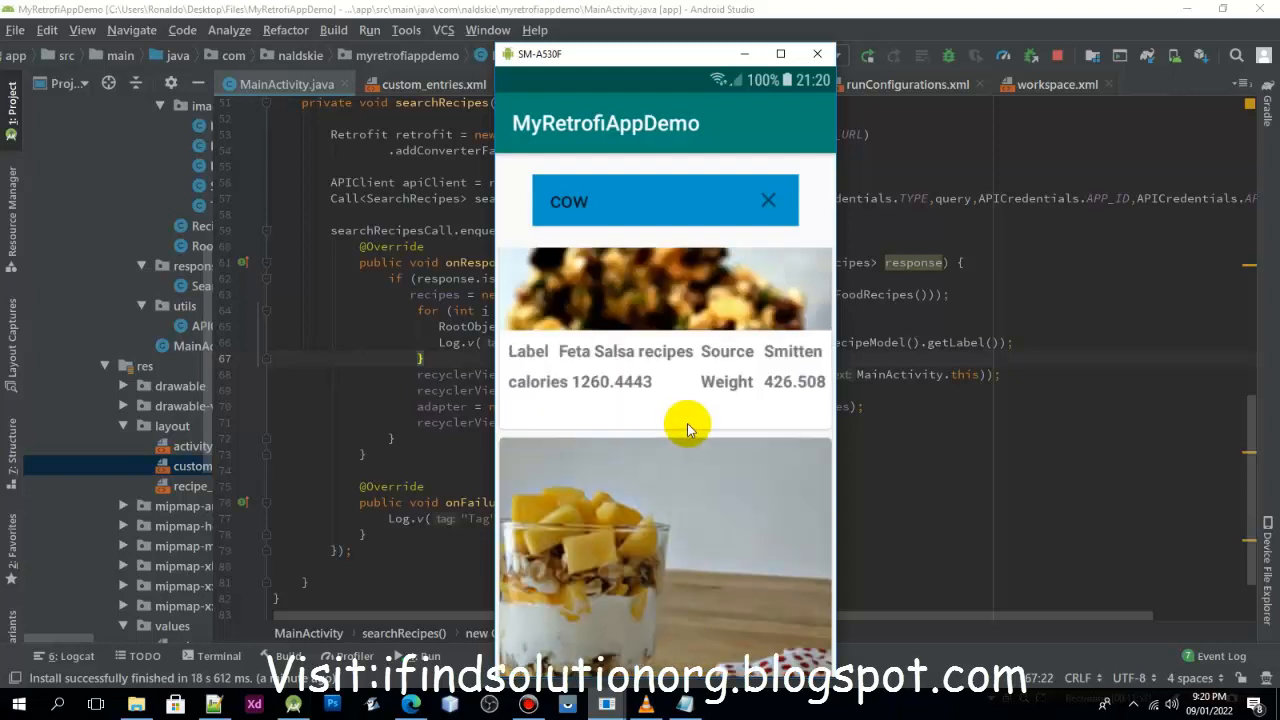
mouse_move(720, 462)
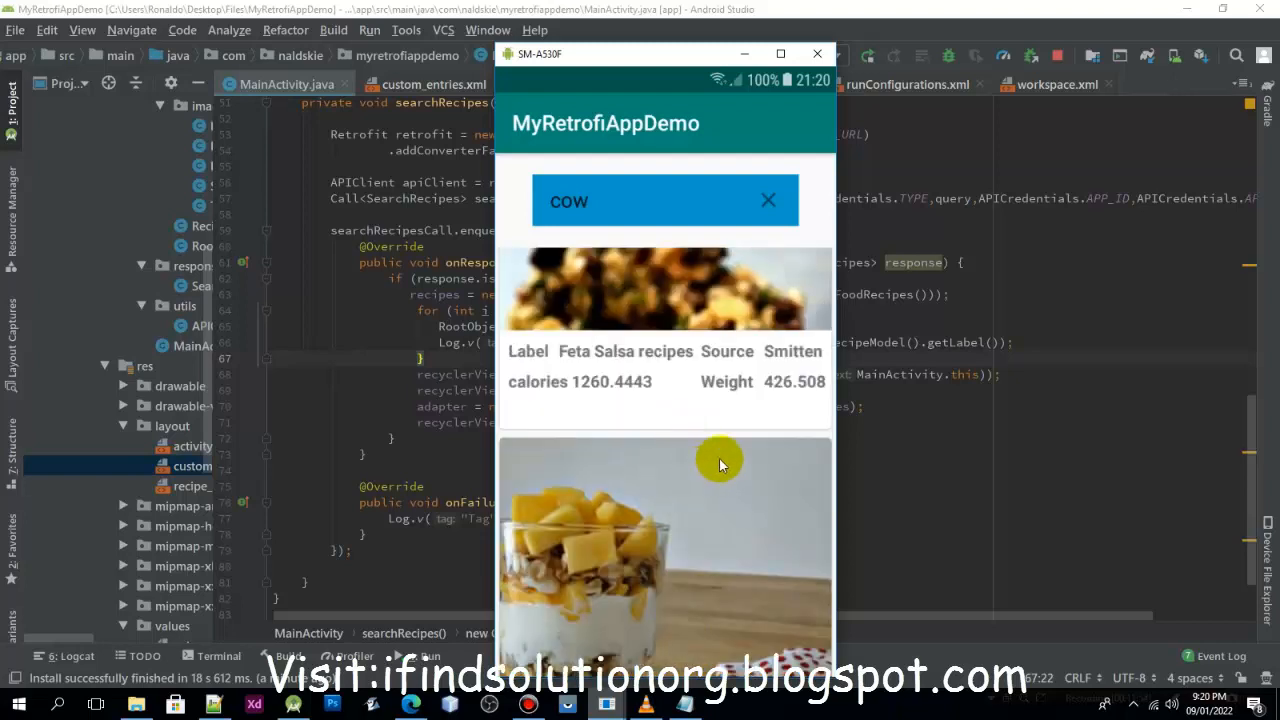
Scroll through more cow results, then clear the query with the search bar's X.
scroll("down", 3)
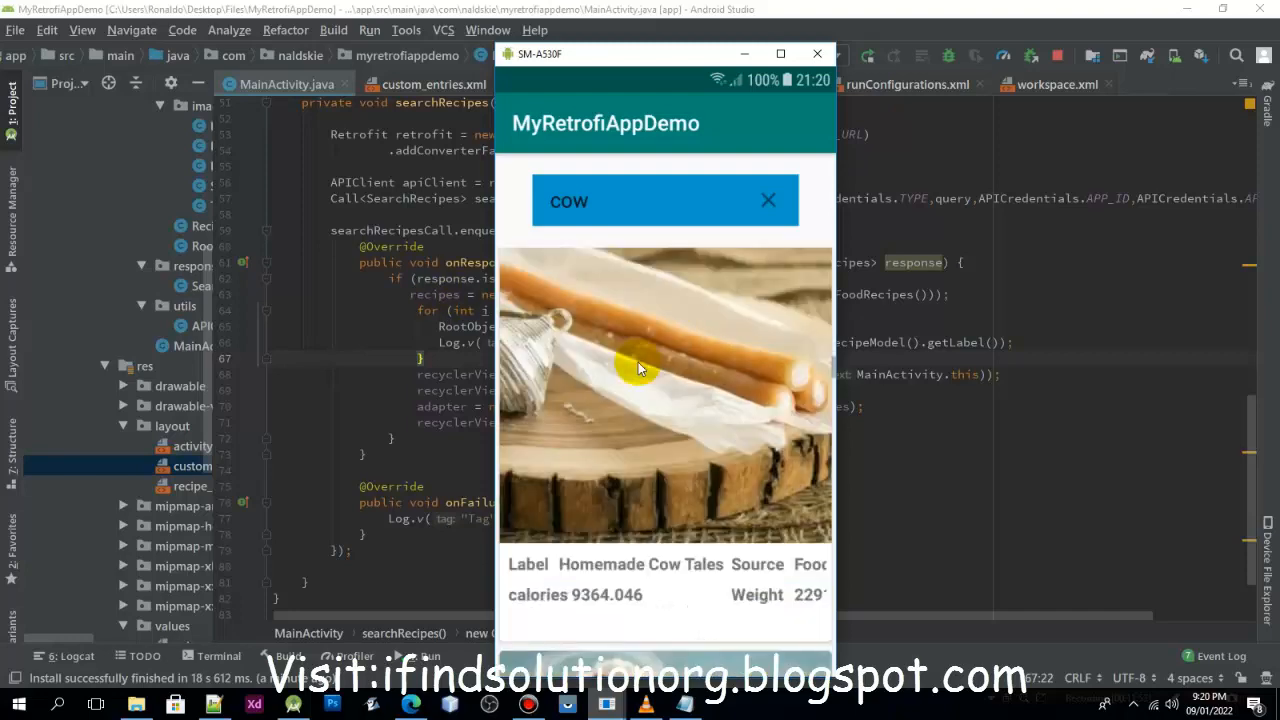
scroll("down", 3)
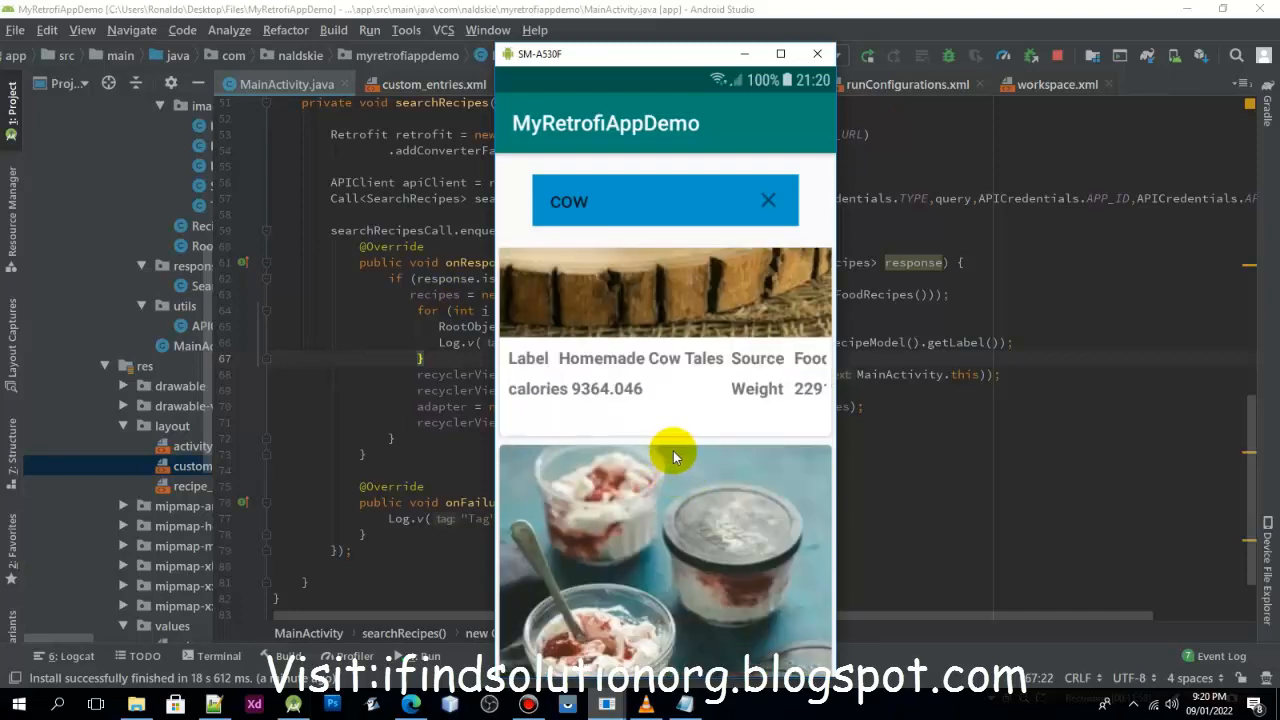
scroll("down", 3)
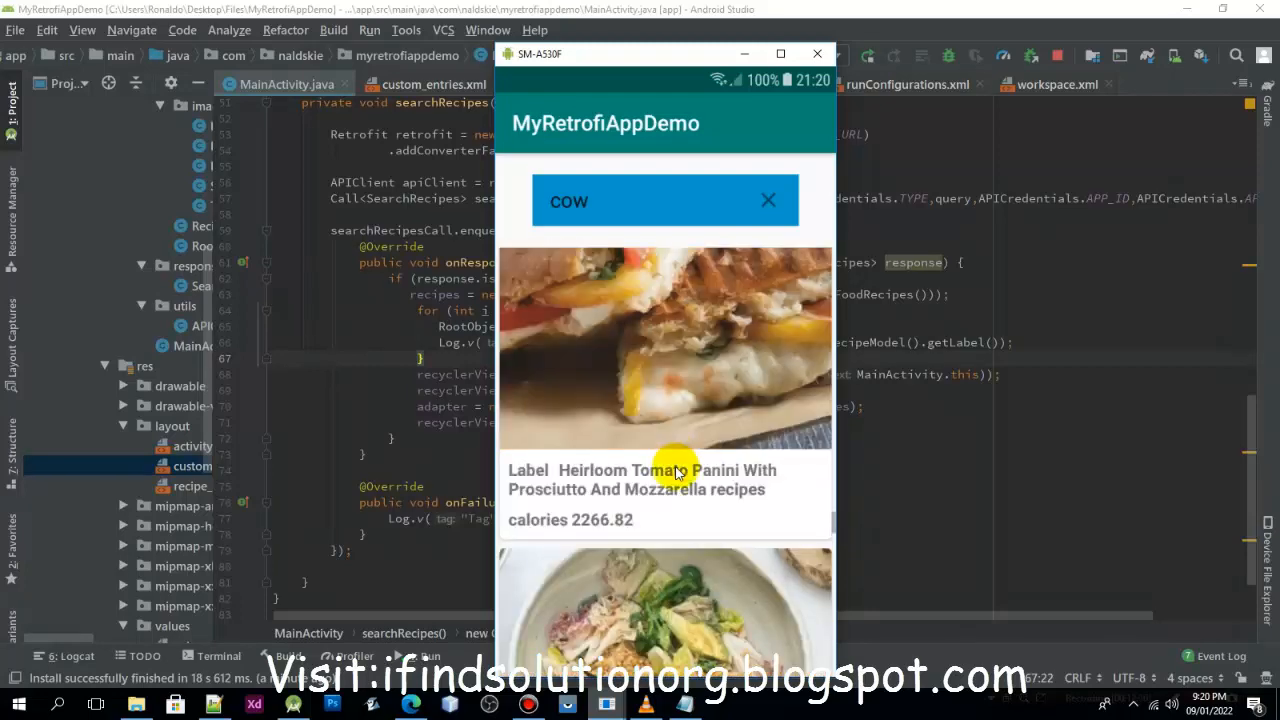
scroll("down", 3)
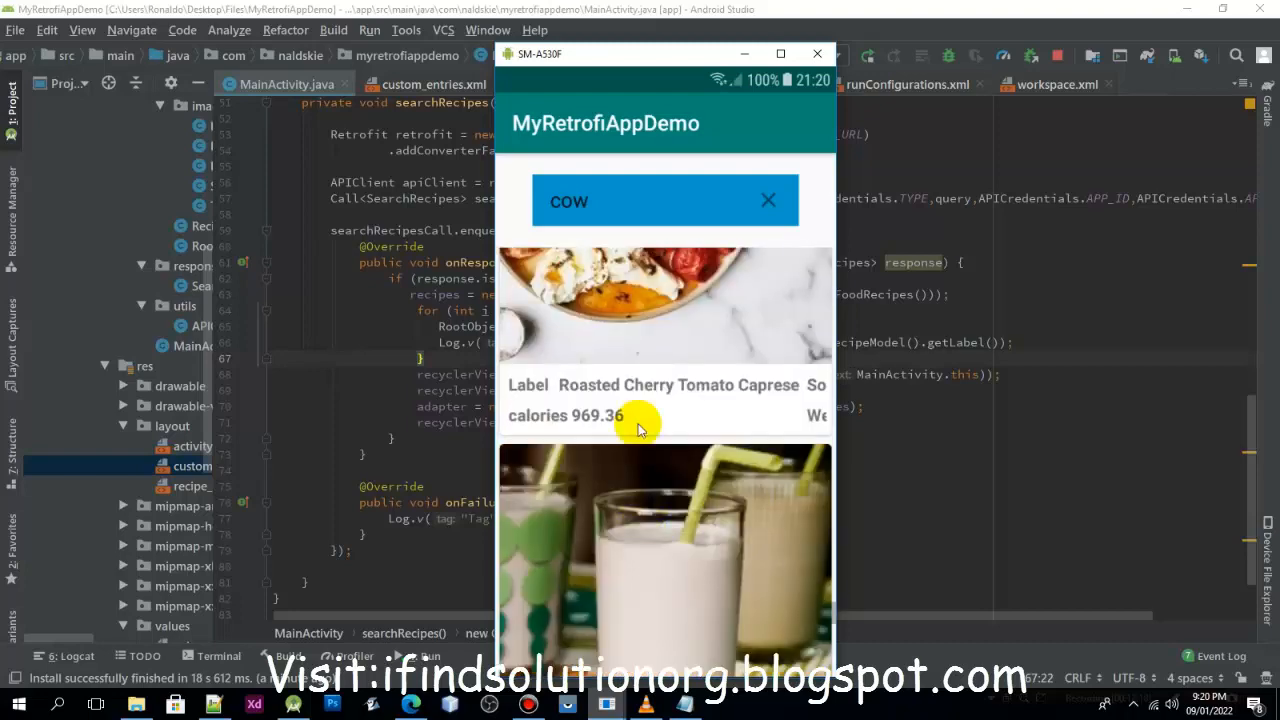
scroll("down", 3)
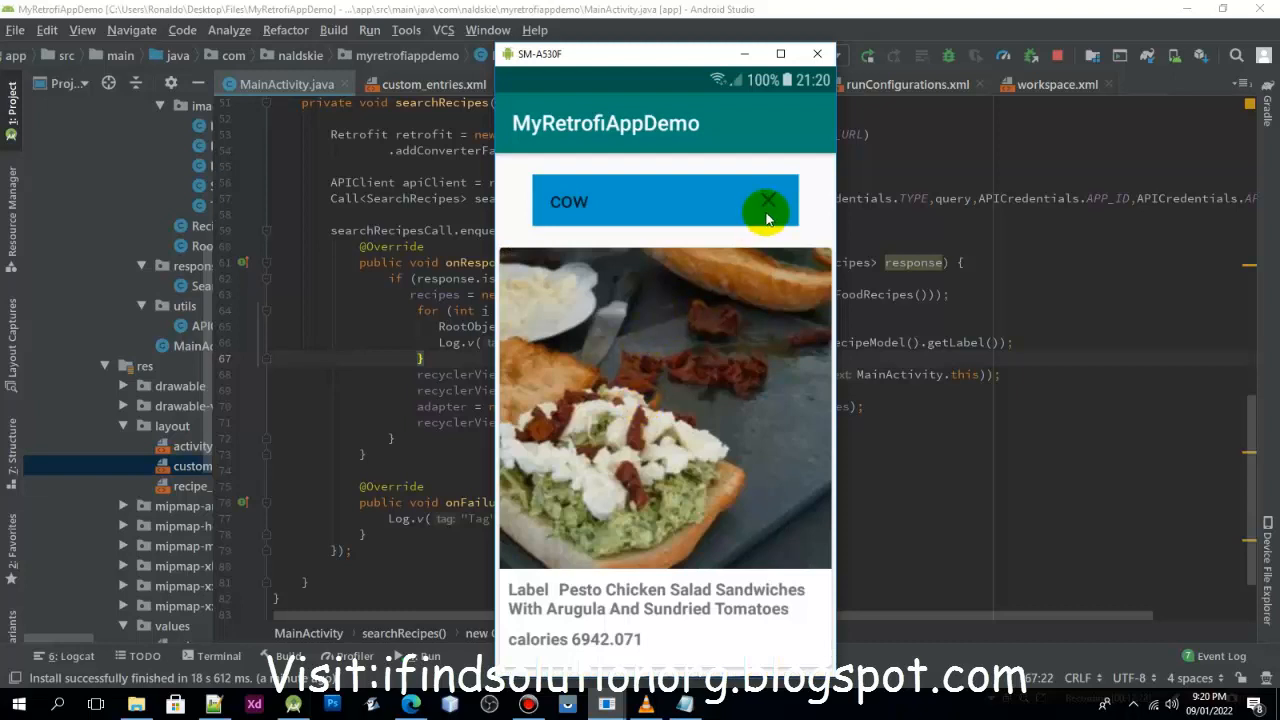
left_click(768, 200)
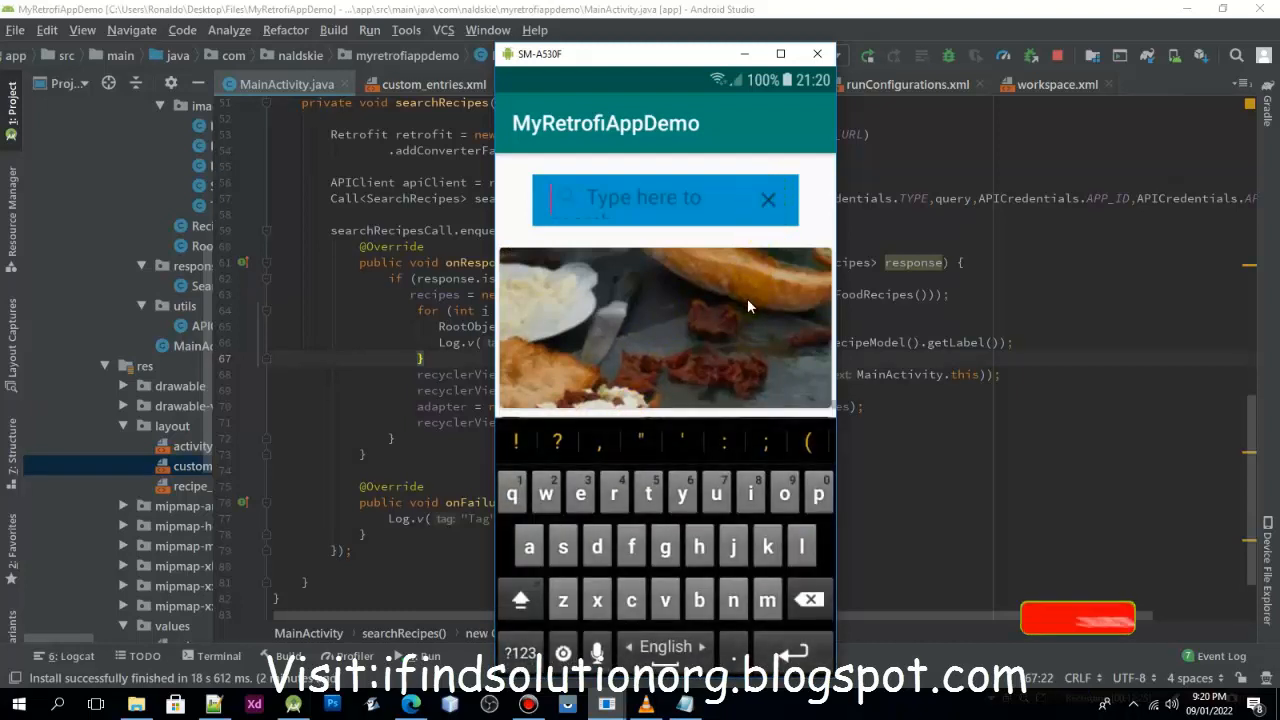